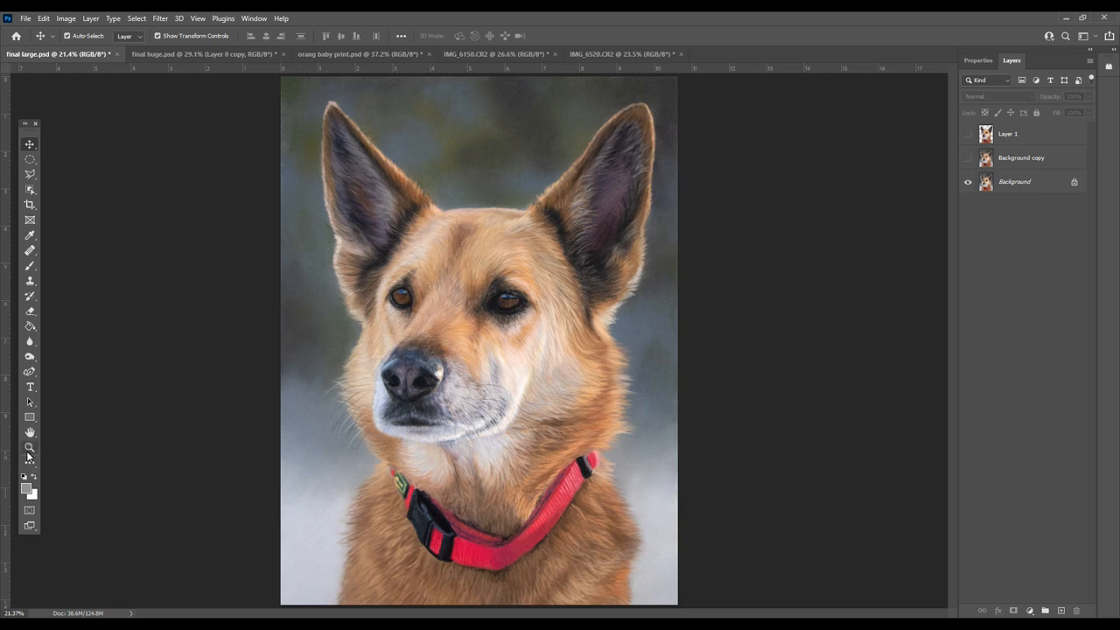
Zoom into the dog painting and scroll across the ears, face and red collar fur edges.
click(28, 448)
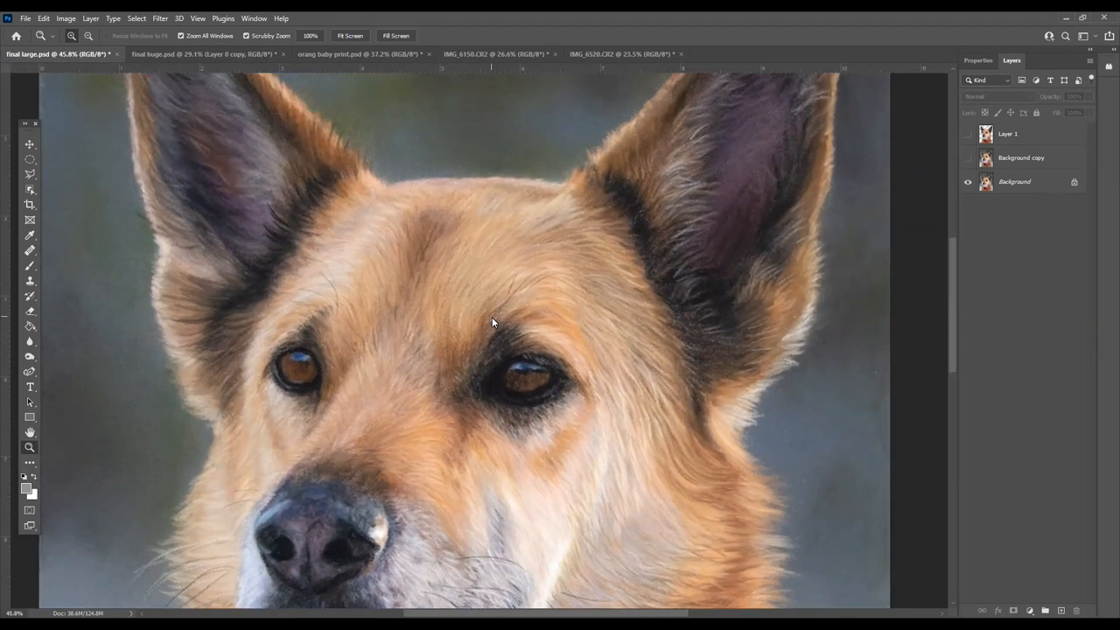
scroll(down, 3)
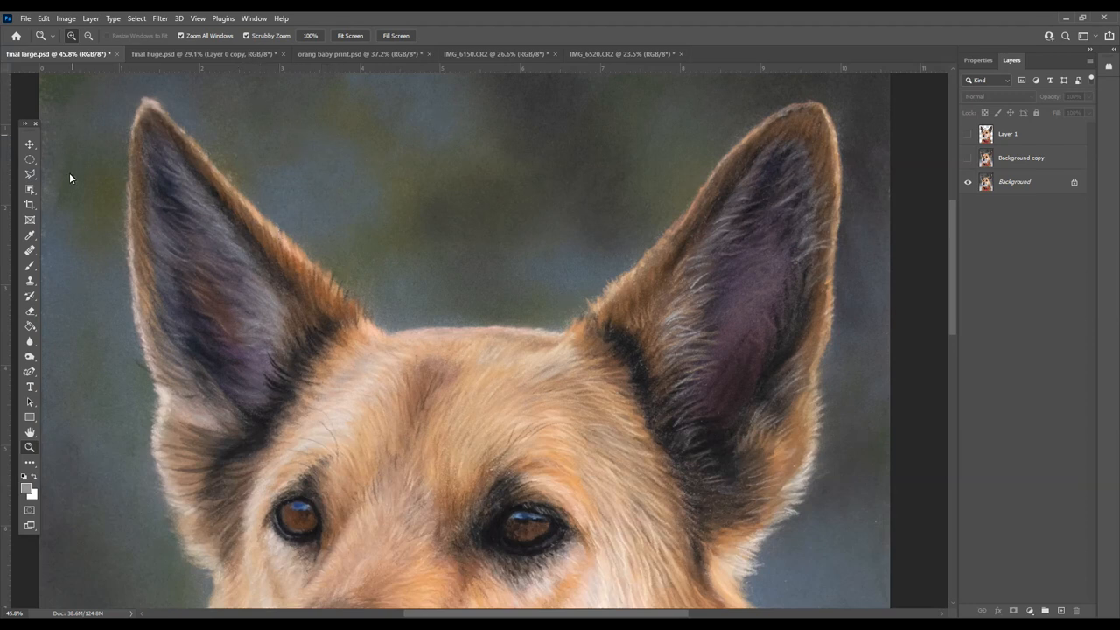
mouse_move(175, 233)
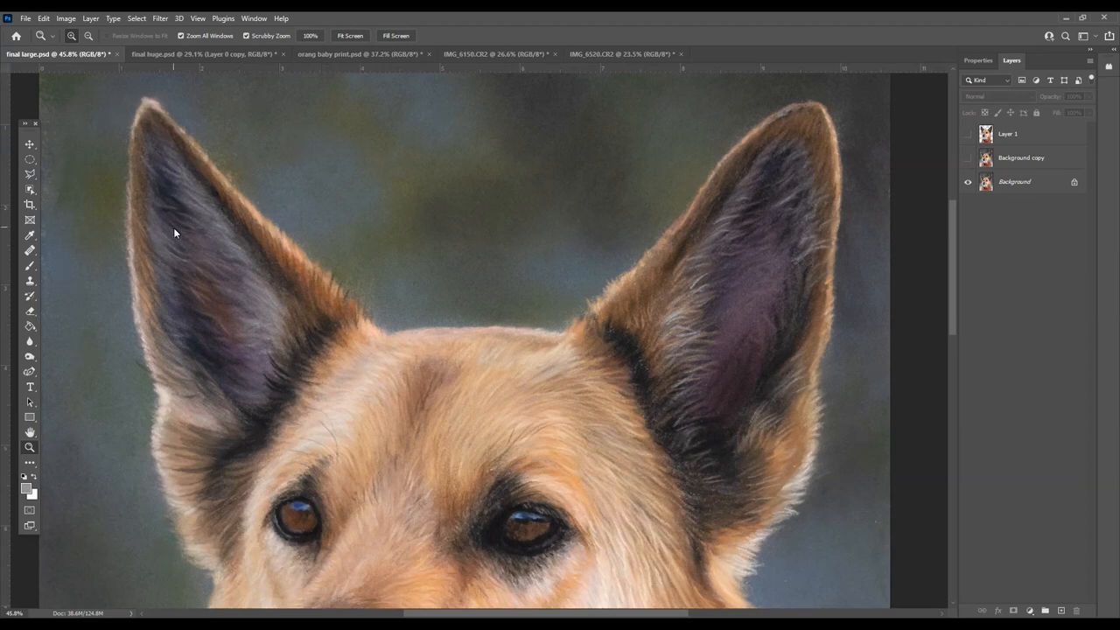
mouse_move(316, 208)
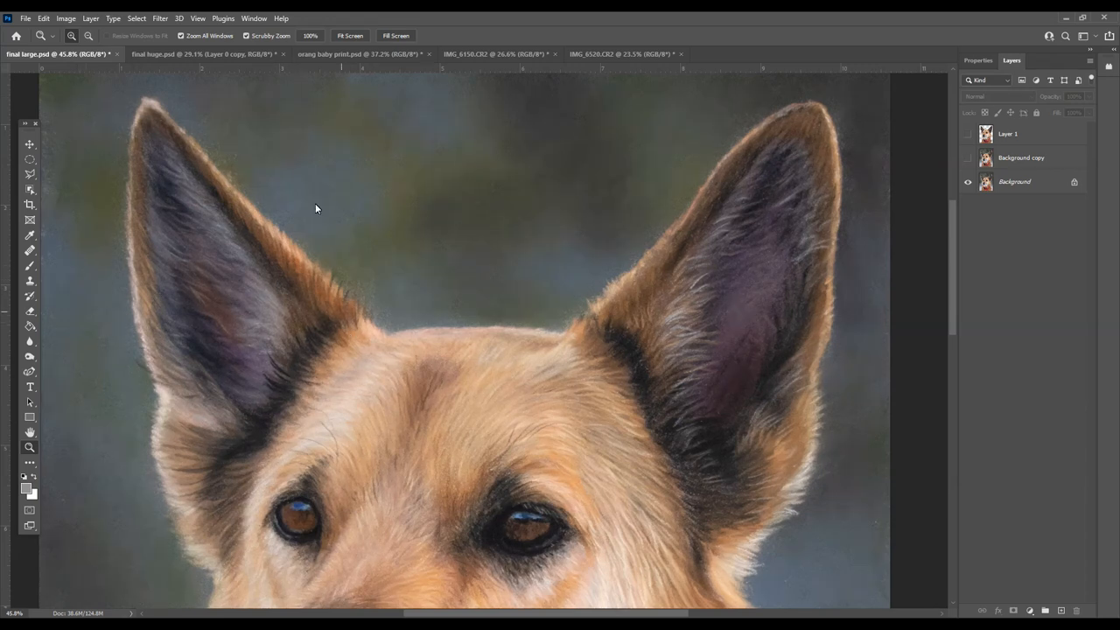
scroll(down, 3)
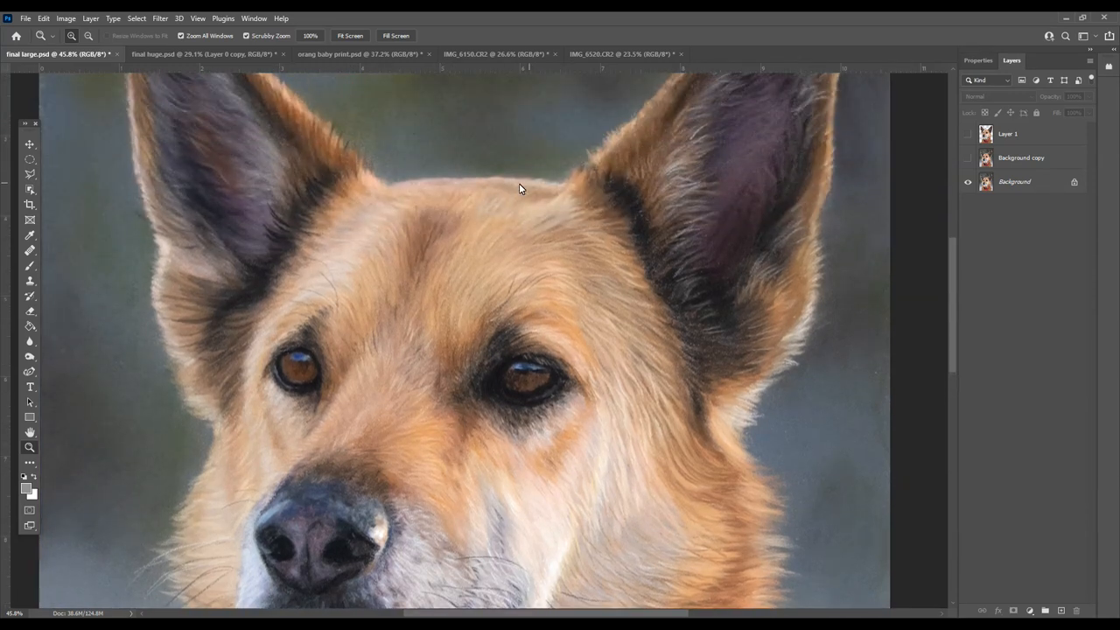
mouse_move(406, 206)
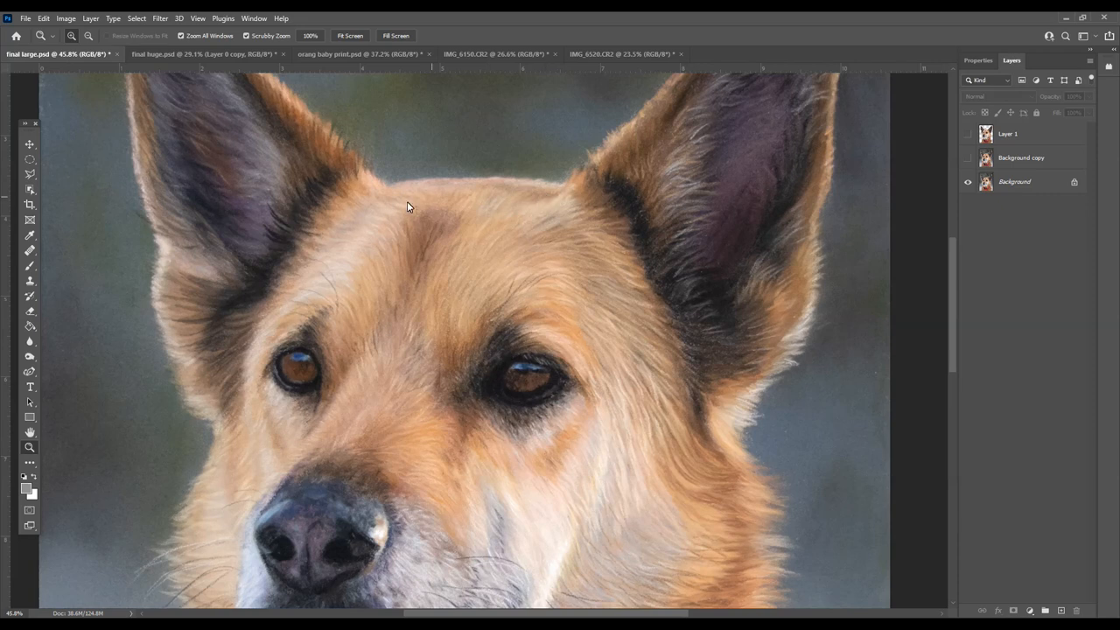
scroll(down, 3)
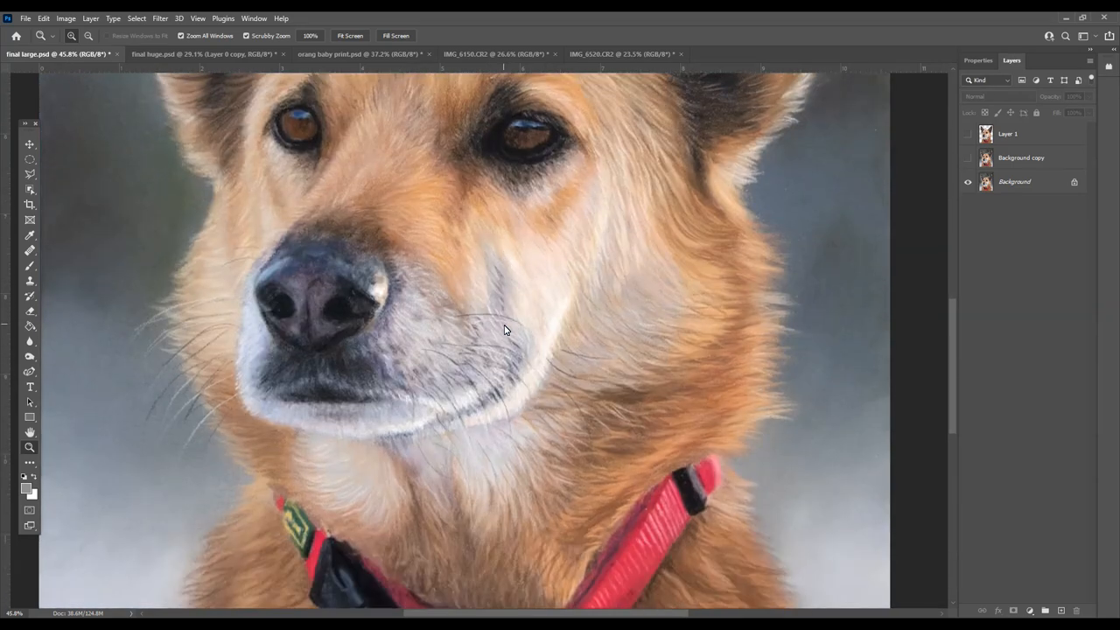
scroll(down, 3)
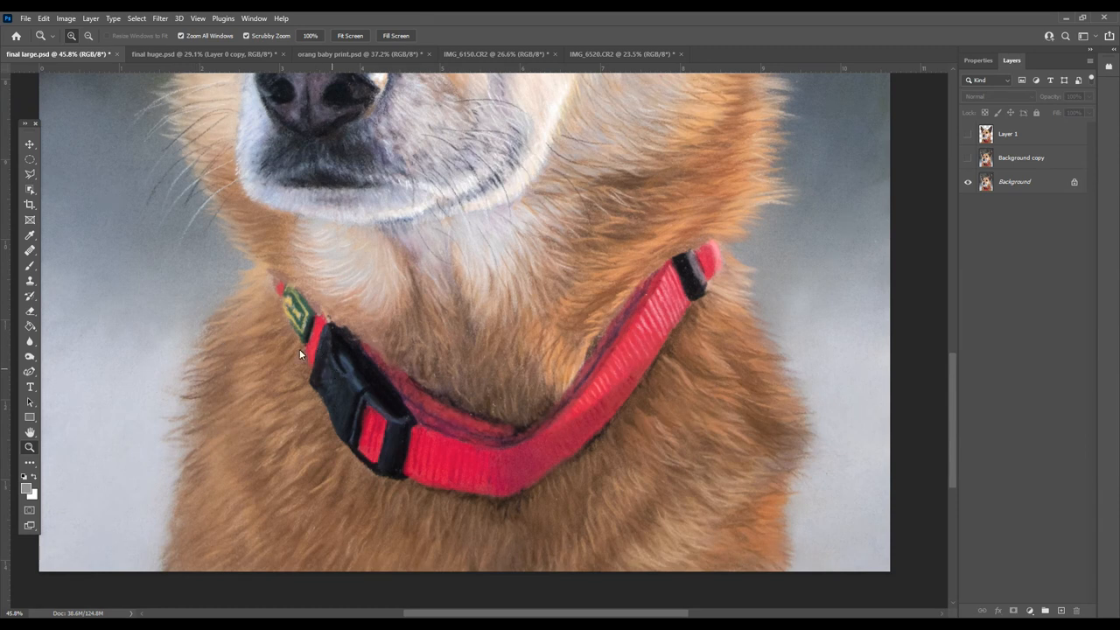
click(198, 17)
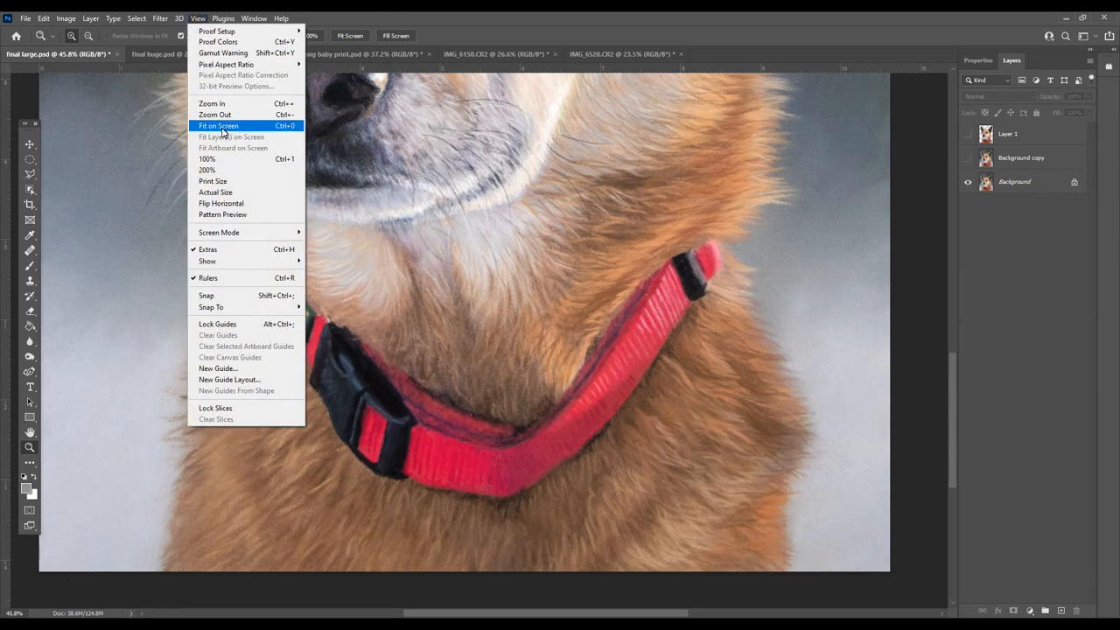
Fit the whole dog painting on screen again.
click(217, 126)
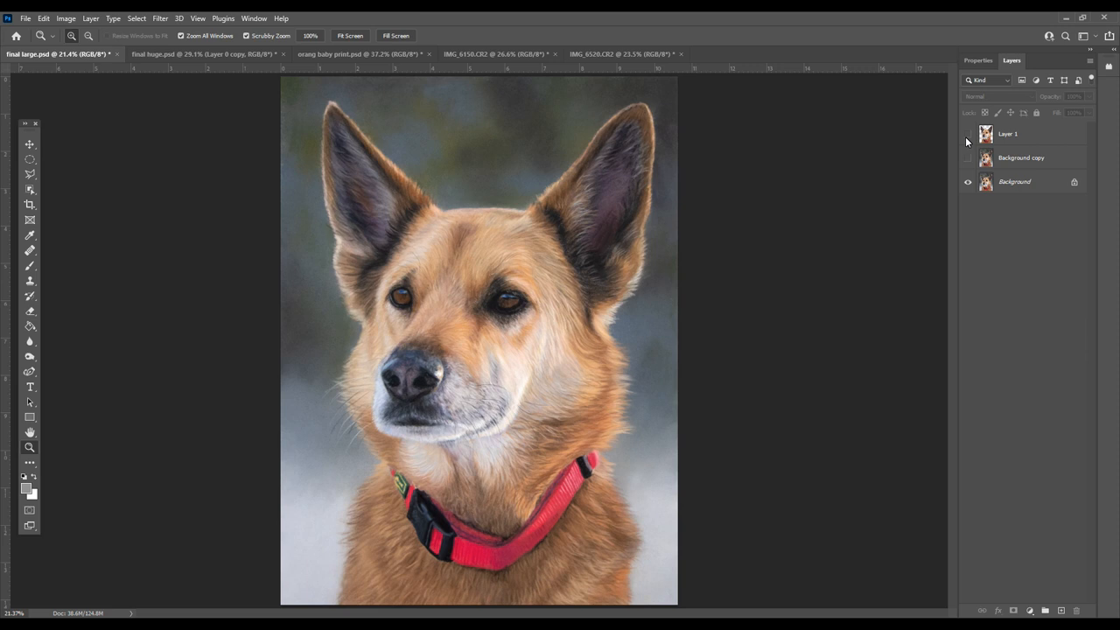
mouse_move(968, 140)
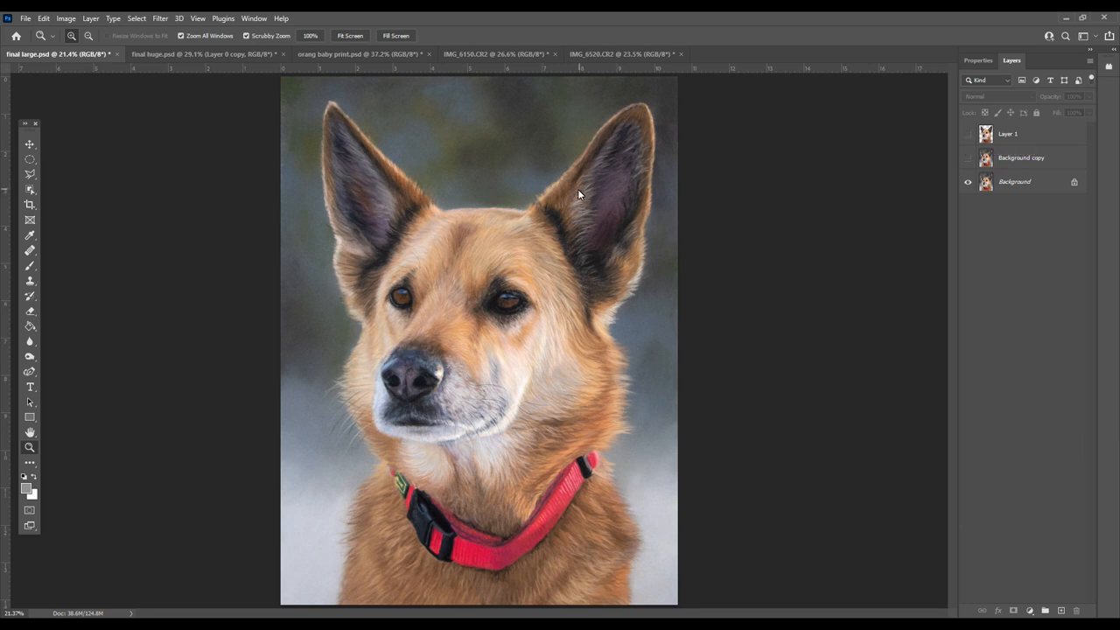
mouse_move(603, 427)
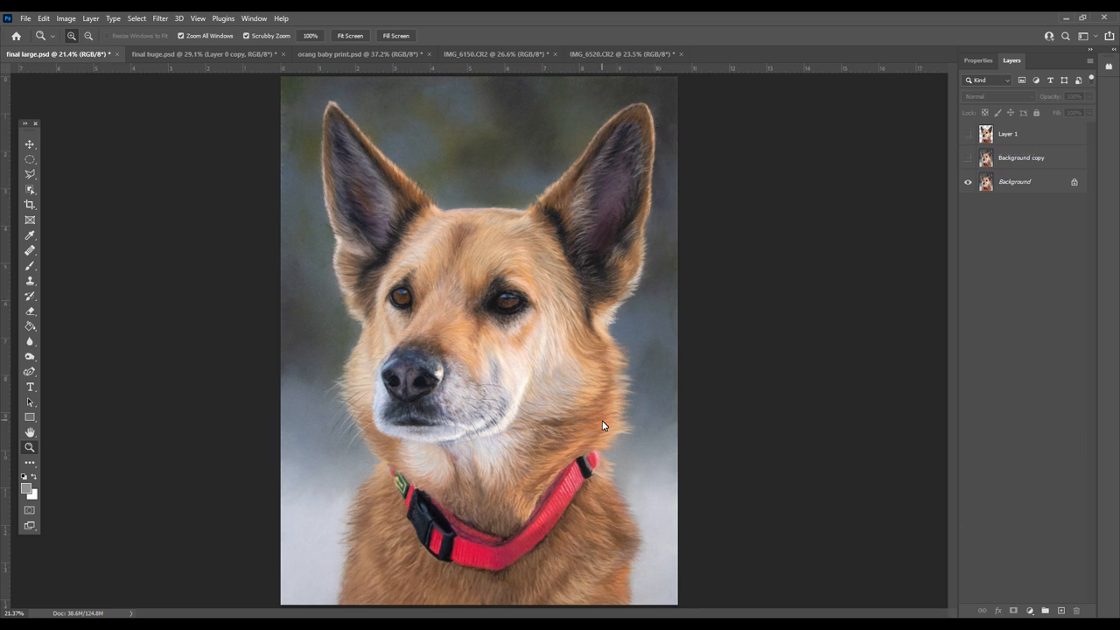
mouse_move(357, 205)
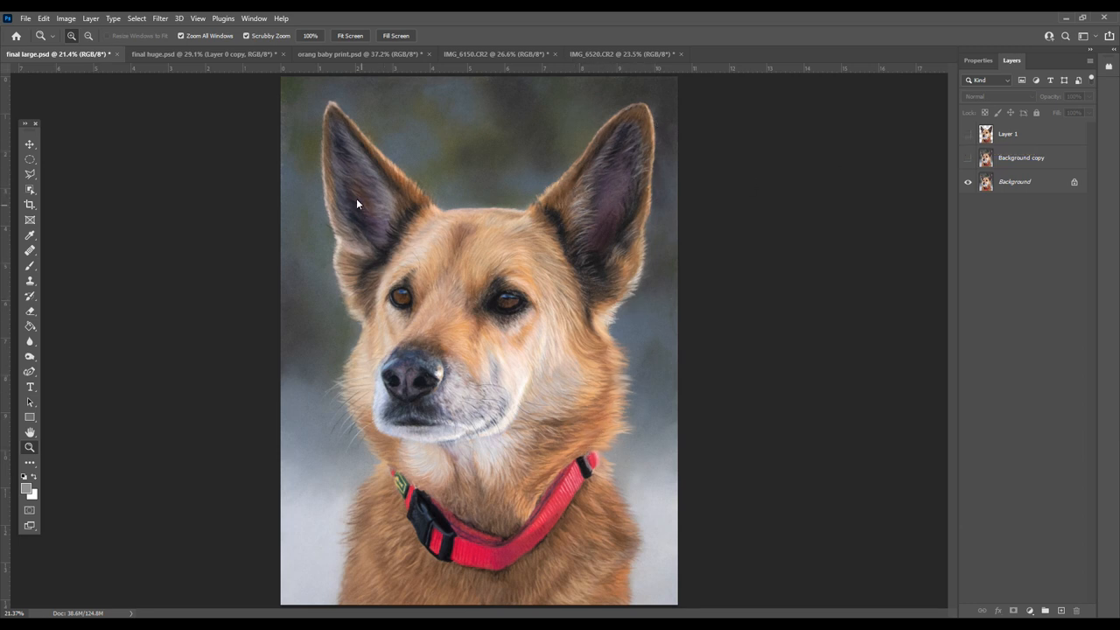
mouse_move(315, 263)
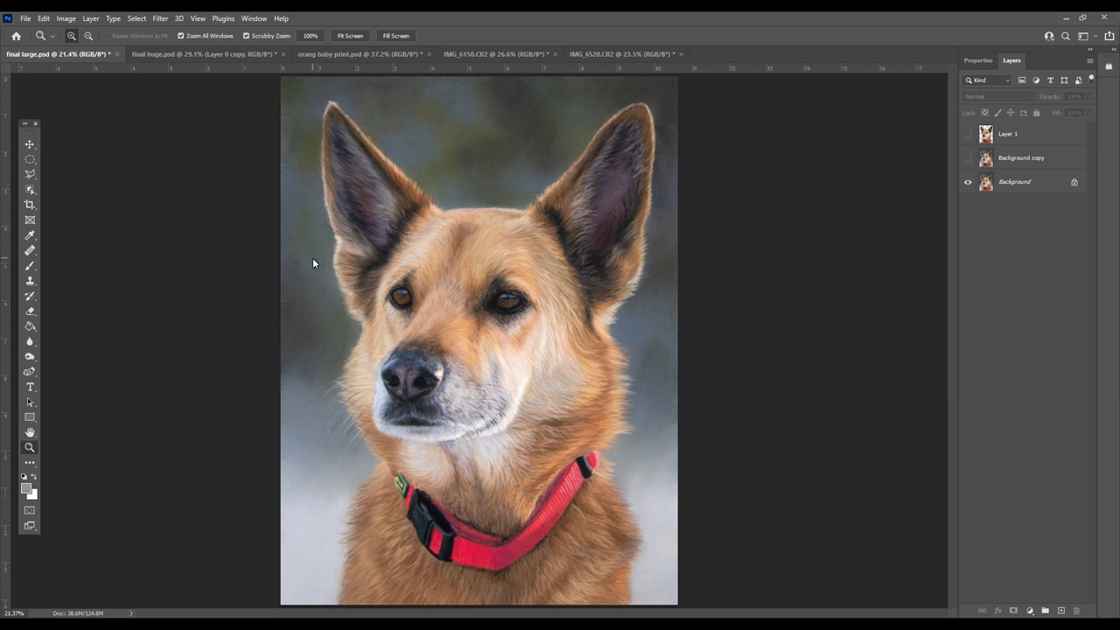
mouse_move(367, 243)
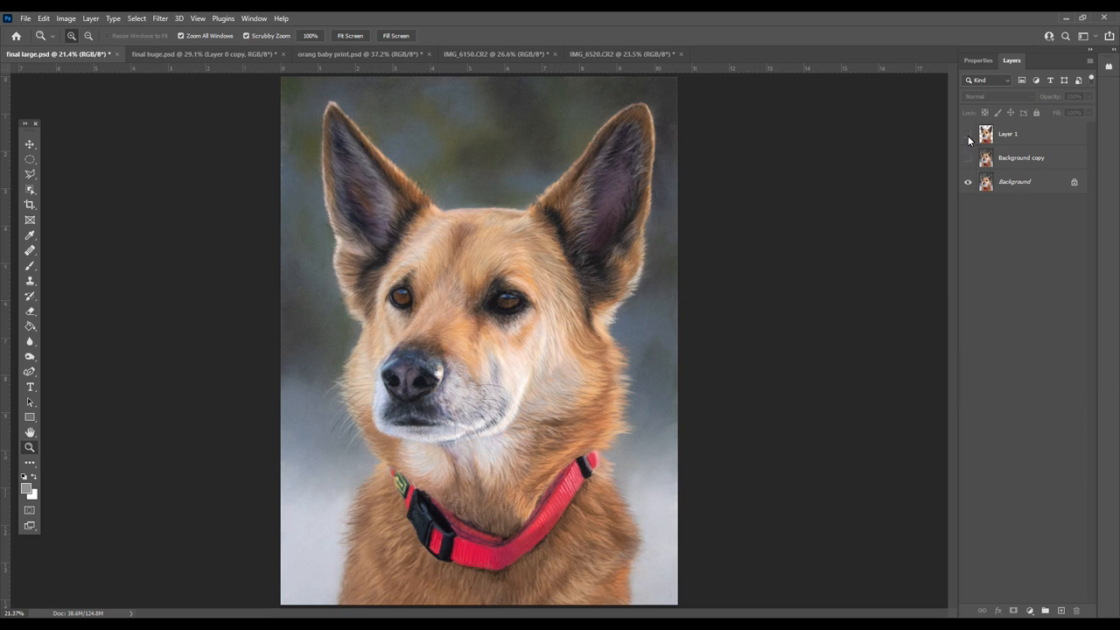
Show Layer 1 for harder cut-out edges and view the dog's head and ears enlarged.
click(968, 133)
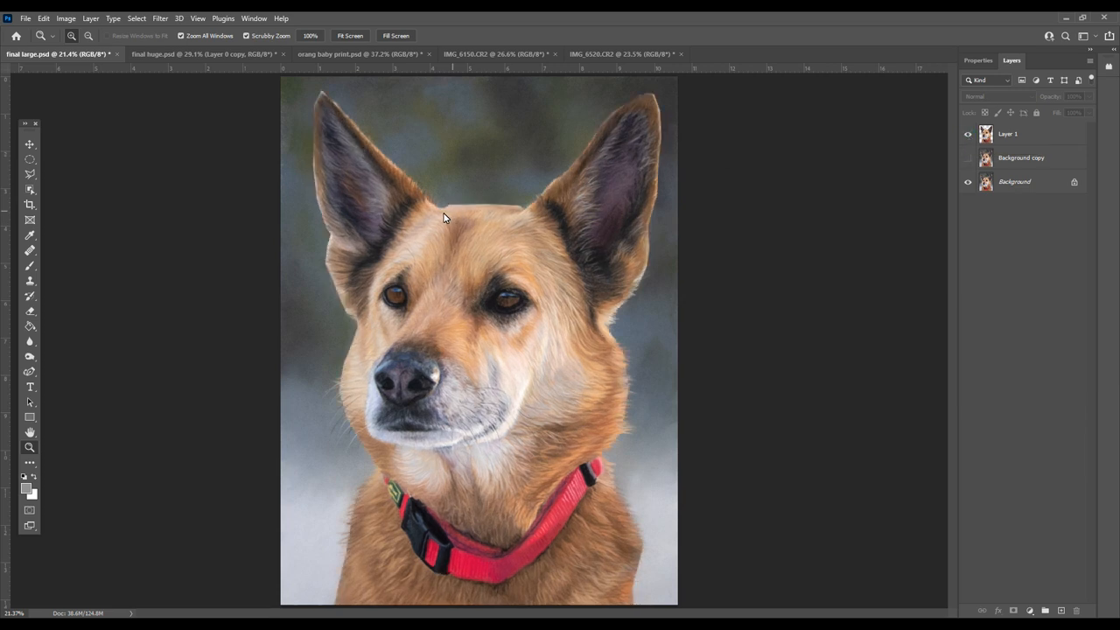
mouse_move(525, 222)
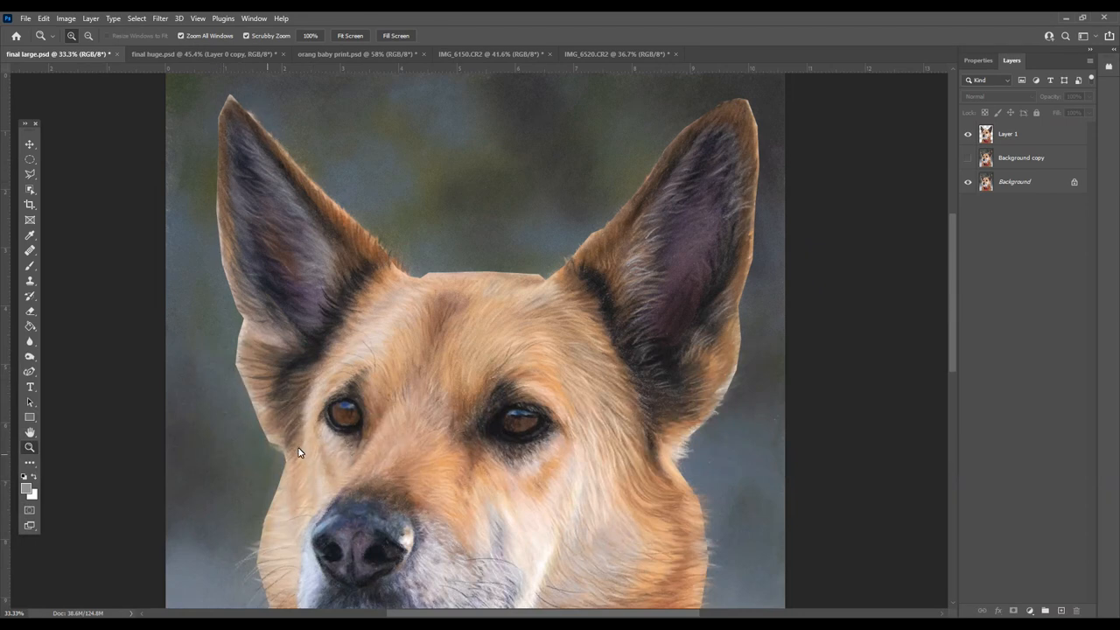
mouse_move(237, 348)
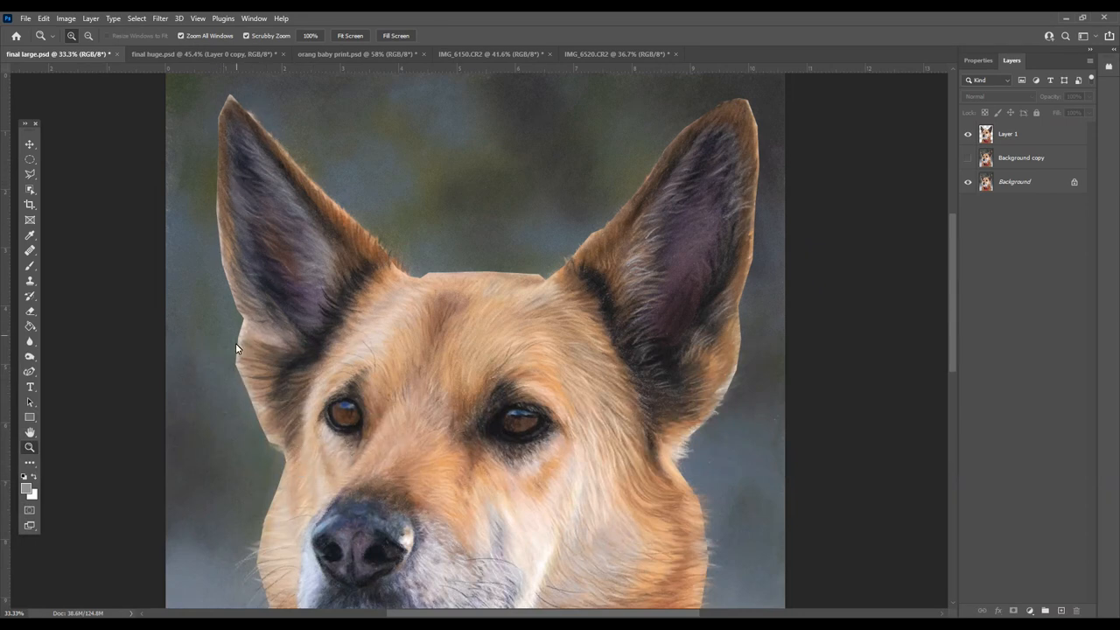
mouse_move(277, 455)
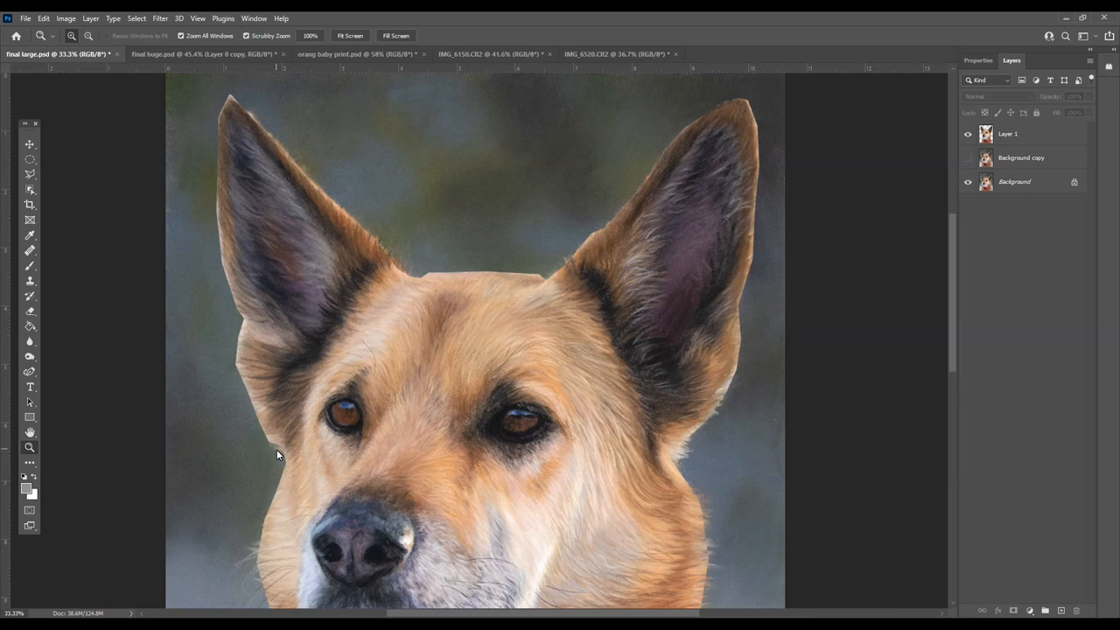
mouse_move(476, 287)
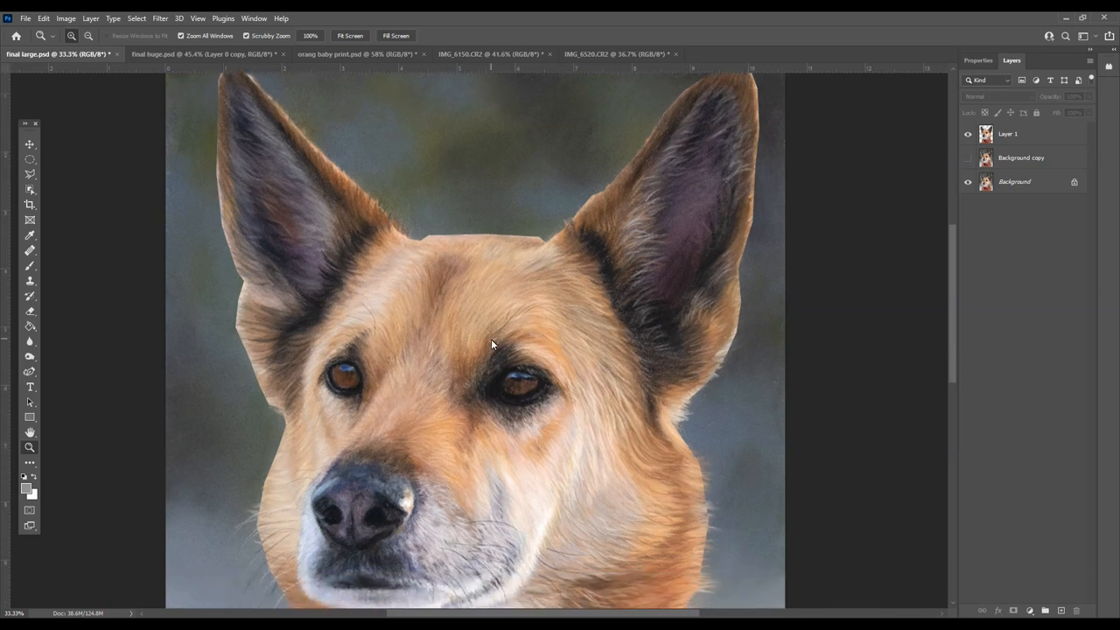
scroll(down, 3)
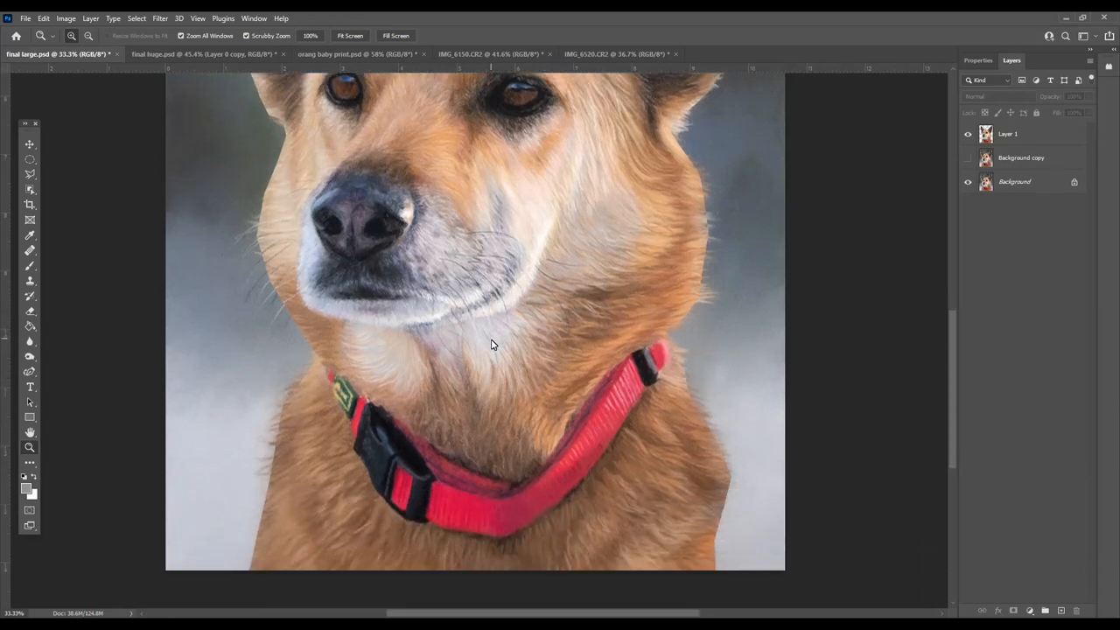
scroll(up, 3)
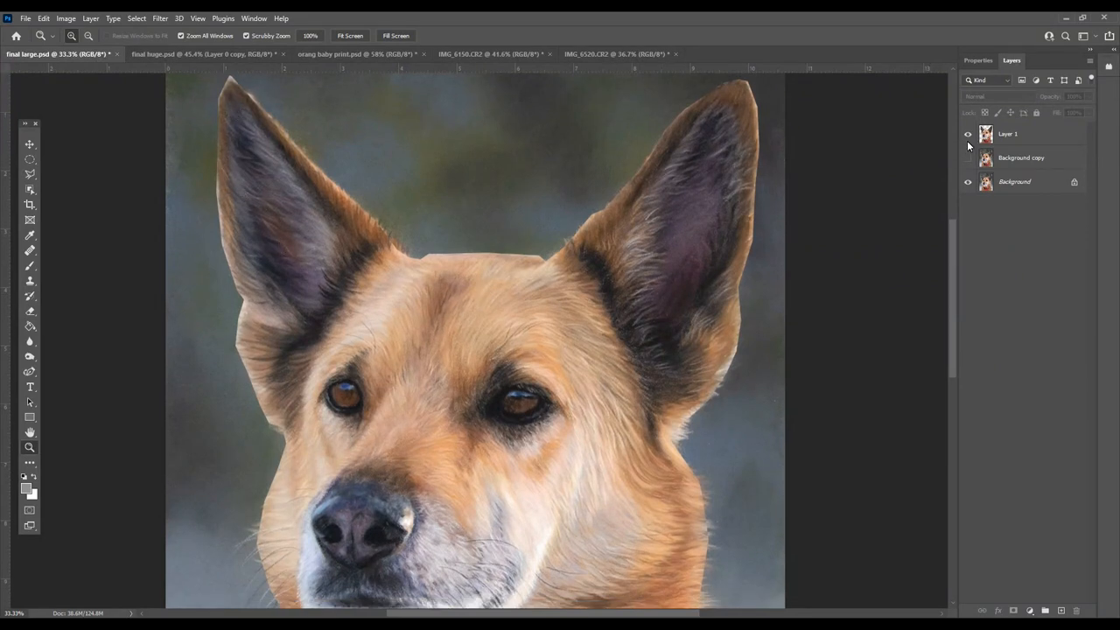
Toggle Layer 1 off and on repeatedly to compare soft and hard edges on the dog portrait.
click(968, 133)
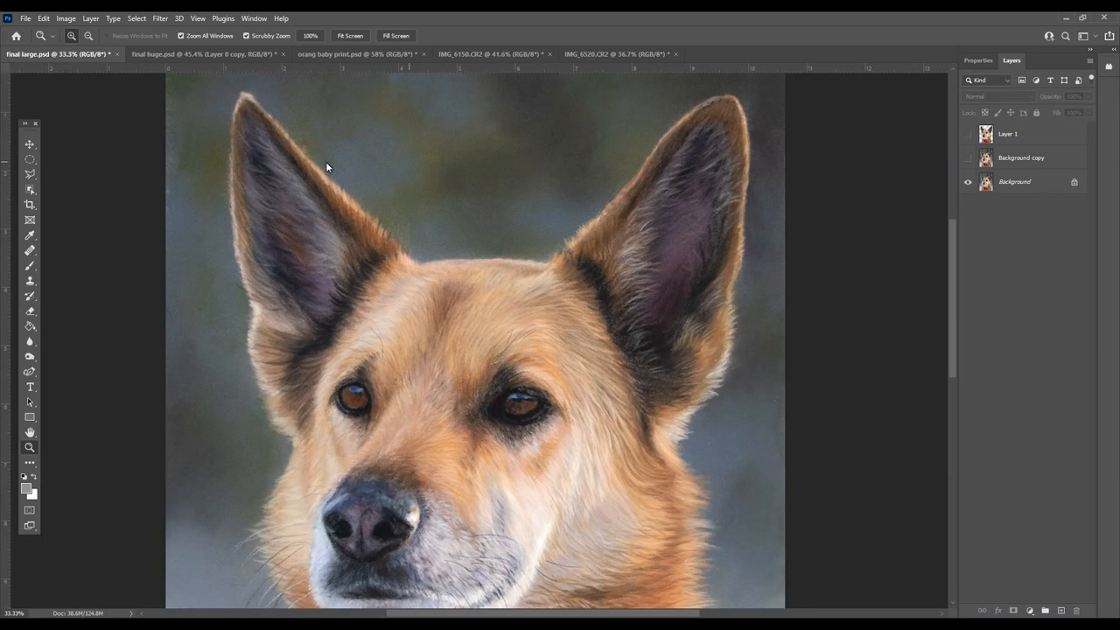
mouse_move(231, 285)
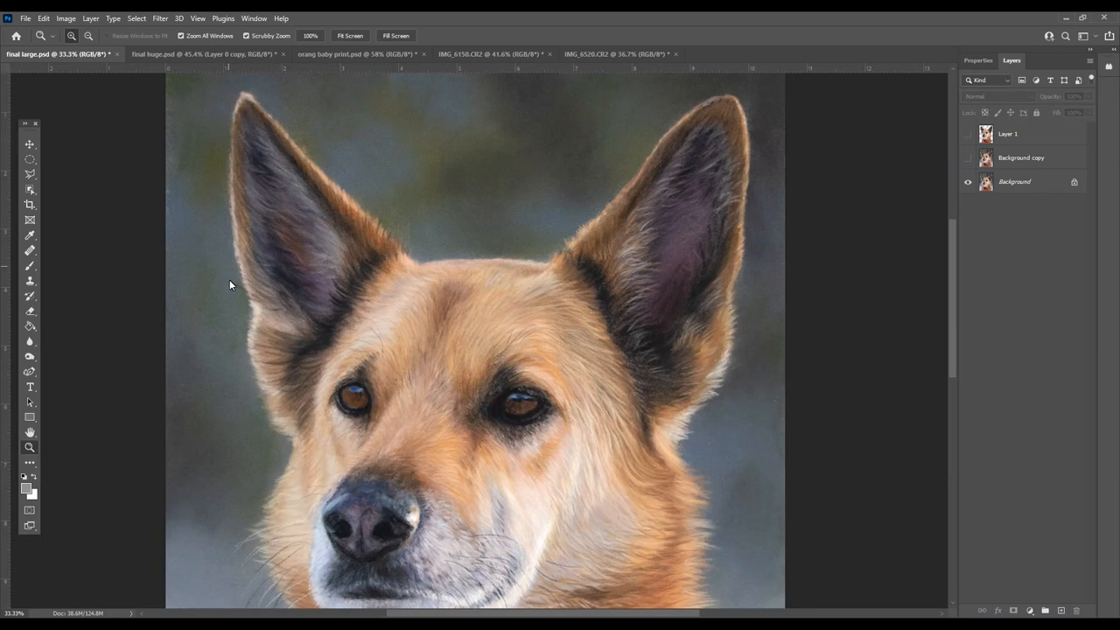
mouse_move(266, 385)
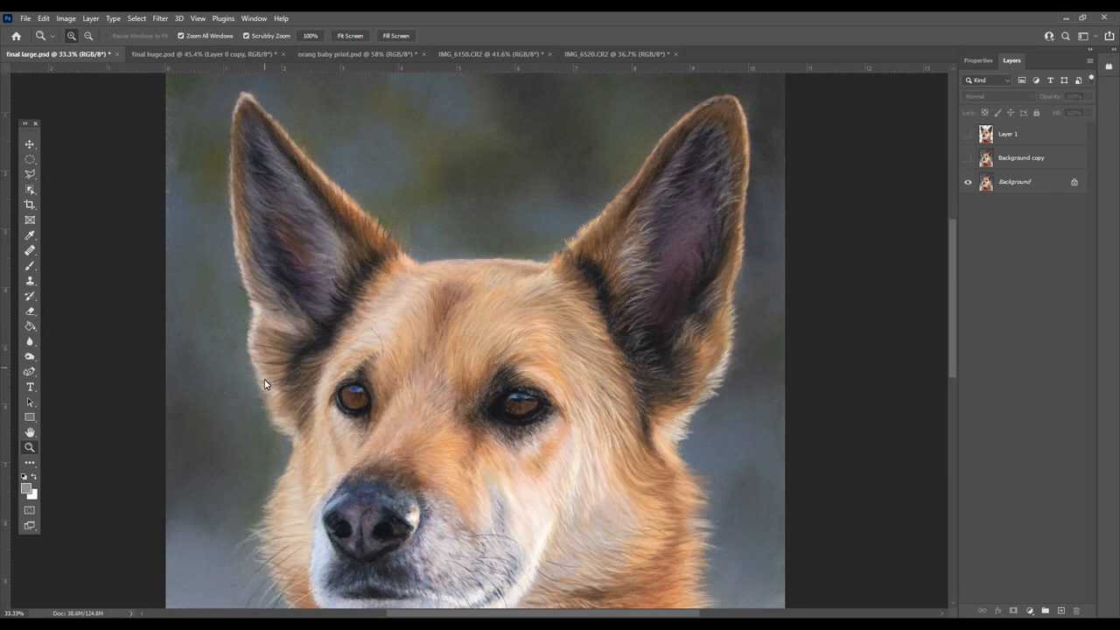
click(967, 133)
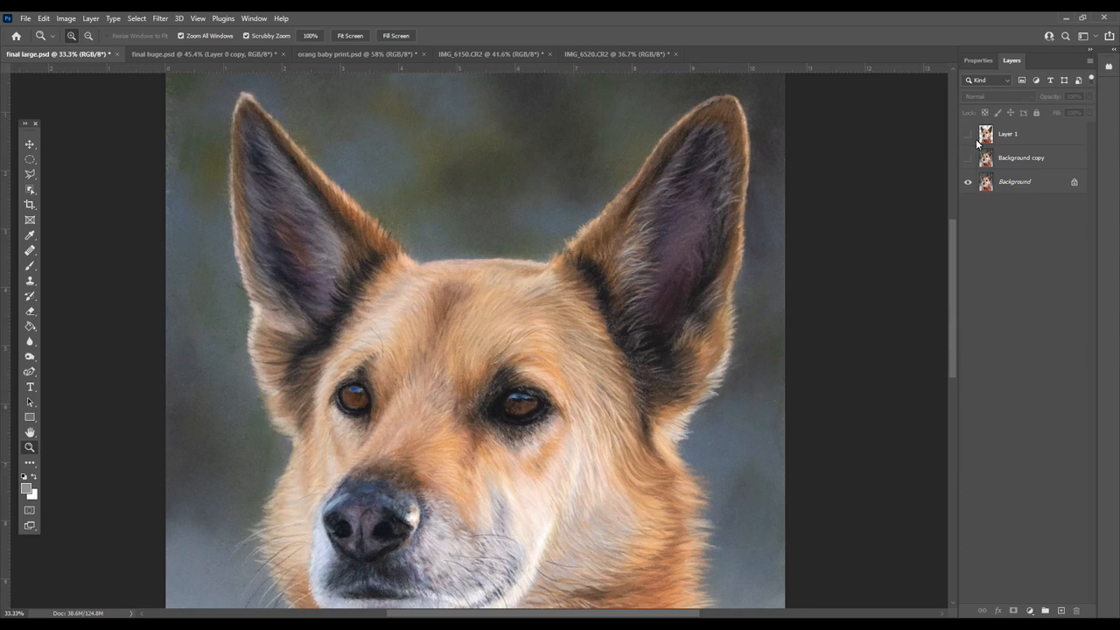
click(968, 133)
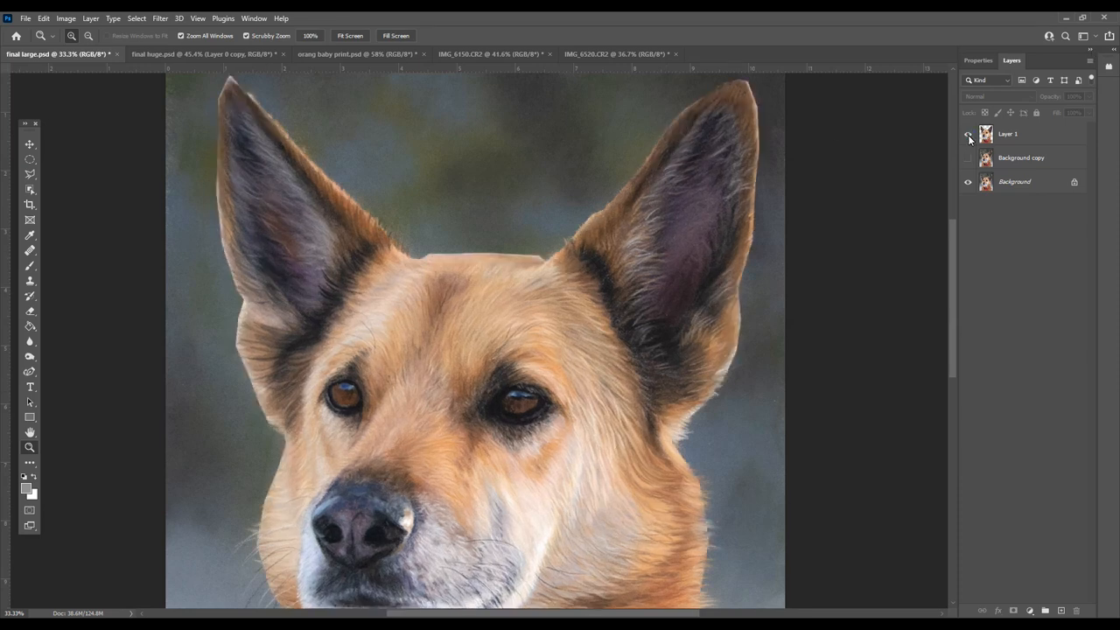
click(968, 133)
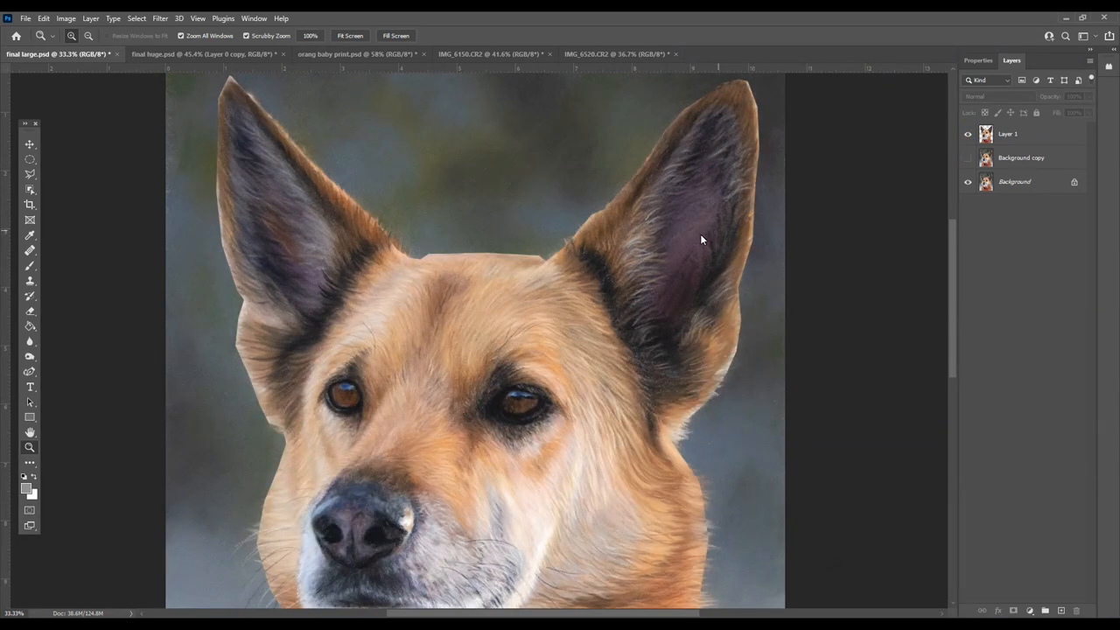
scroll(down, 3)
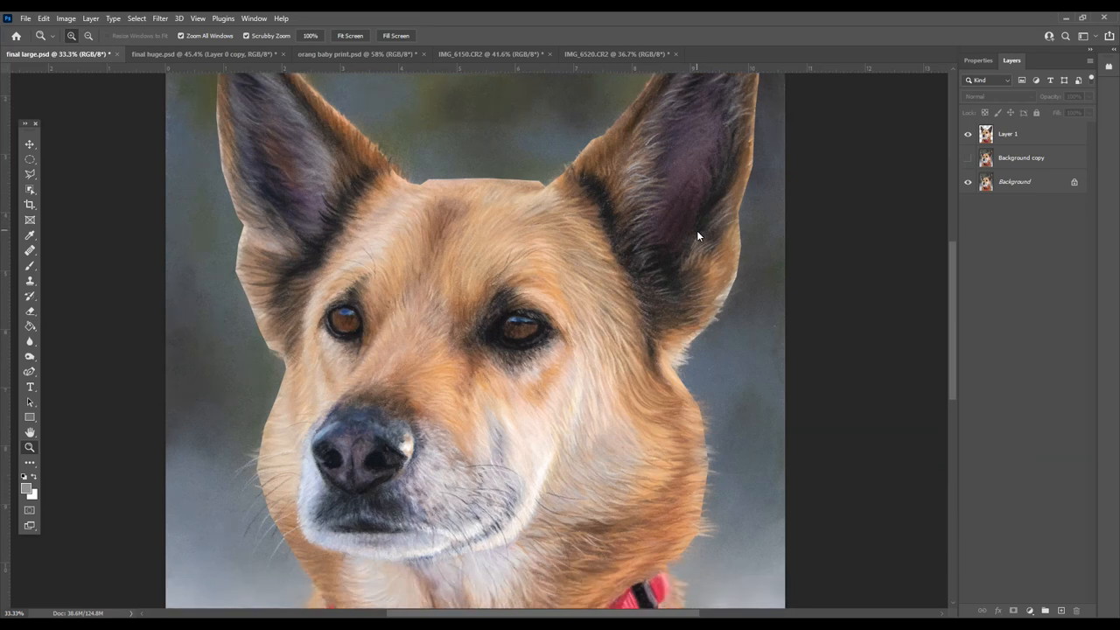
scroll(up, 3)
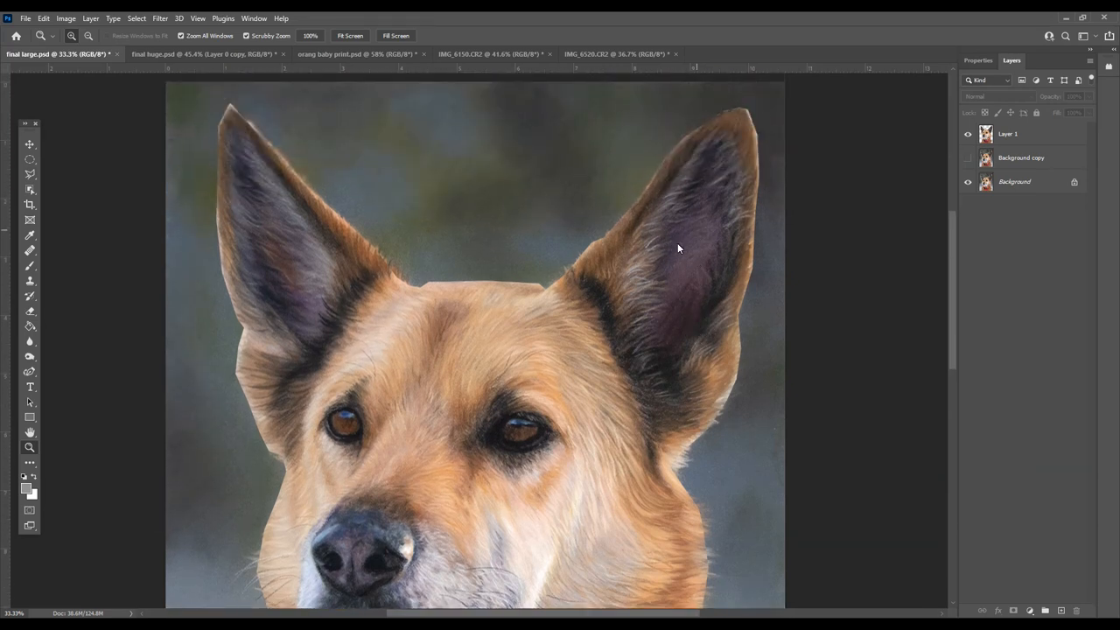
mouse_move(591, 296)
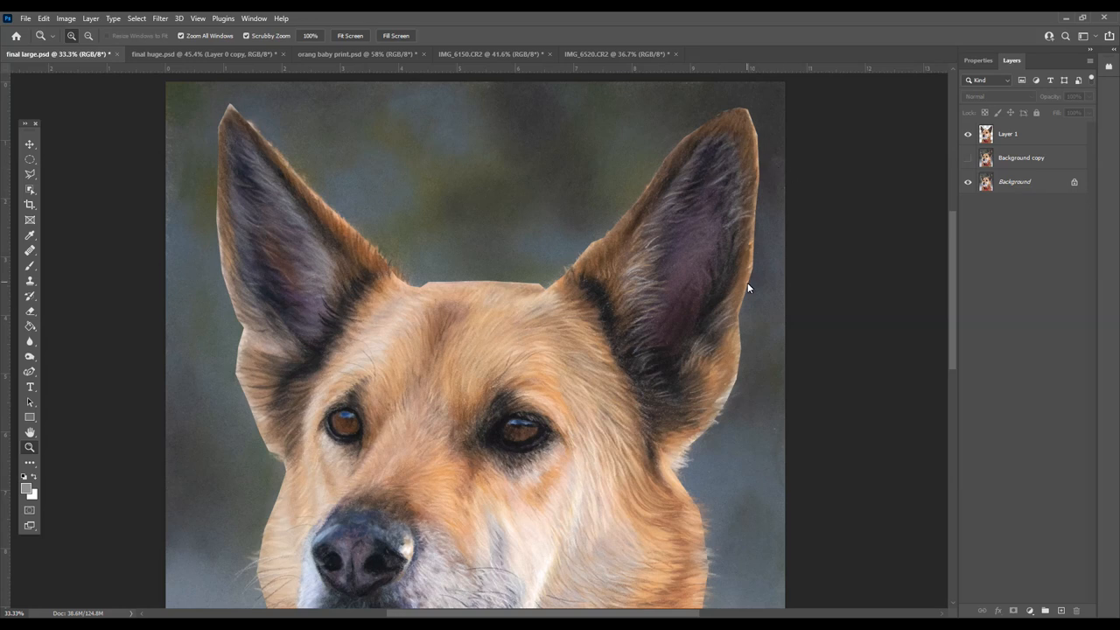
click(968, 133)
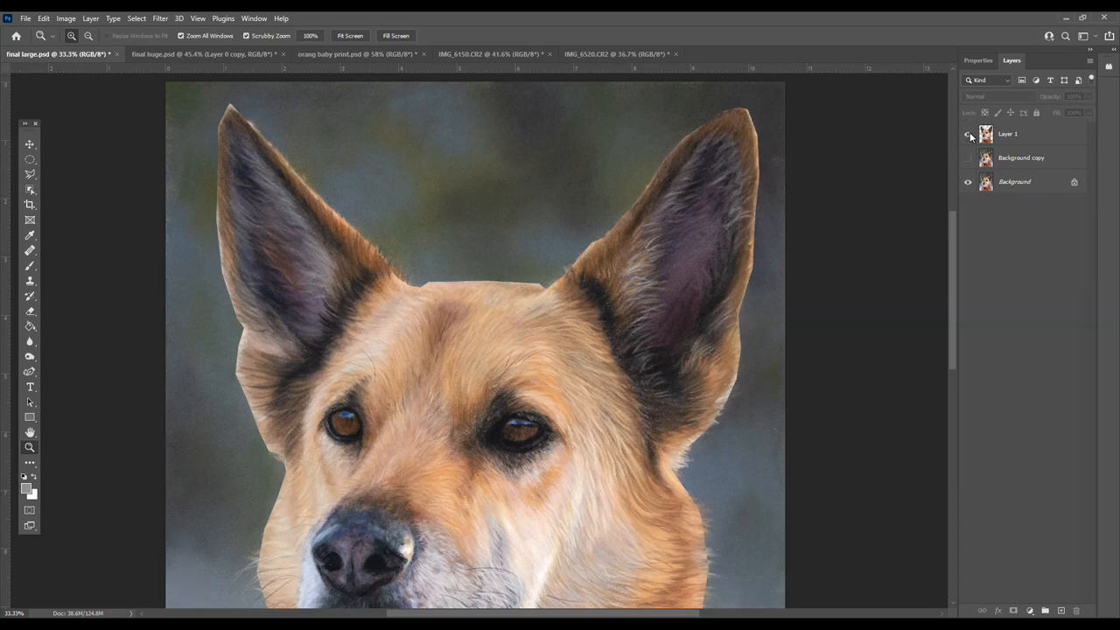
click(206, 53)
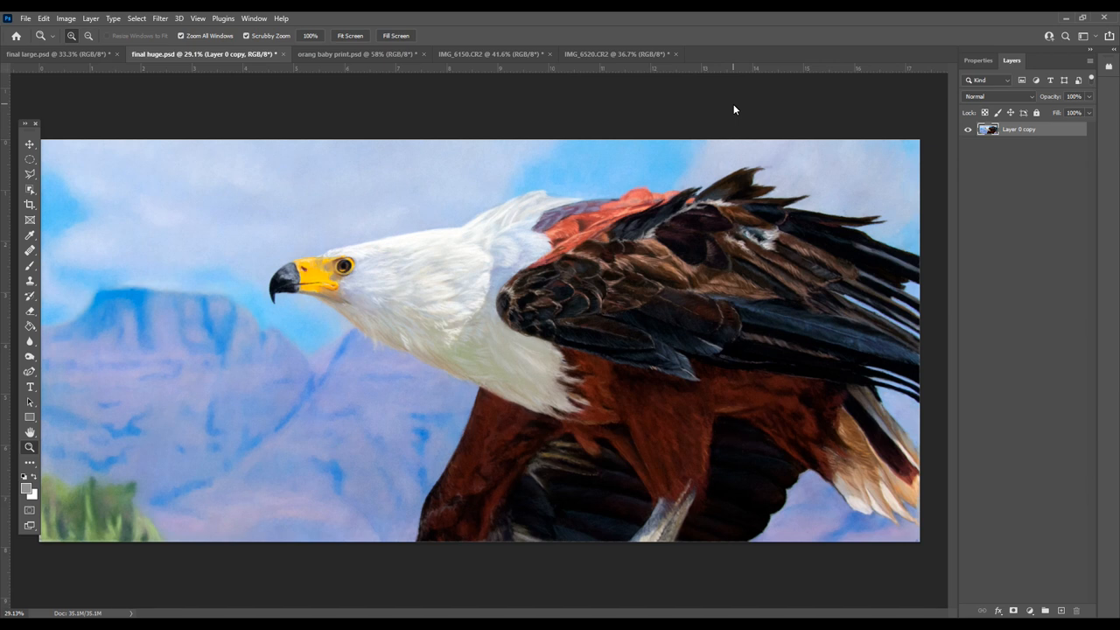
mouse_move(276, 289)
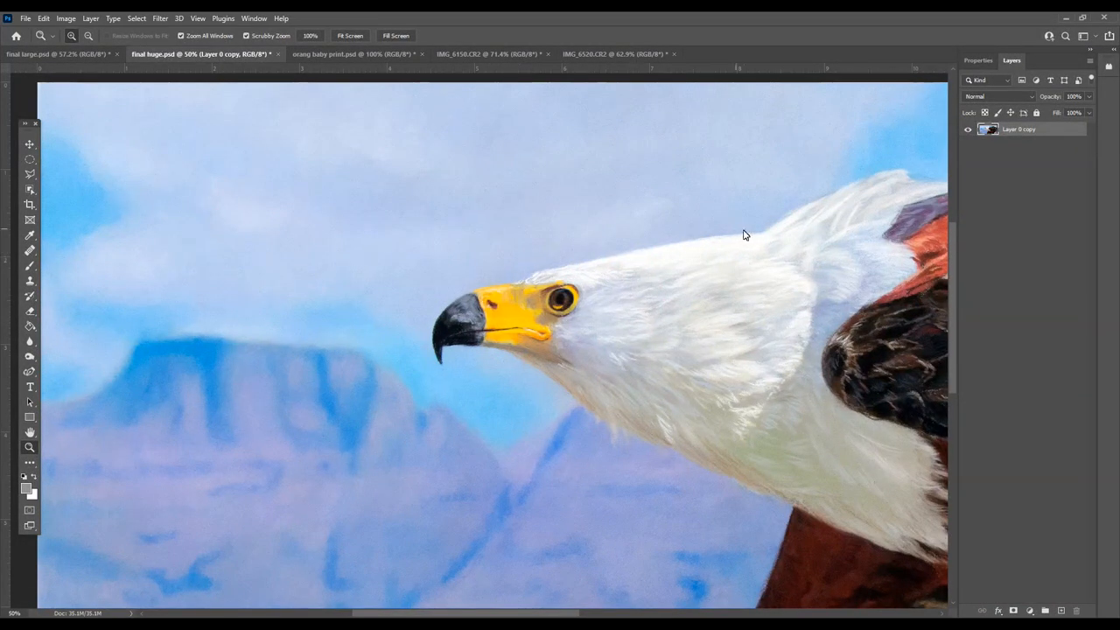
mouse_move(714, 248)
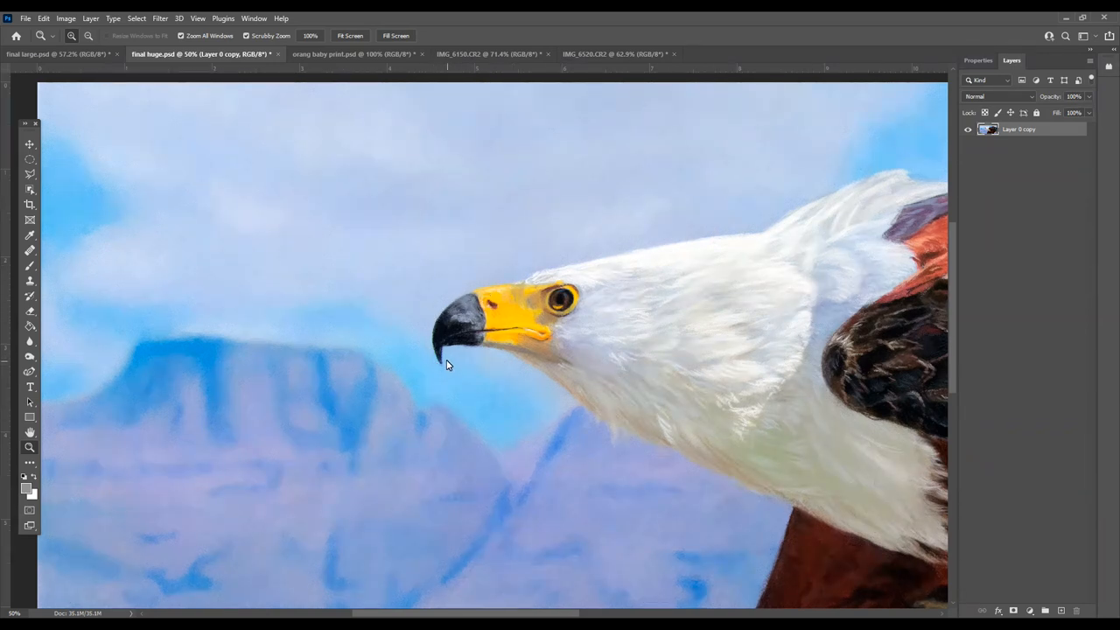
mouse_move(458, 355)
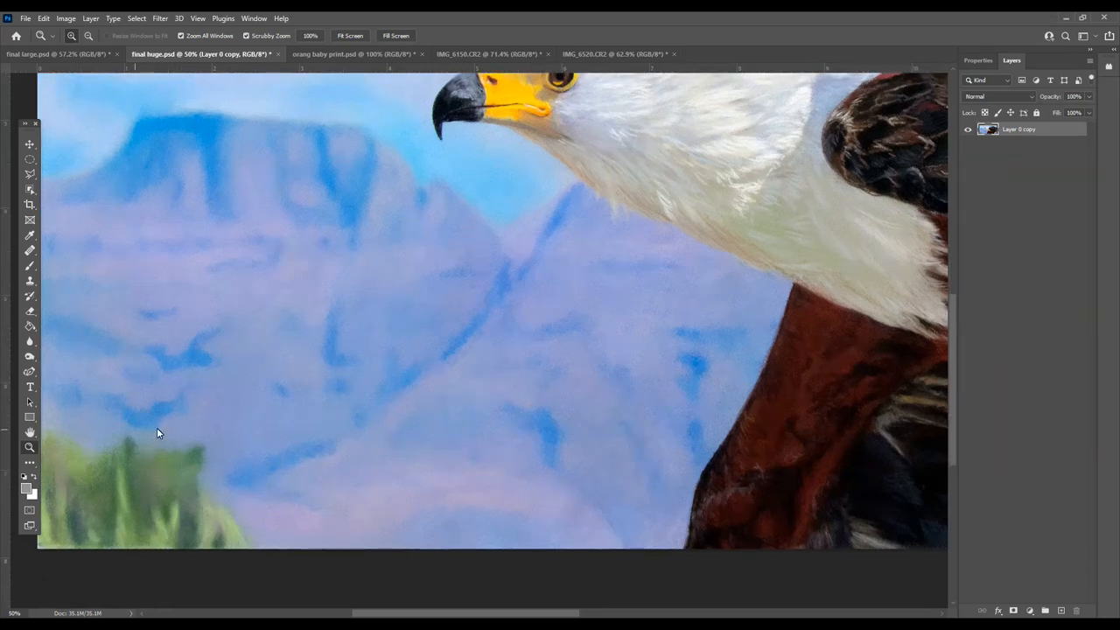
mouse_move(63, 434)
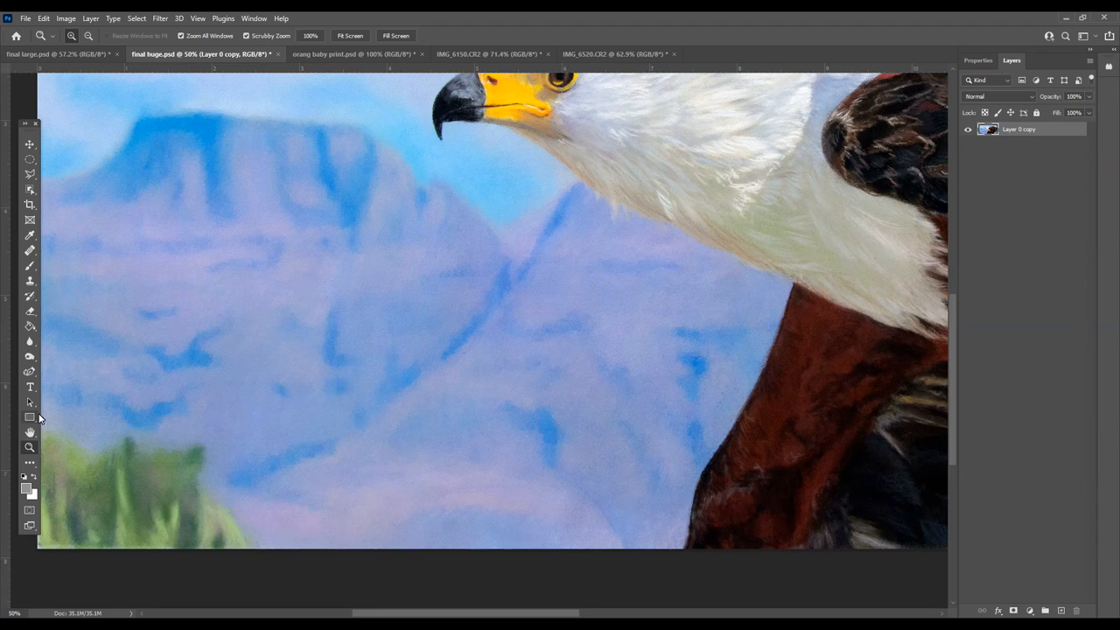
mouse_move(186, 374)
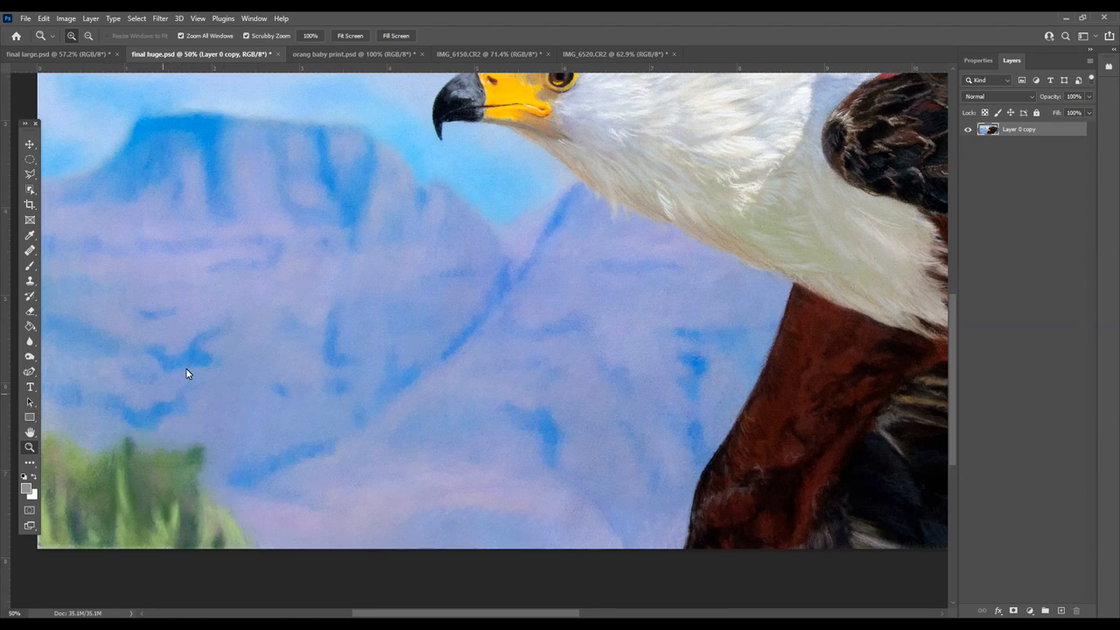
mouse_move(219, 406)
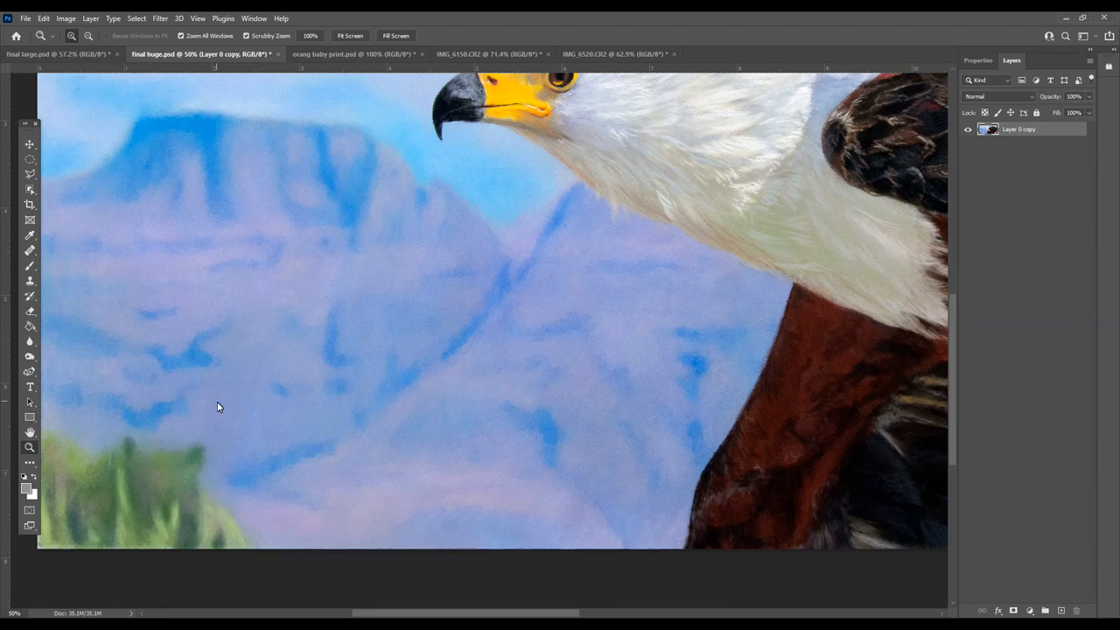
mouse_move(178, 438)
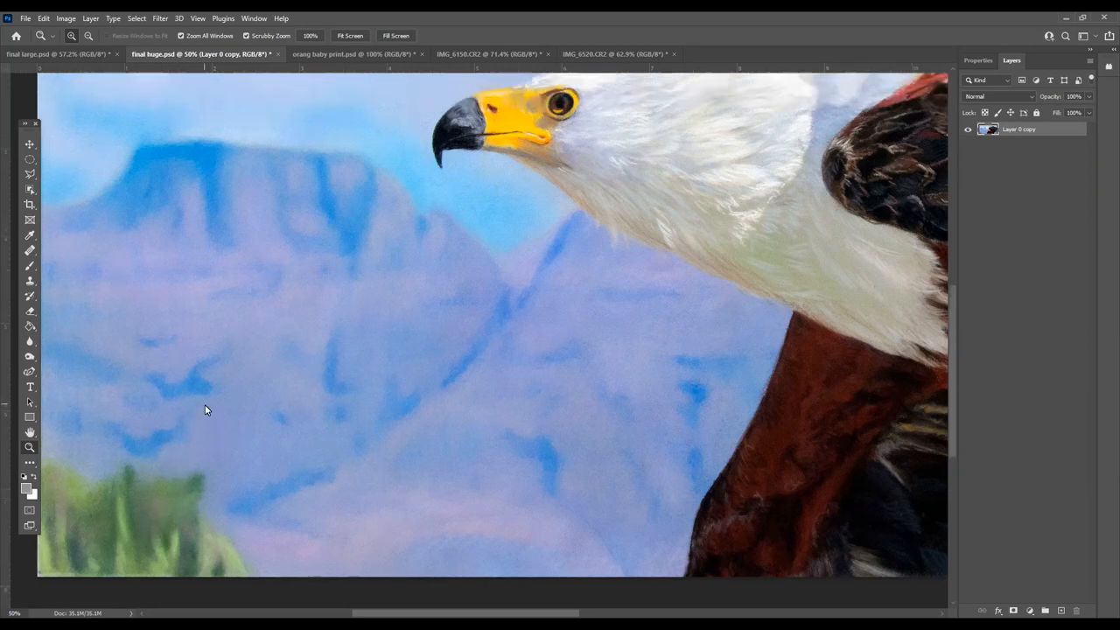
mouse_move(277, 322)
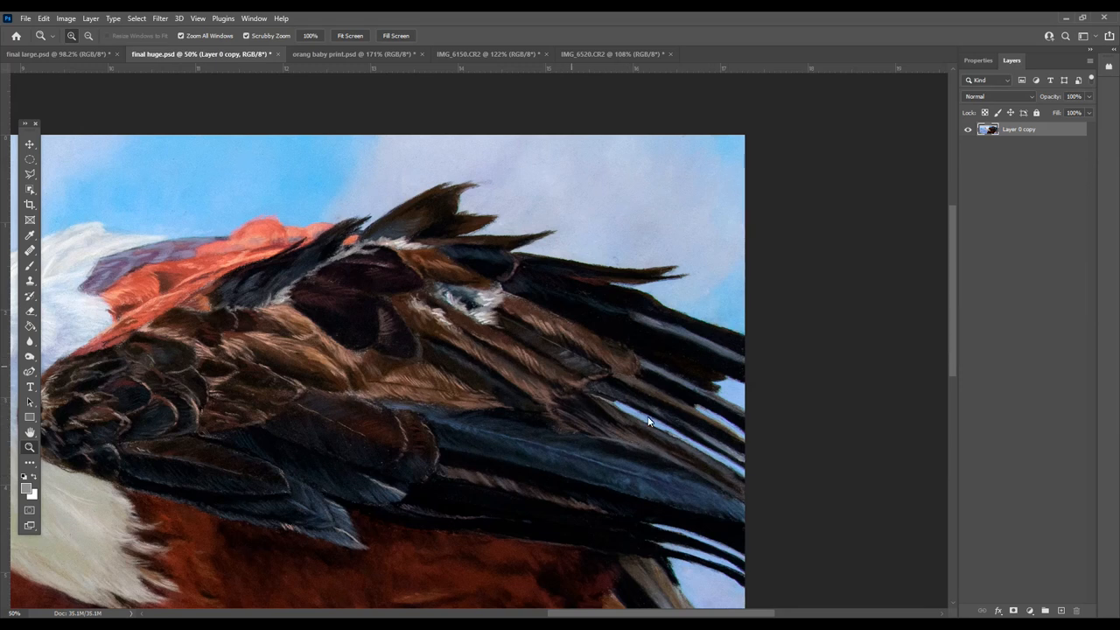
mouse_move(717, 462)
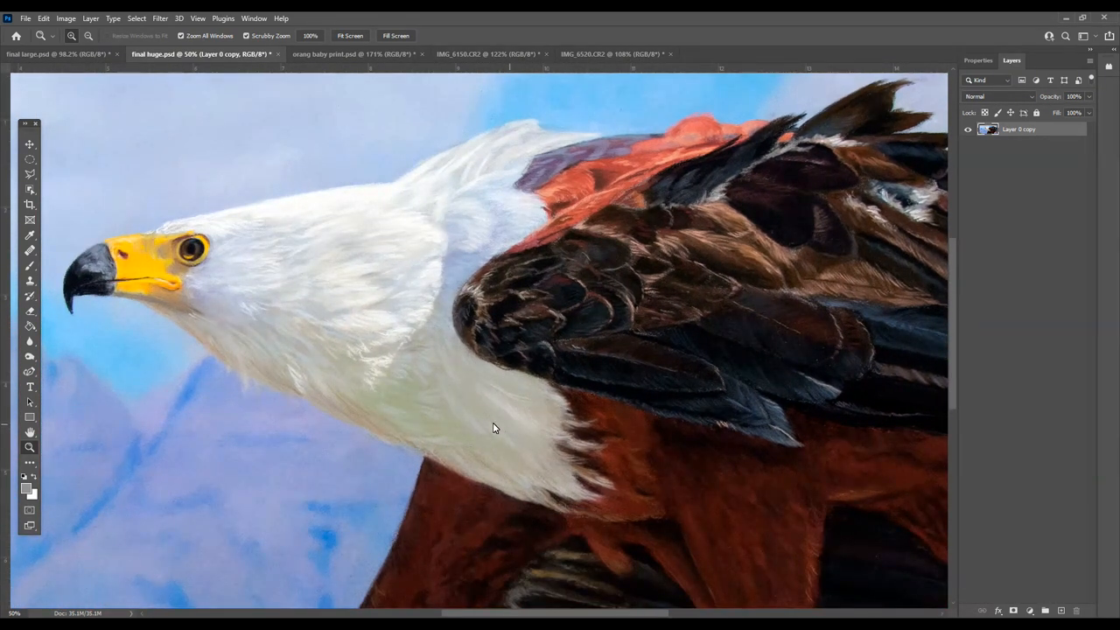
mouse_move(348, 55)
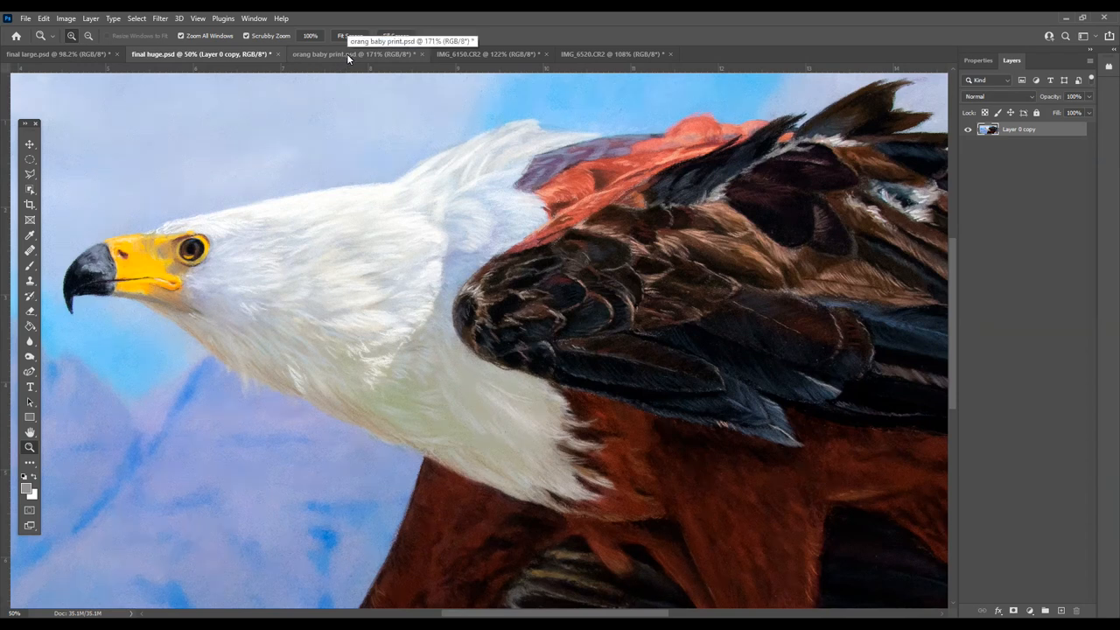
Switch to orang baby print.psd and fit the whole painting in the window.
click(353, 52)
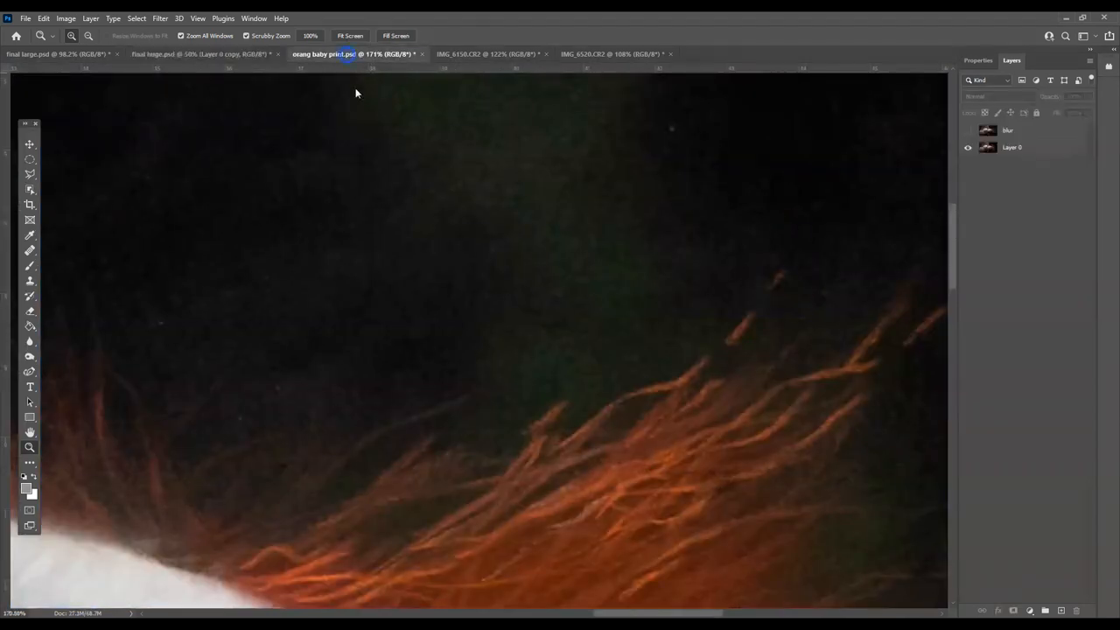
click(197, 17)
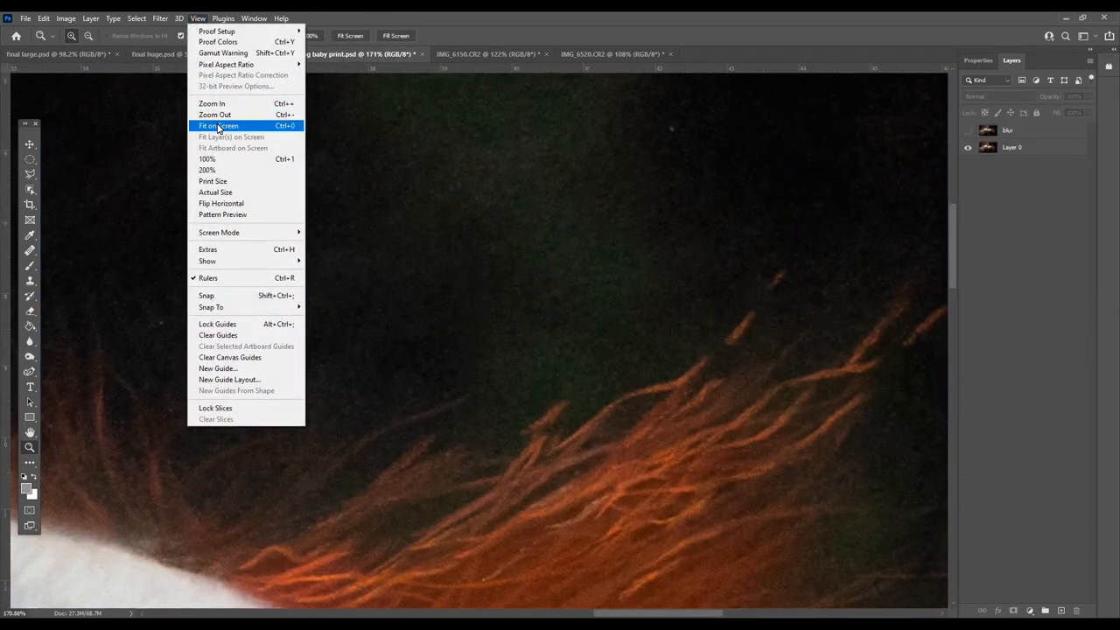
click(217, 126)
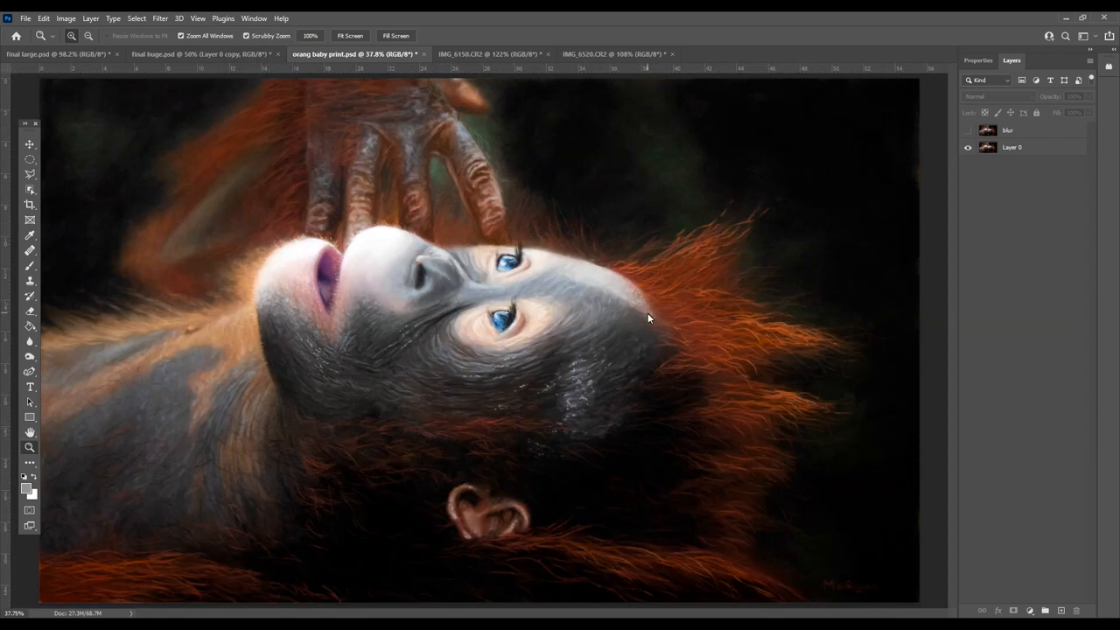
mouse_move(354, 255)
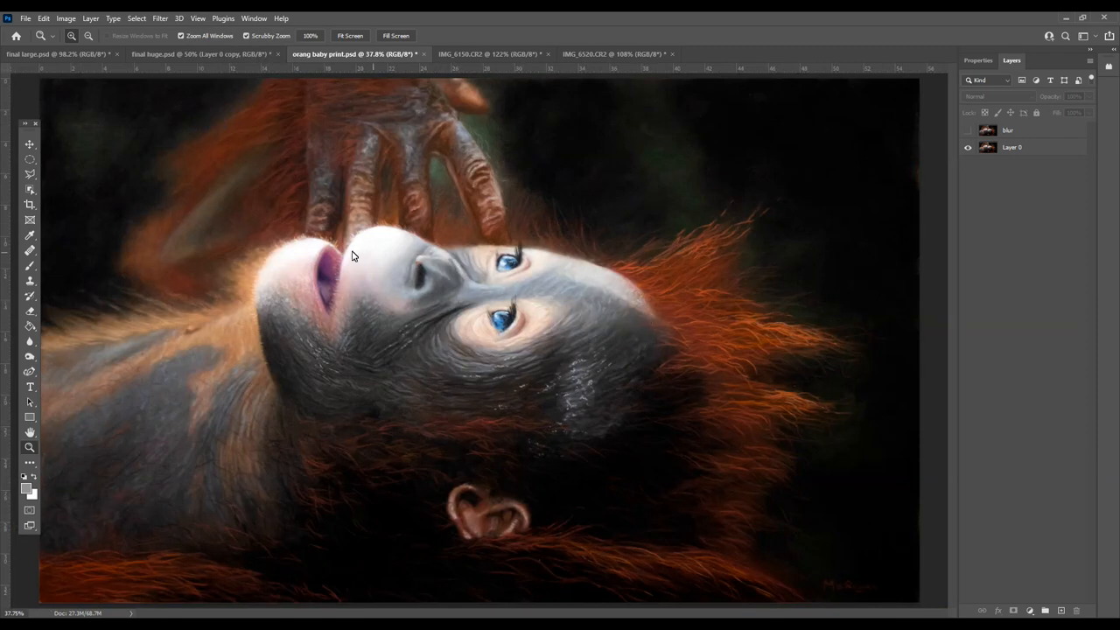
mouse_move(473, 221)
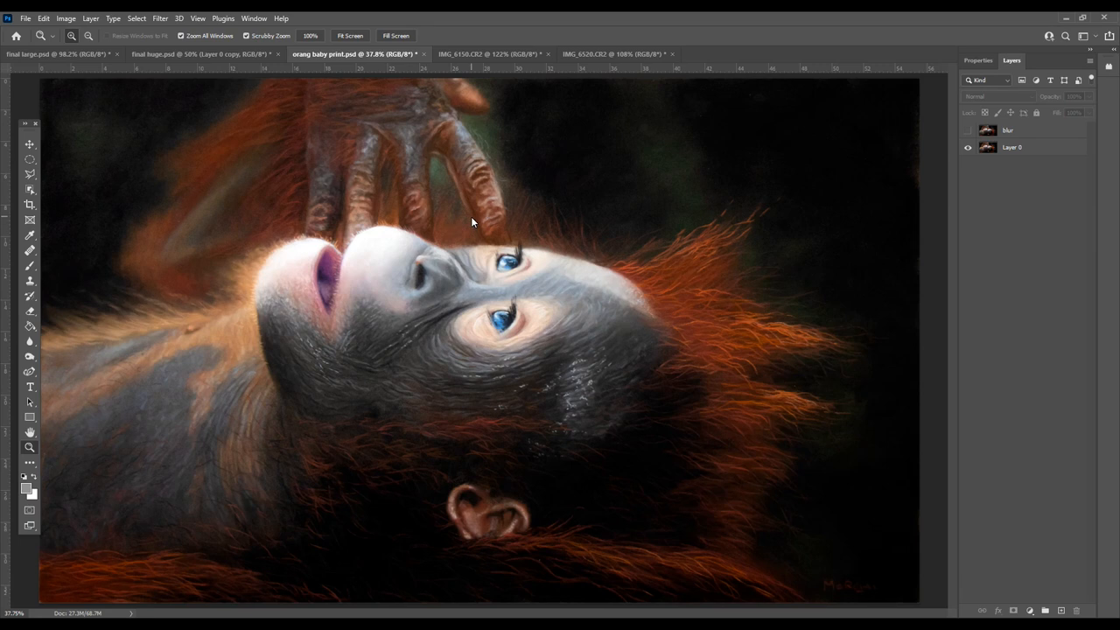
mouse_move(577, 304)
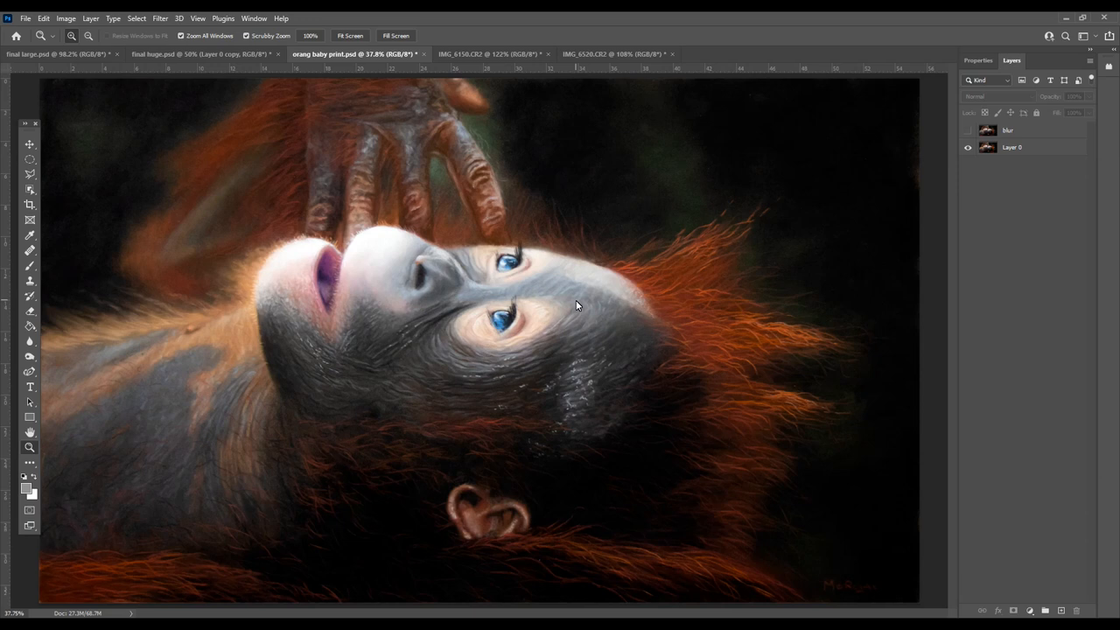
mouse_move(514, 298)
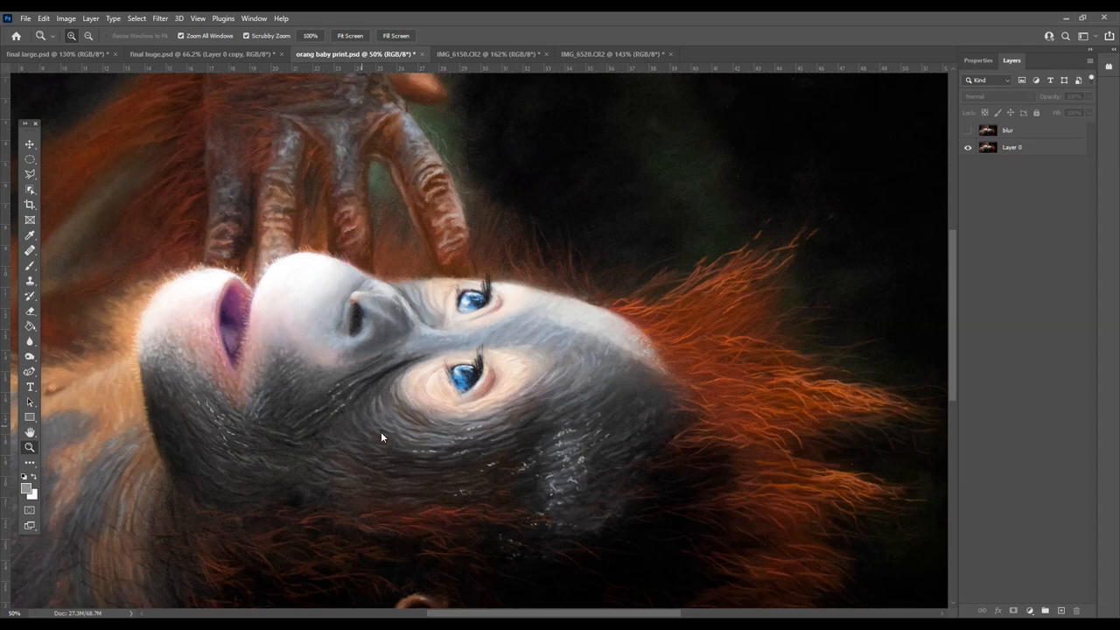
mouse_move(271, 297)
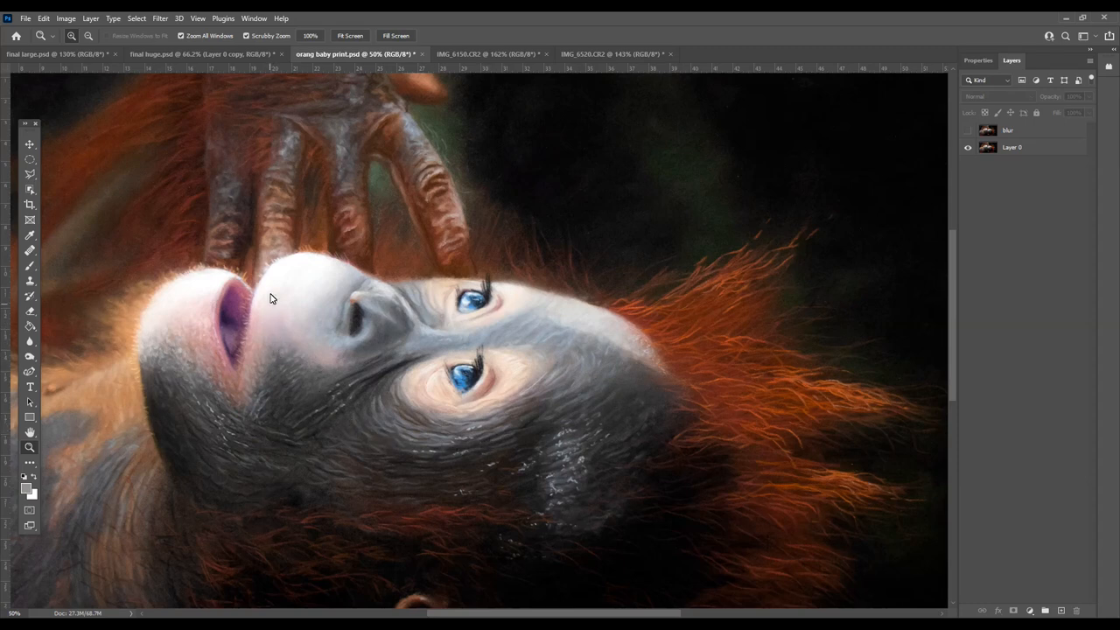
mouse_move(470, 311)
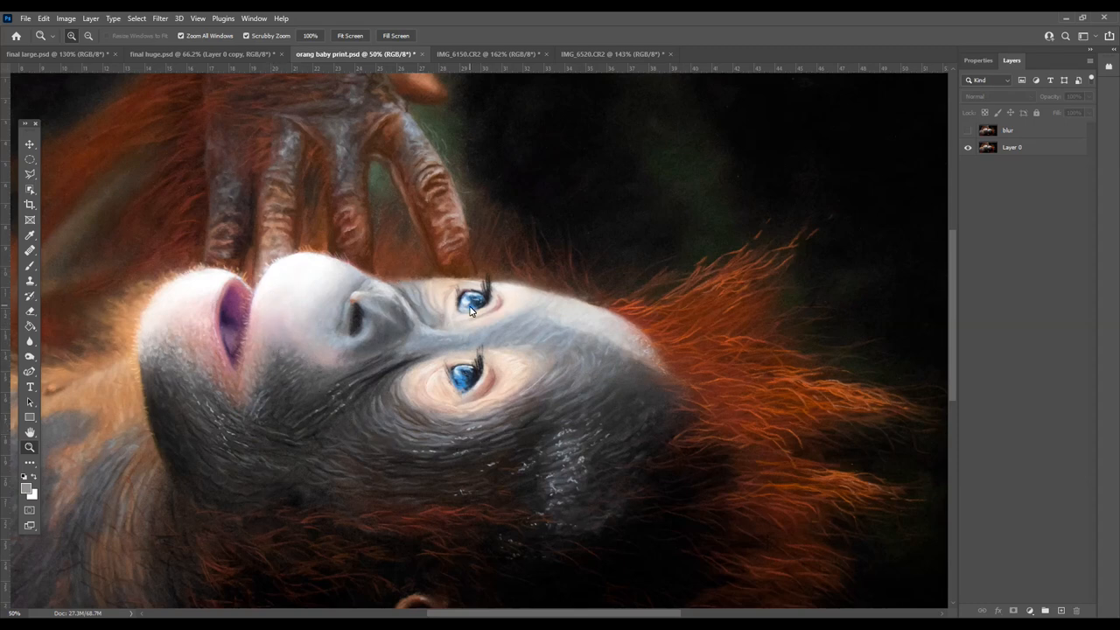
mouse_move(420, 285)
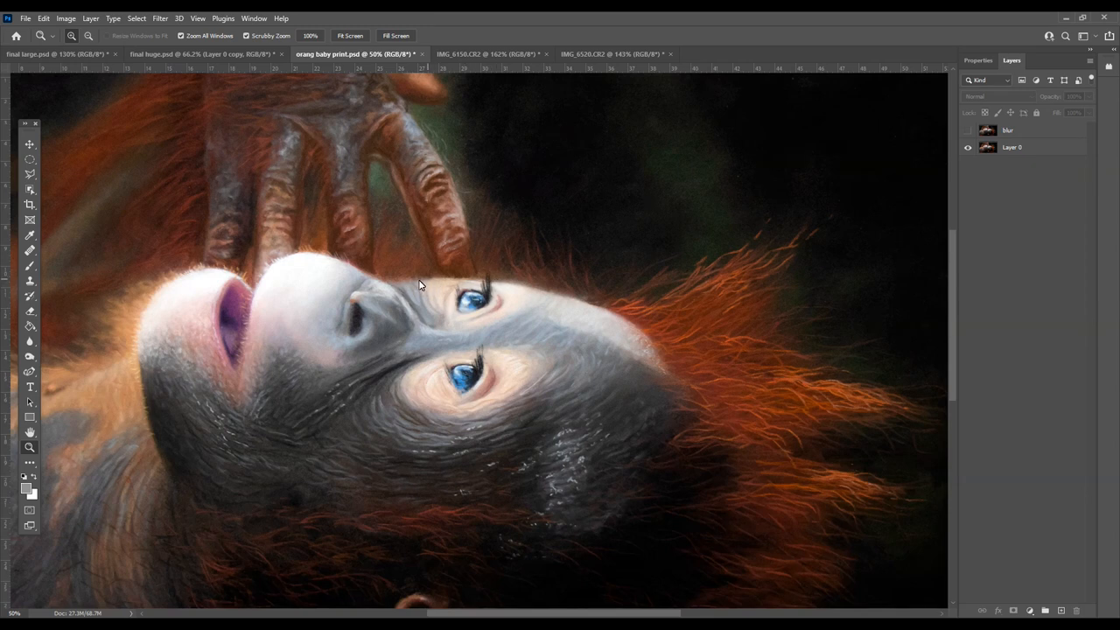
mouse_move(568, 304)
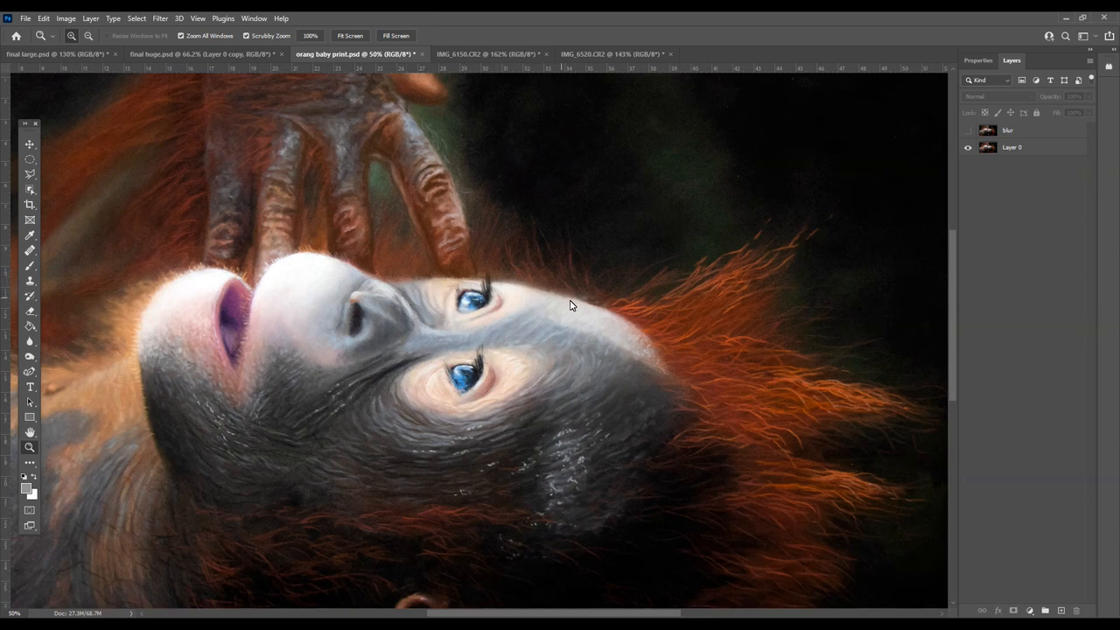
mouse_move(527, 284)
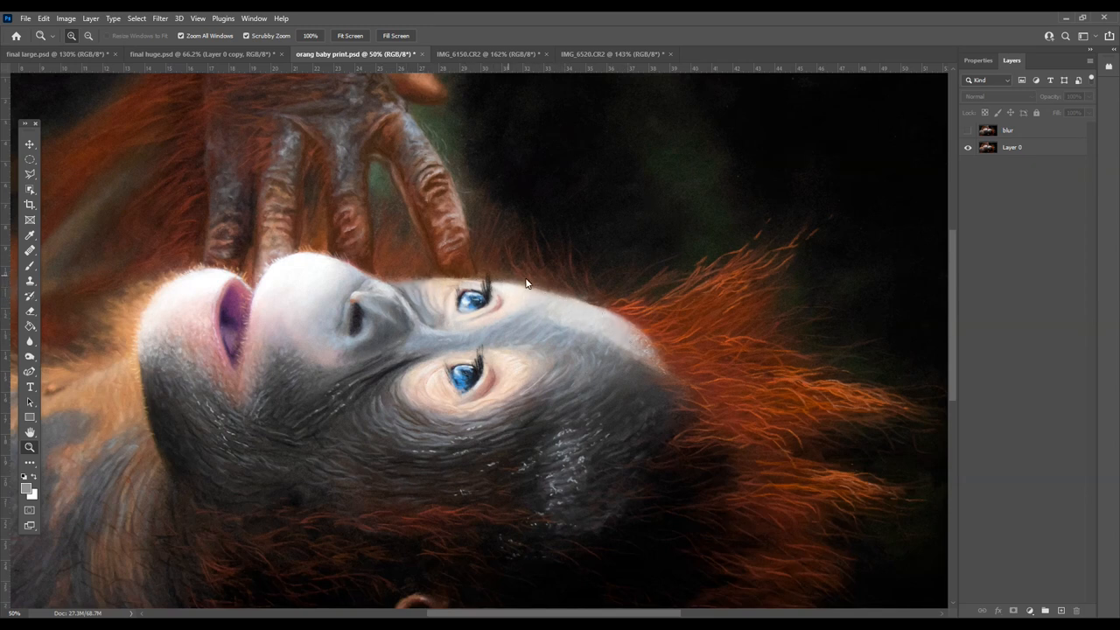
mouse_move(430, 298)
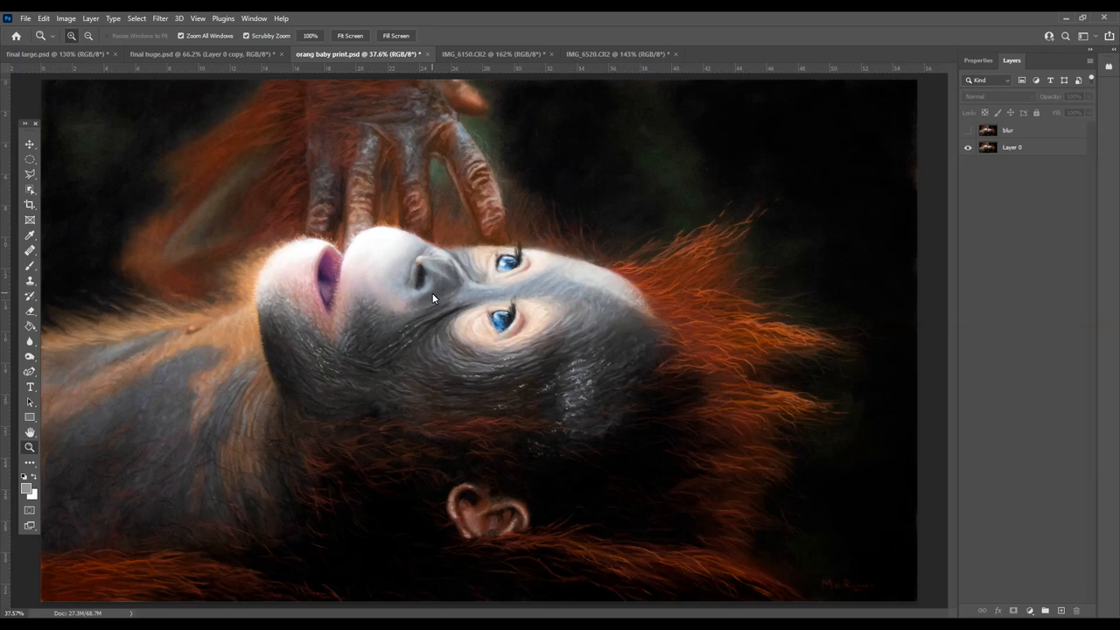
mouse_move(381, 238)
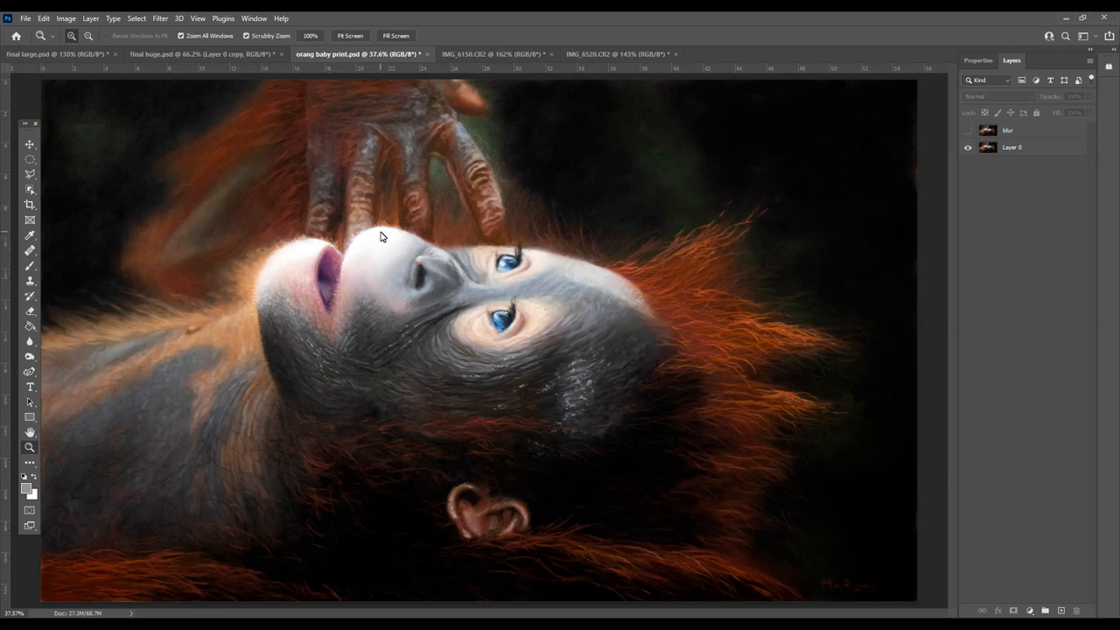
mouse_move(386, 161)
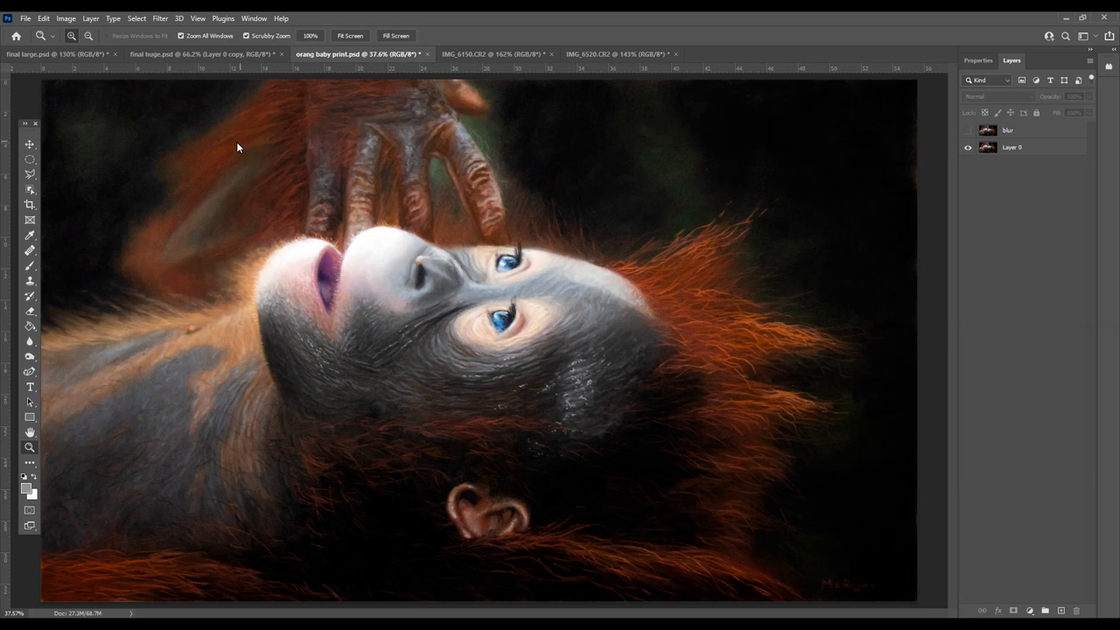
mouse_move(222, 325)
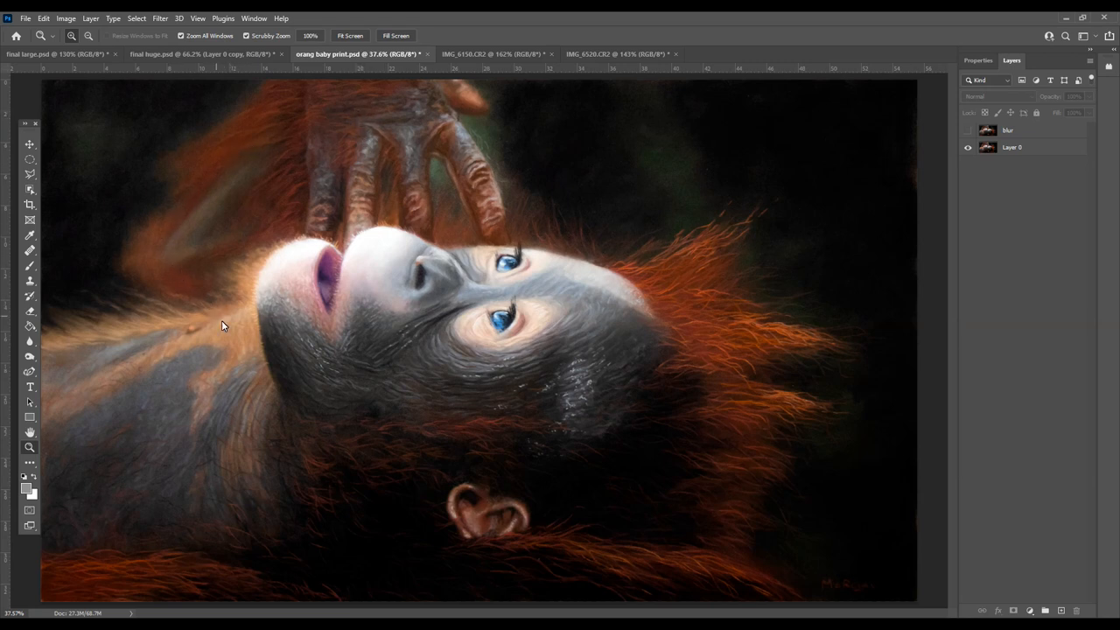
mouse_move(384, 241)
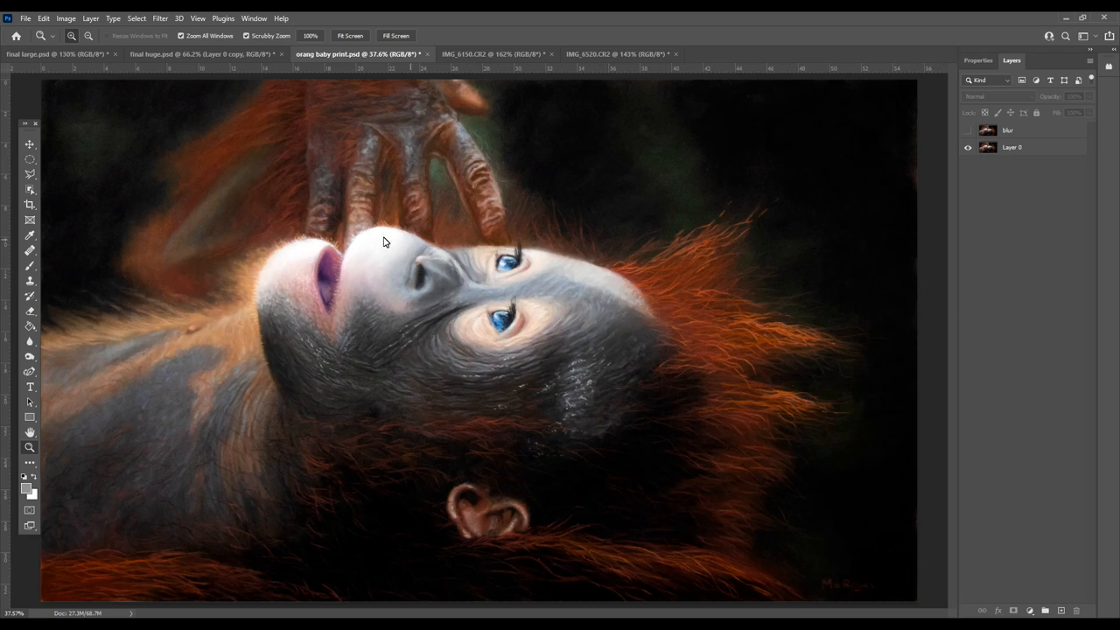
mouse_move(583, 277)
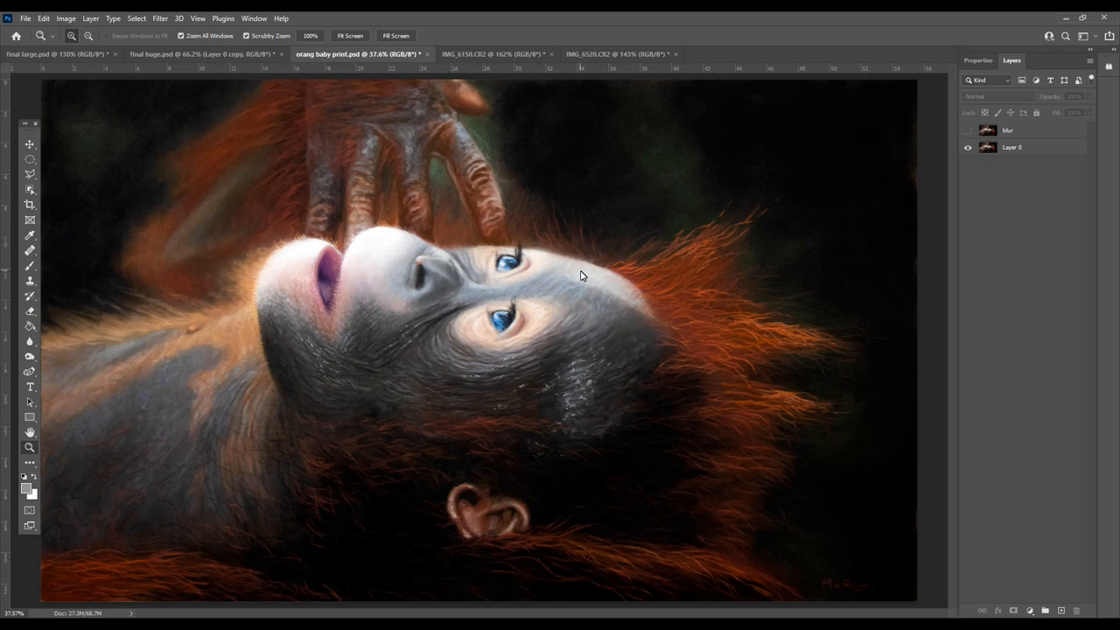
mouse_move(392, 224)
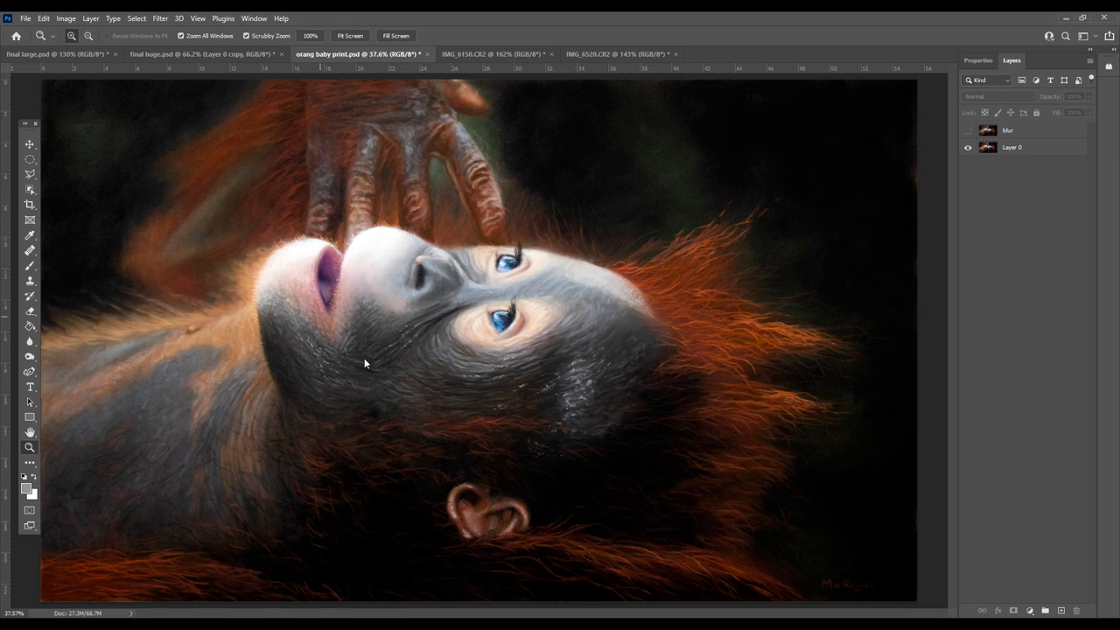
mouse_move(276, 268)
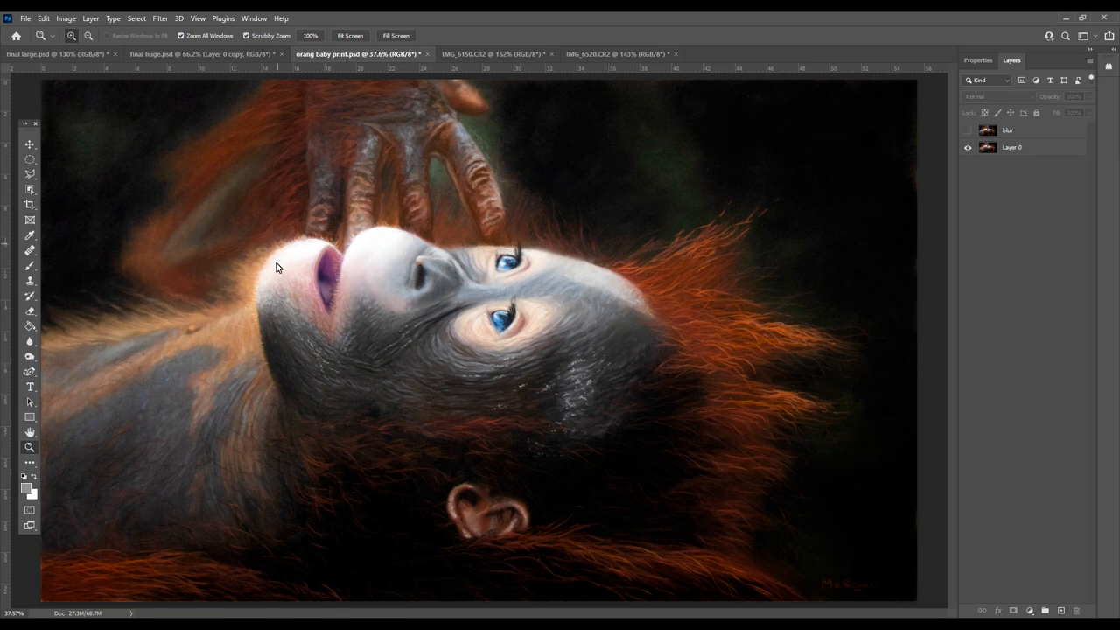
mouse_move(824, 168)
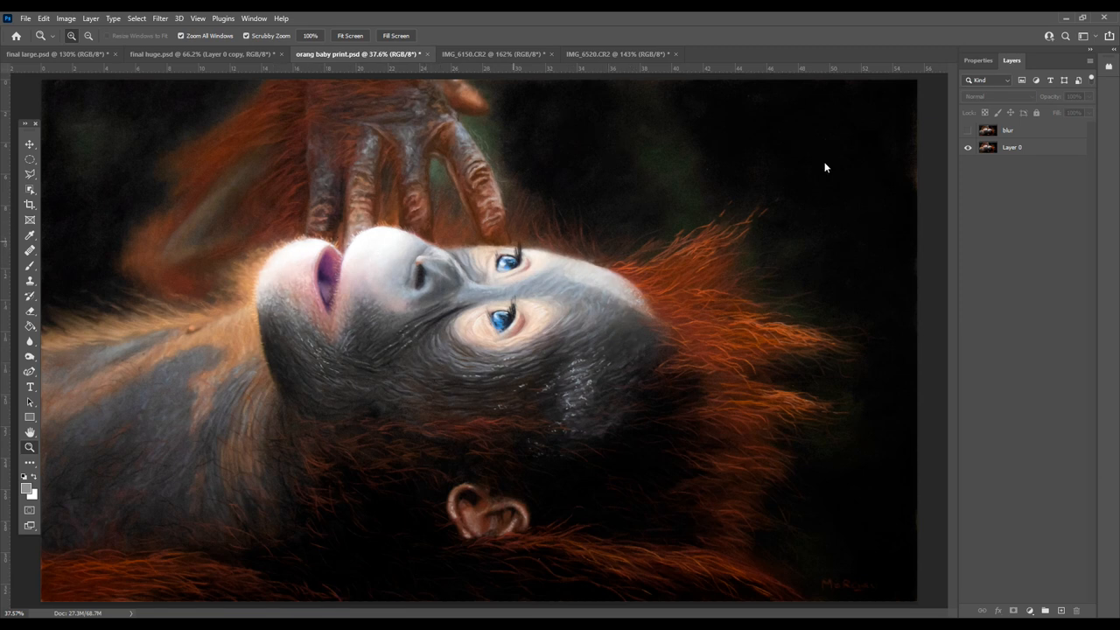
mouse_move(186, 208)
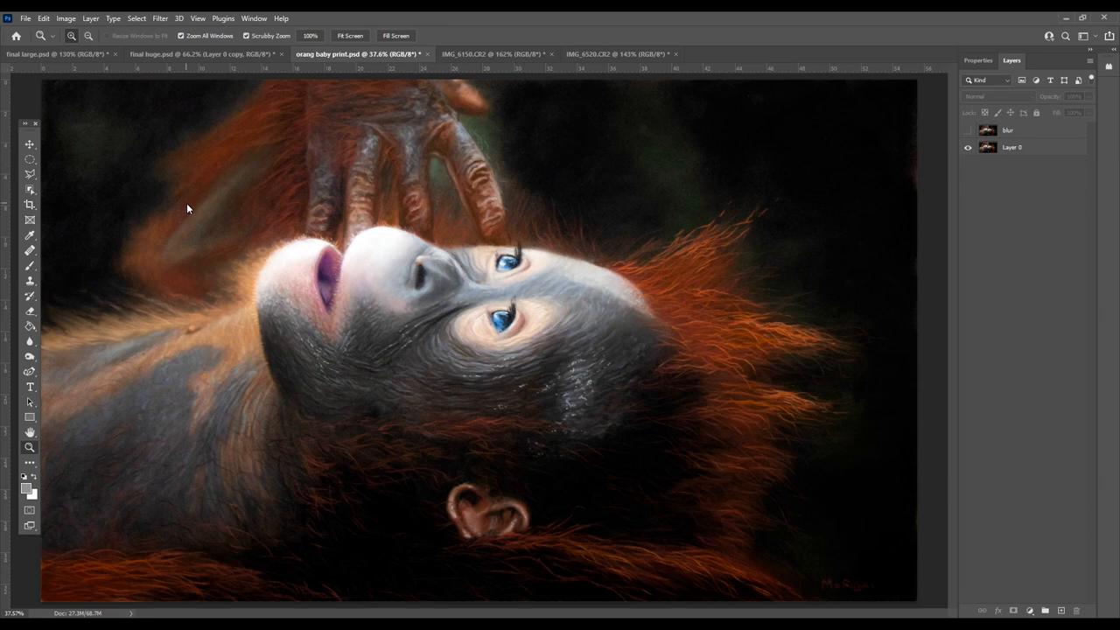
mouse_move(357, 237)
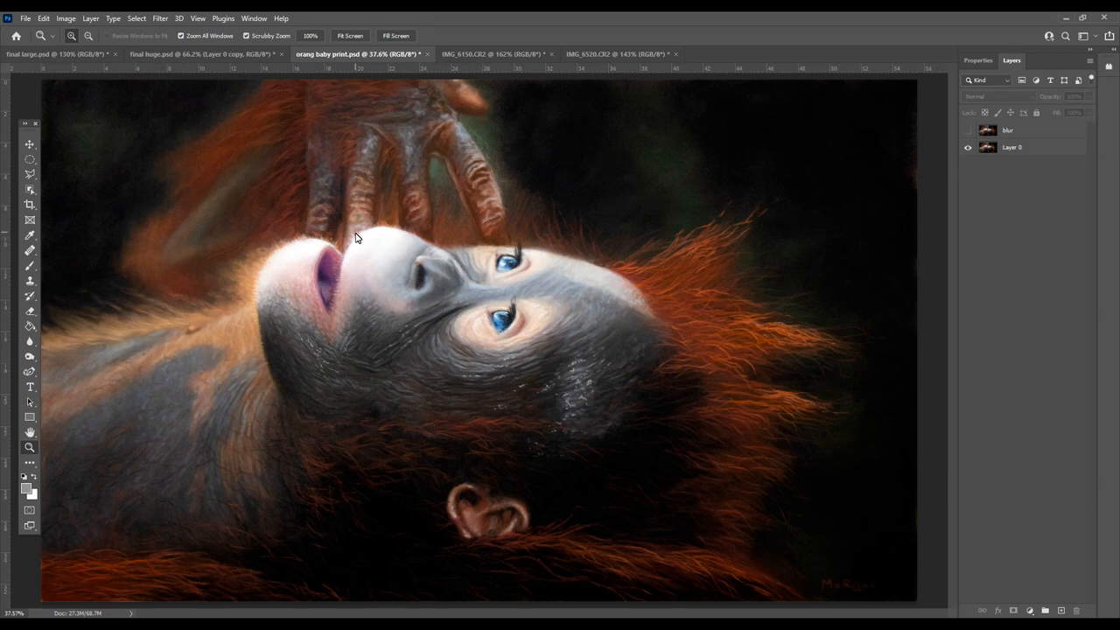
mouse_move(630, 361)
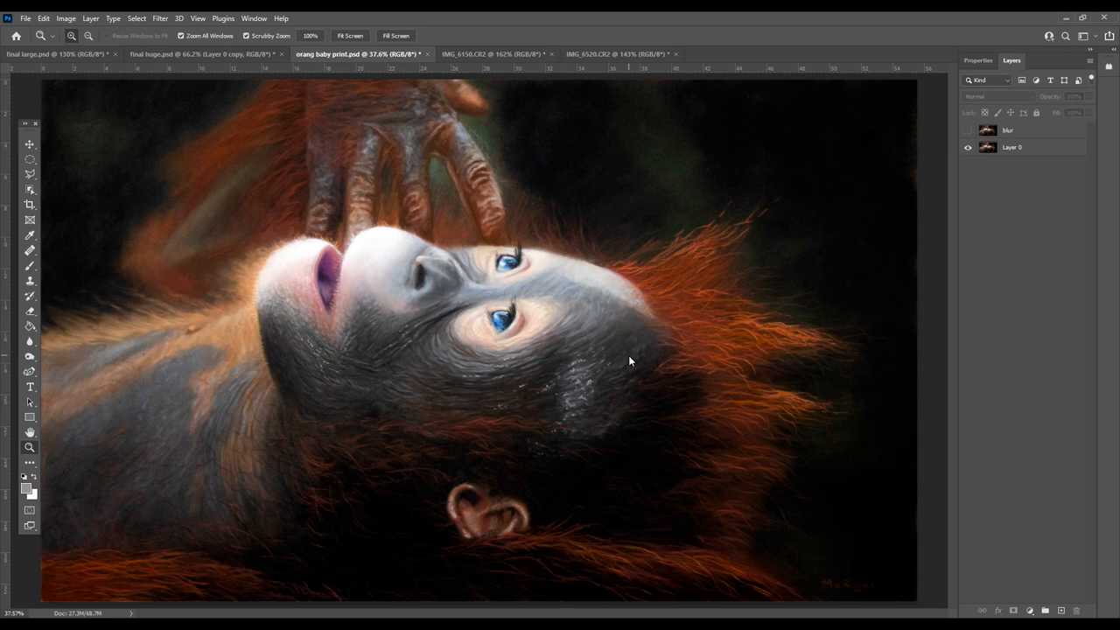
mouse_move(315, 211)
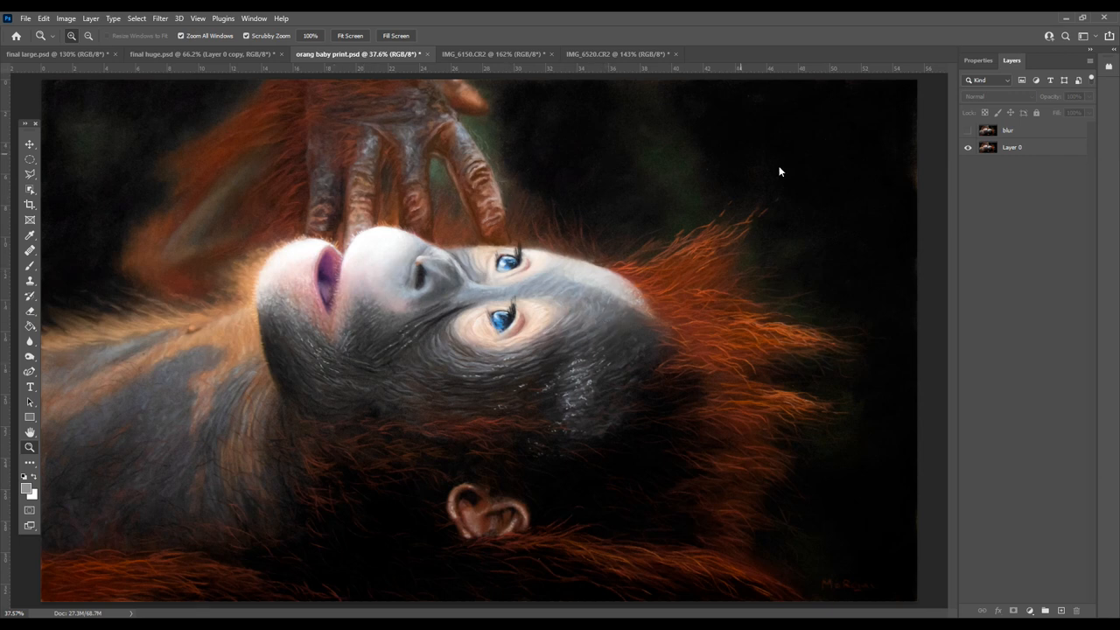
mouse_move(656, 266)
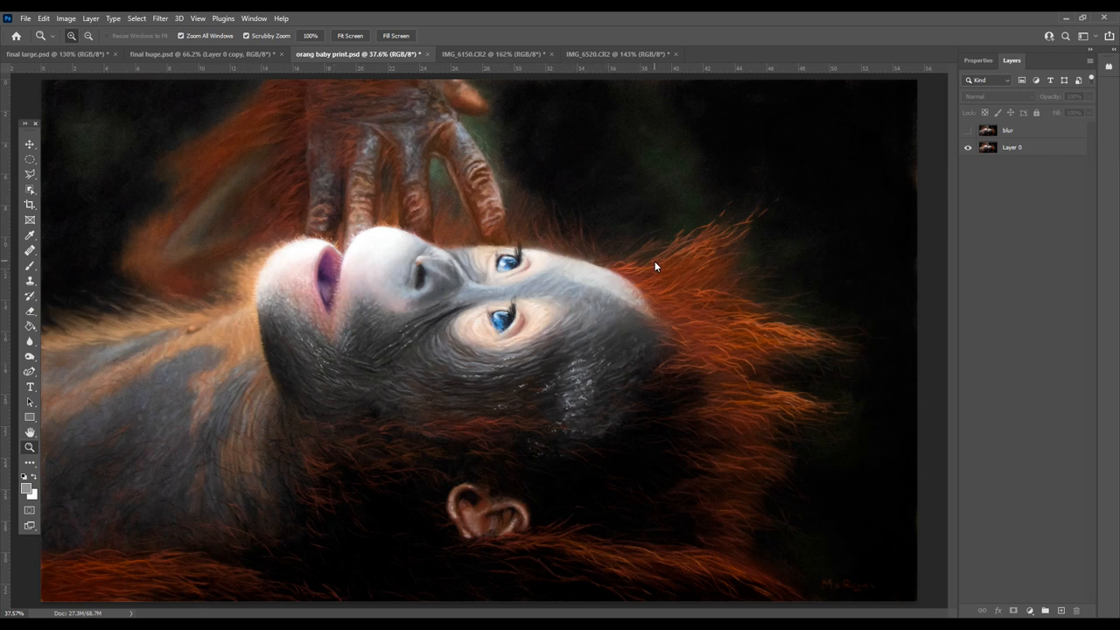
Toggle the blur layer over the orangutan on, off and on again, leaving softened fur edges visible.
click(968, 130)
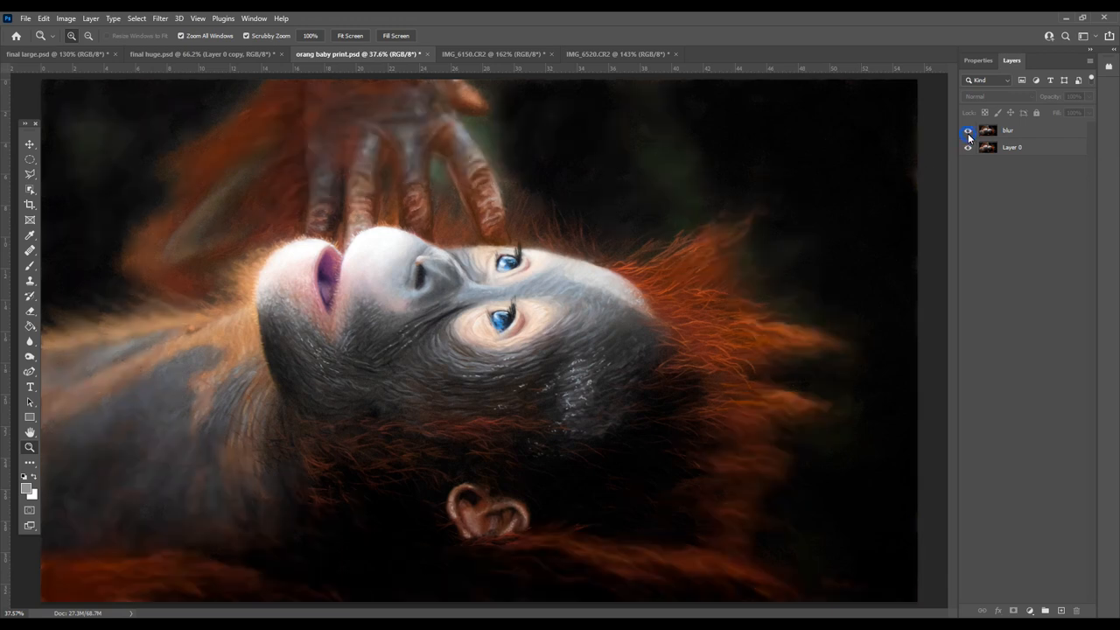
click(968, 131)
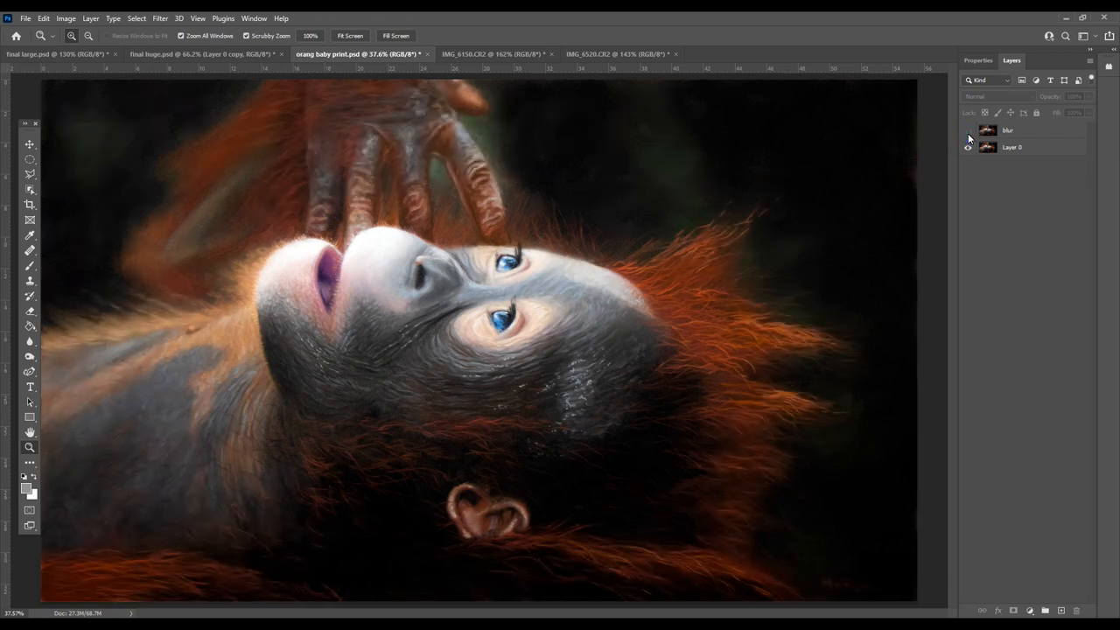
click(968, 147)
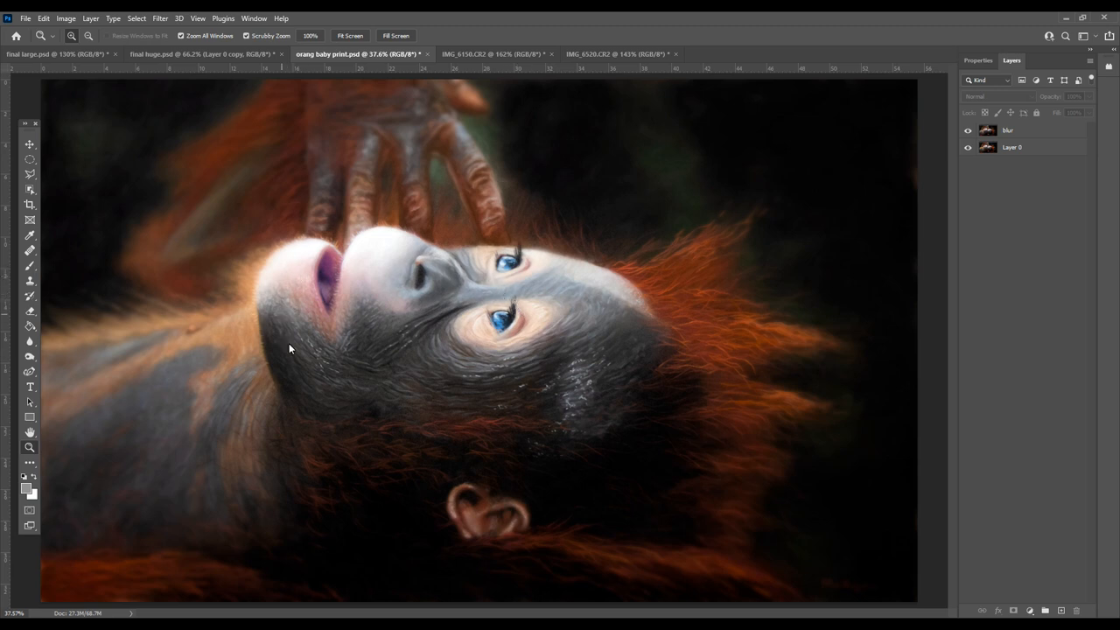
mouse_move(511, 385)
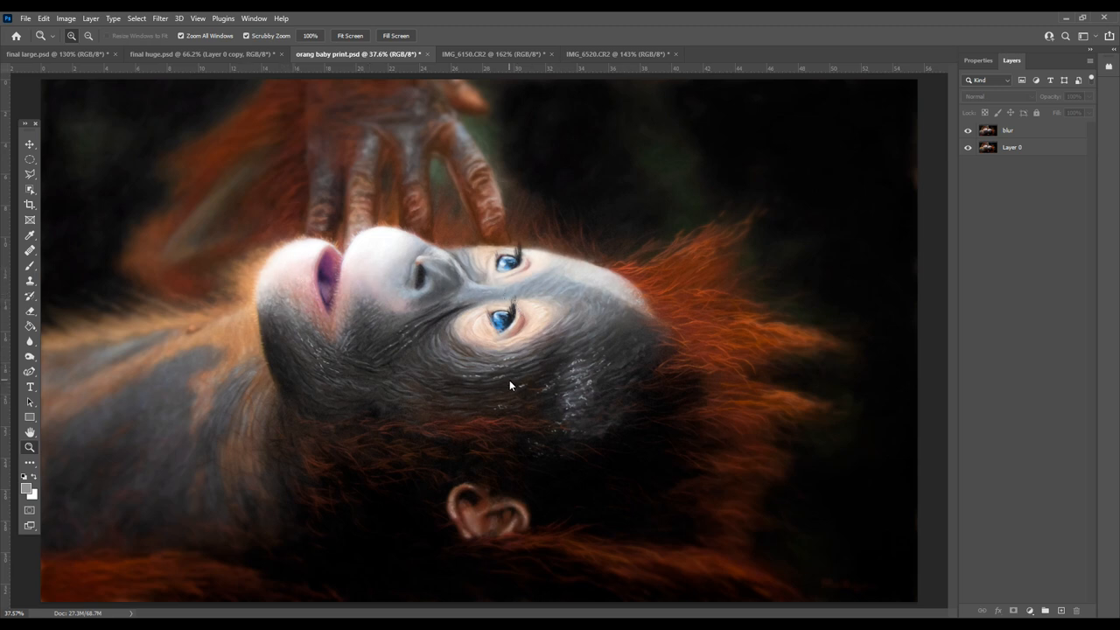
mouse_move(583, 397)
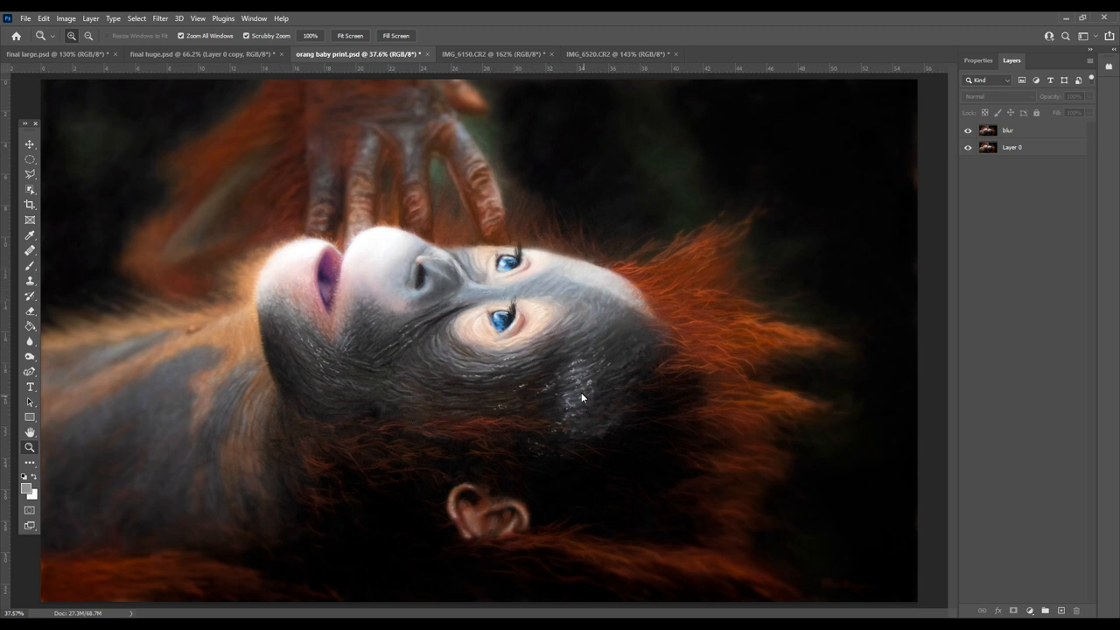
mouse_move(444, 346)
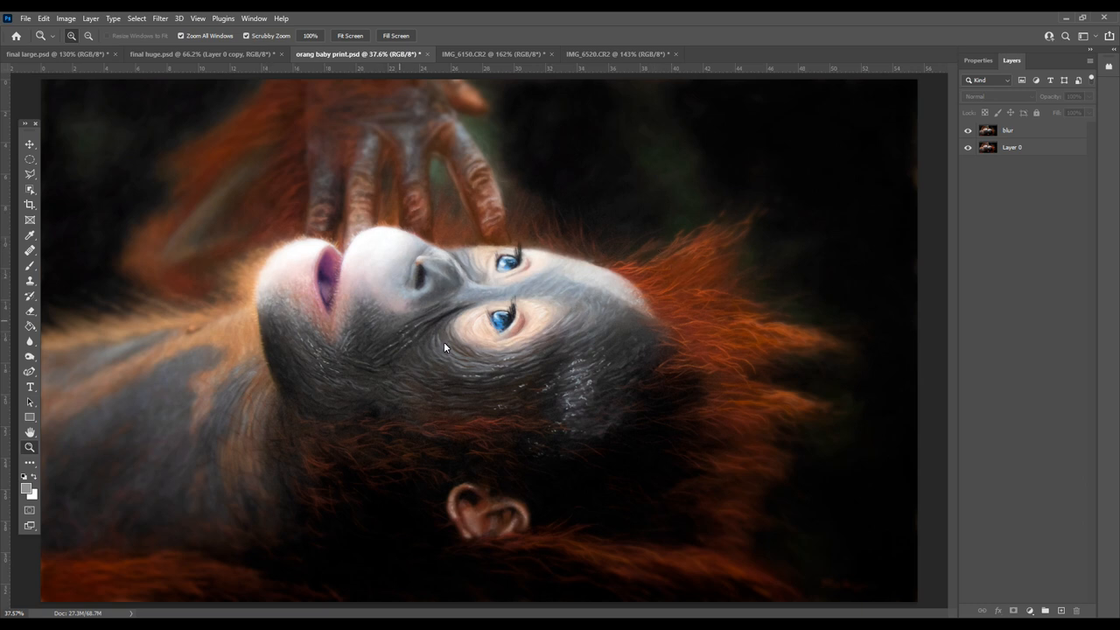
mouse_move(315, 227)
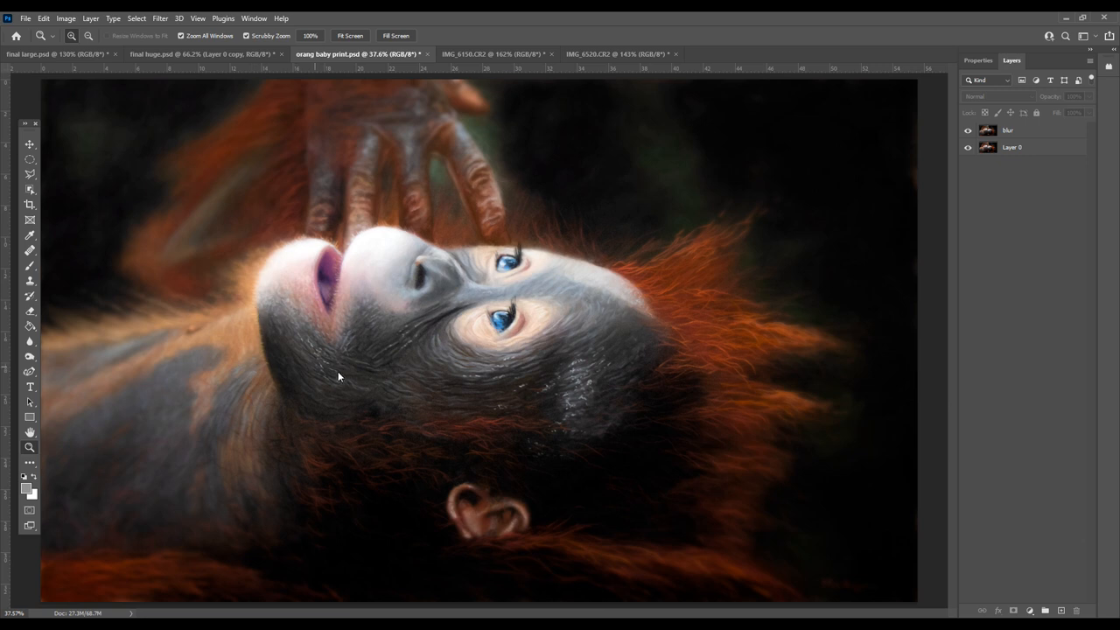
mouse_move(329, 199)
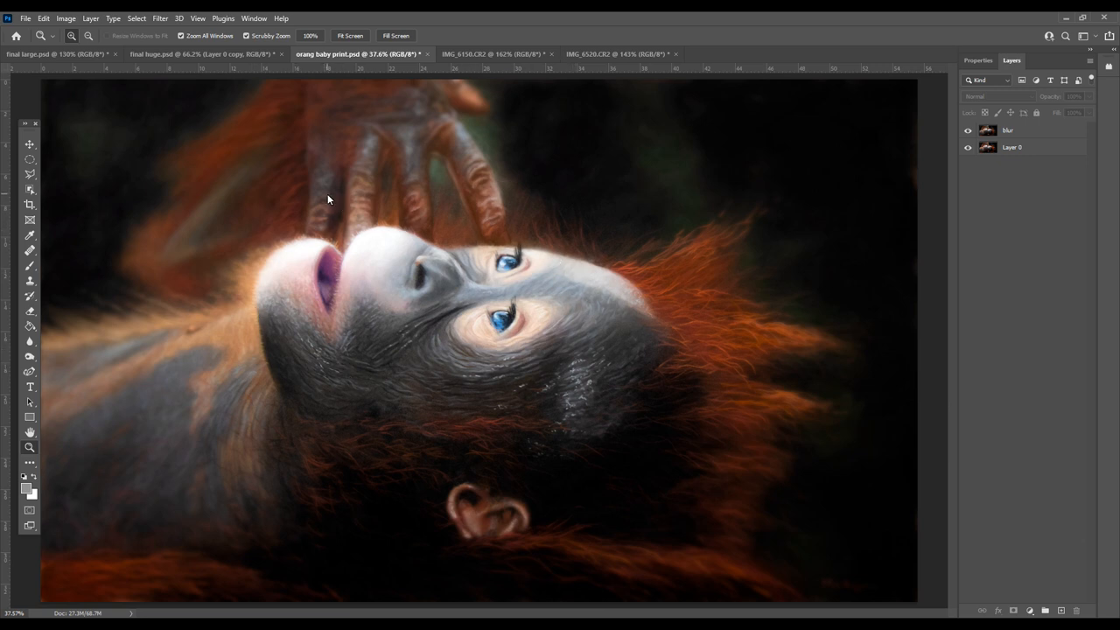
mouse_move(315, 144)
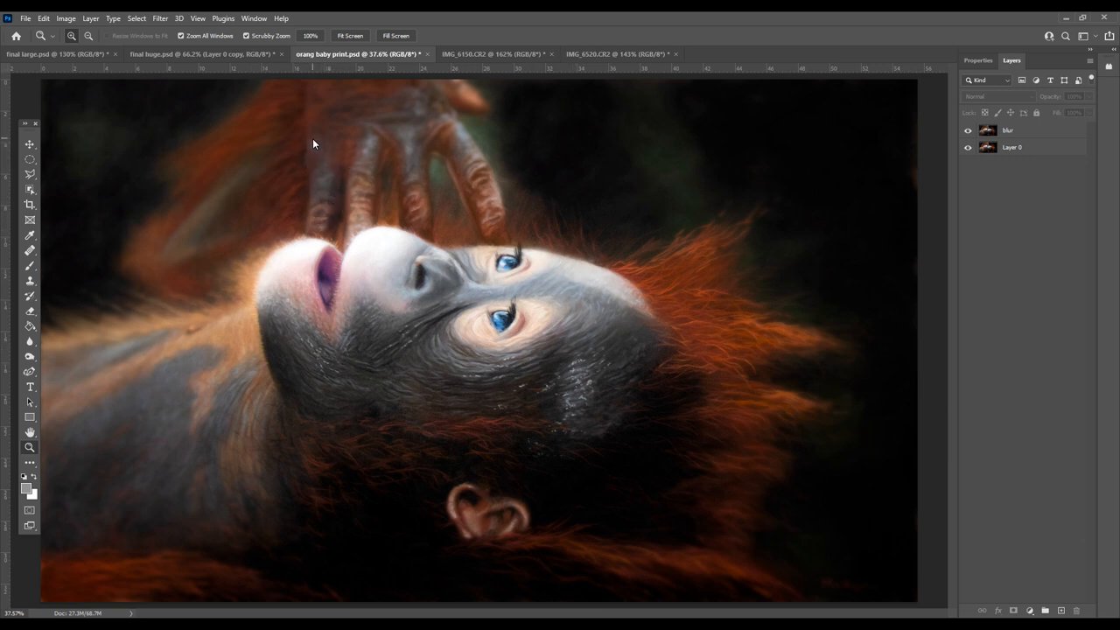
mouse_move(402, 229)
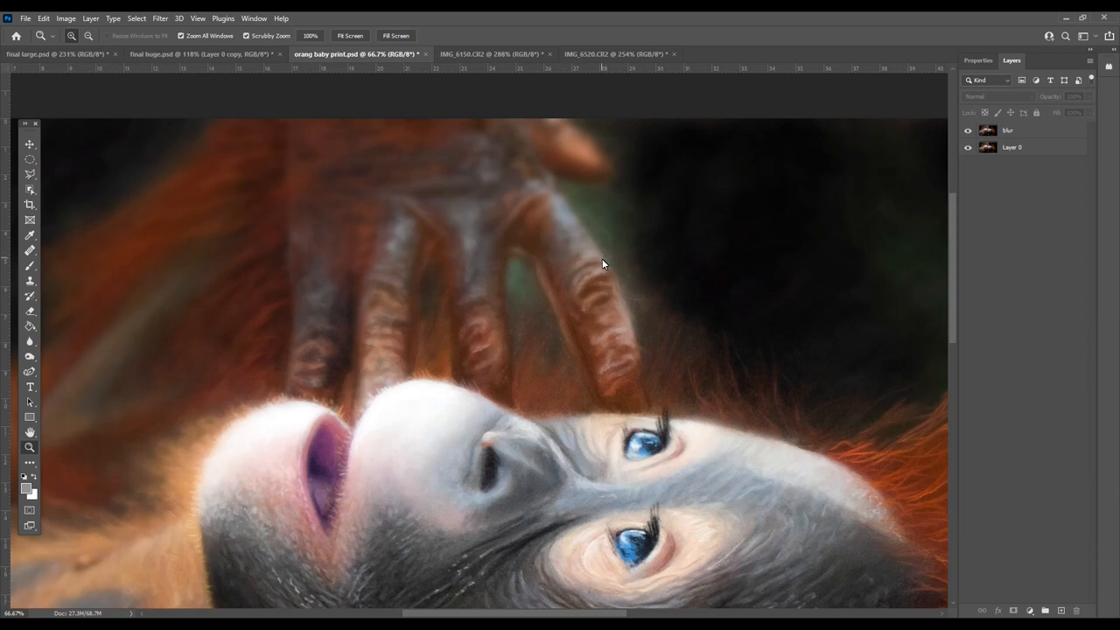
mouse_move(523, 242)
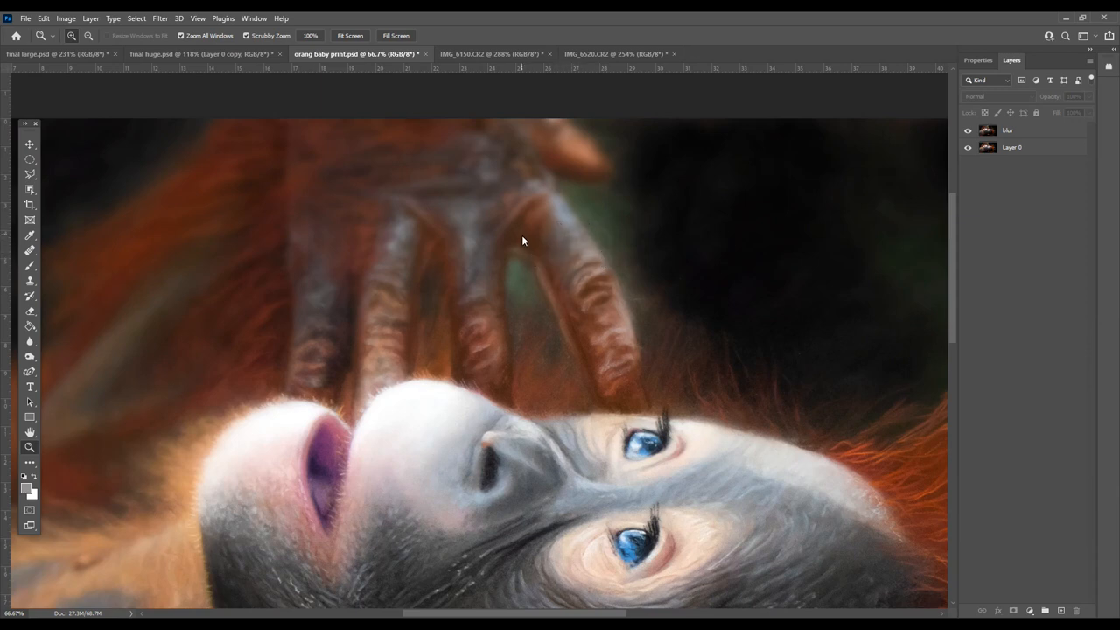
Compare sharp and soft detail on the orangutan's hand and face by toggling the blur layer.
click(968, 129)
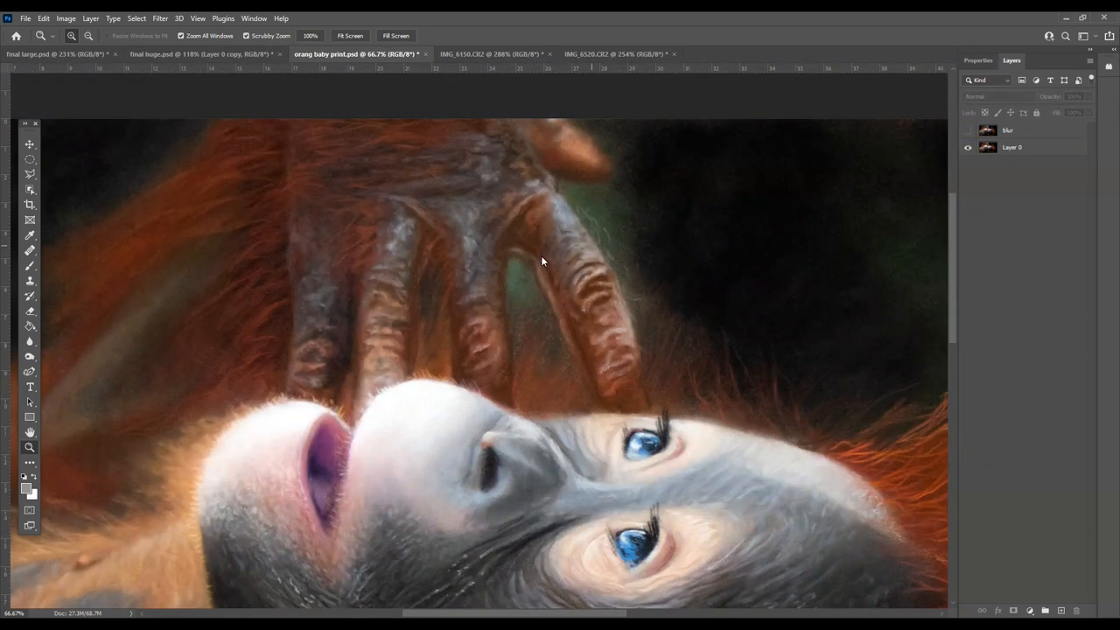
mouse_move(546, 272)
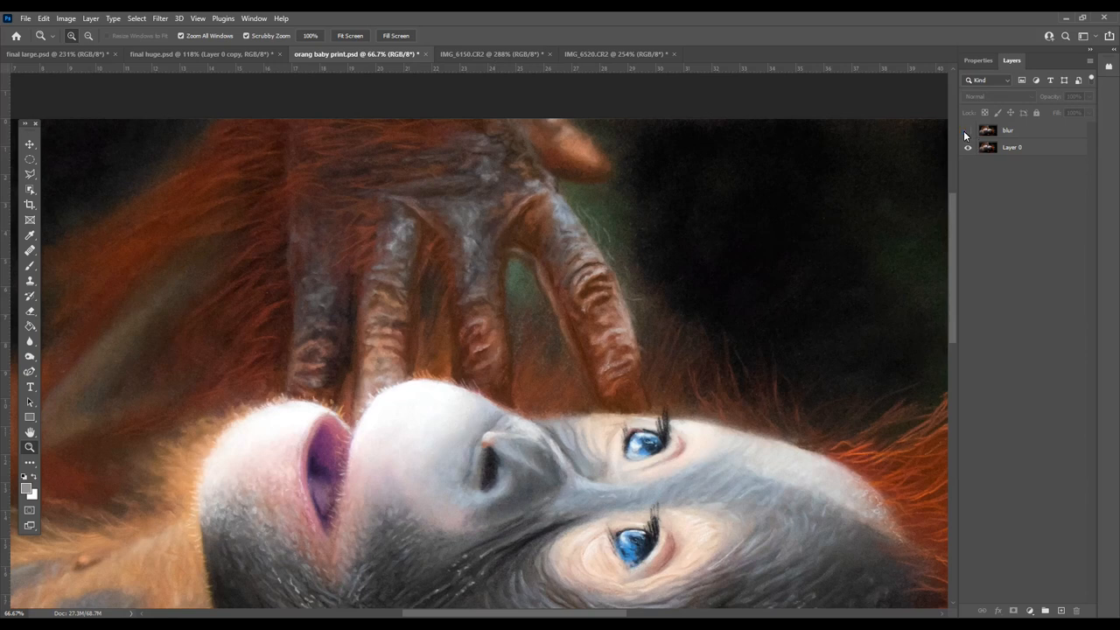
click(968, 130)
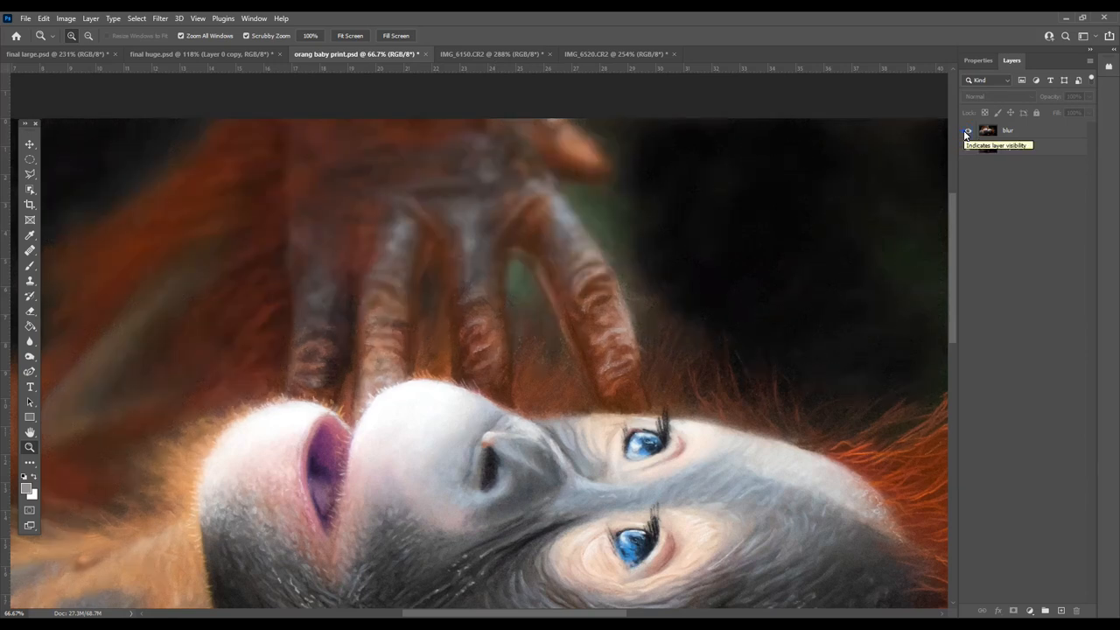
click(490, 52)
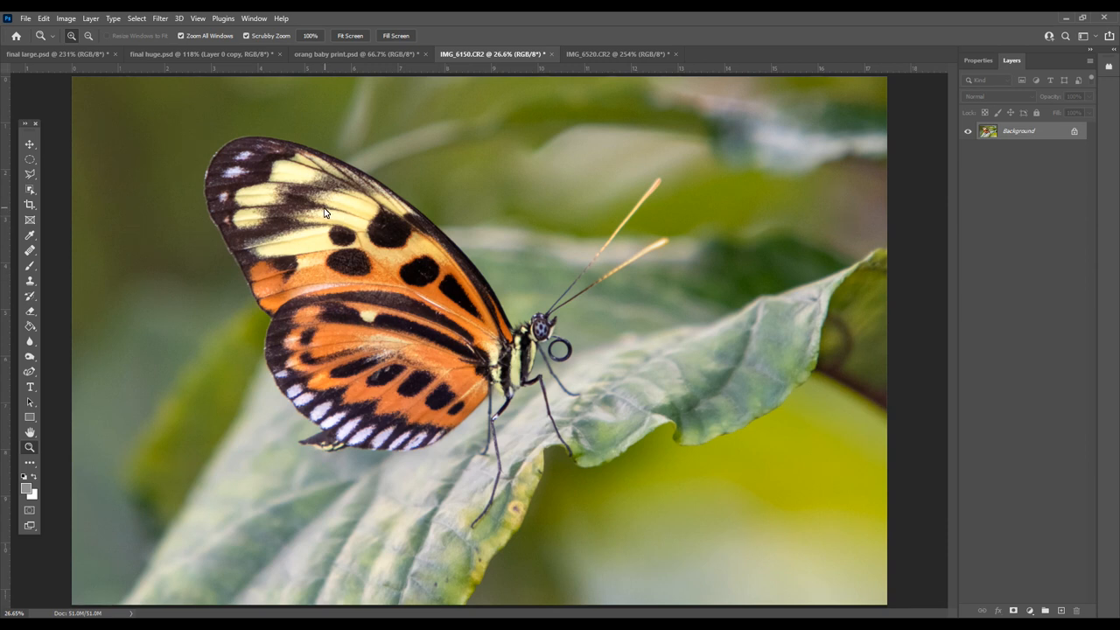
mouse_move(313, 166)
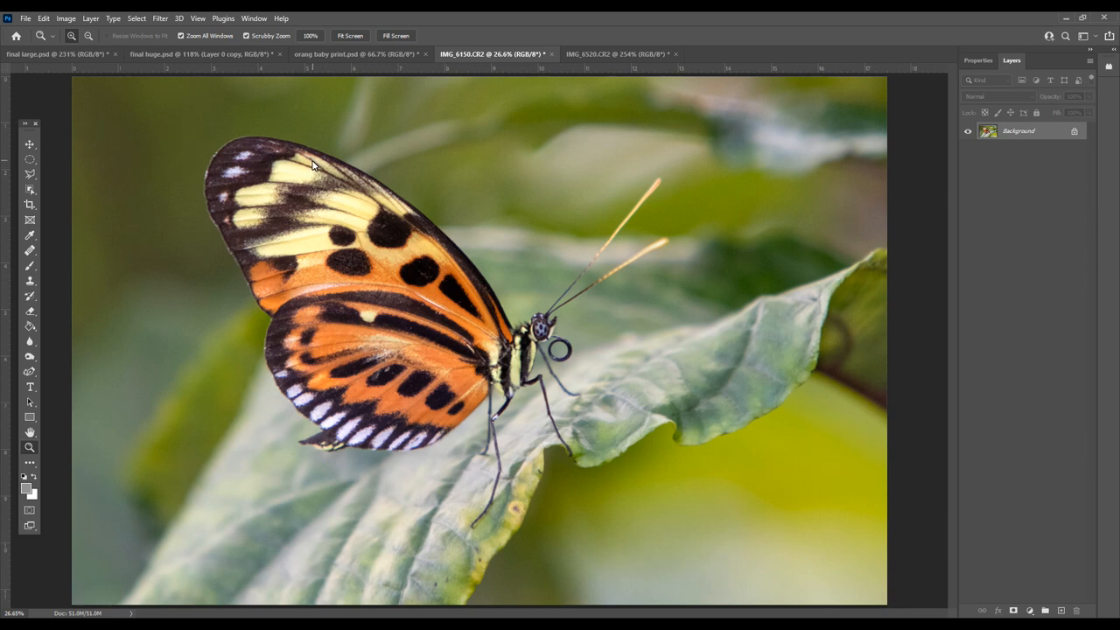
mouse_move(278, 322)
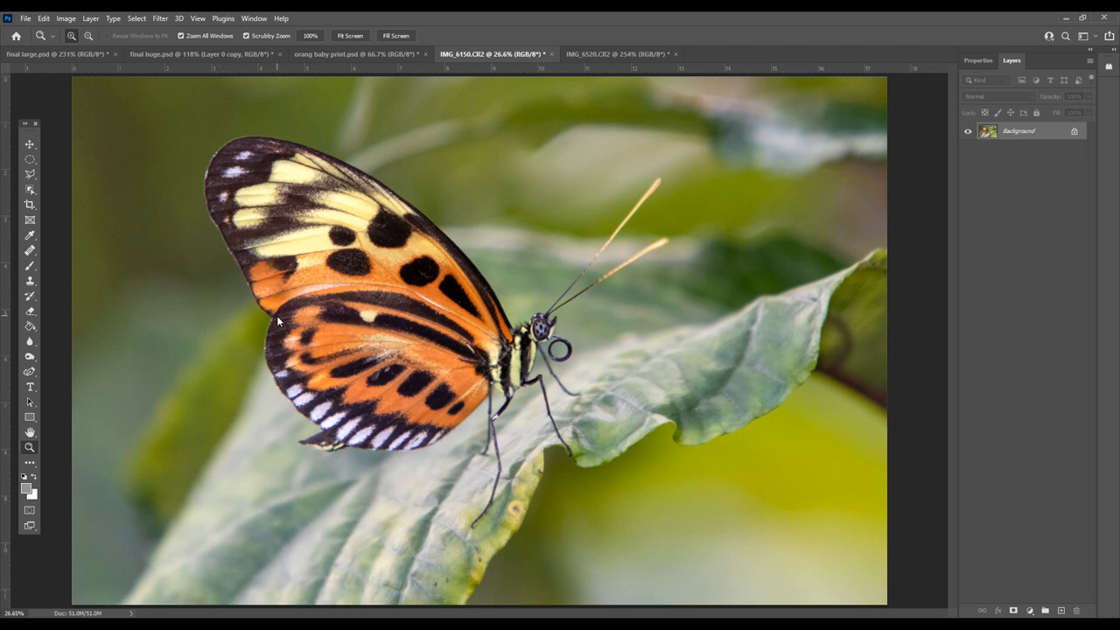
mouse_move(424, 228)
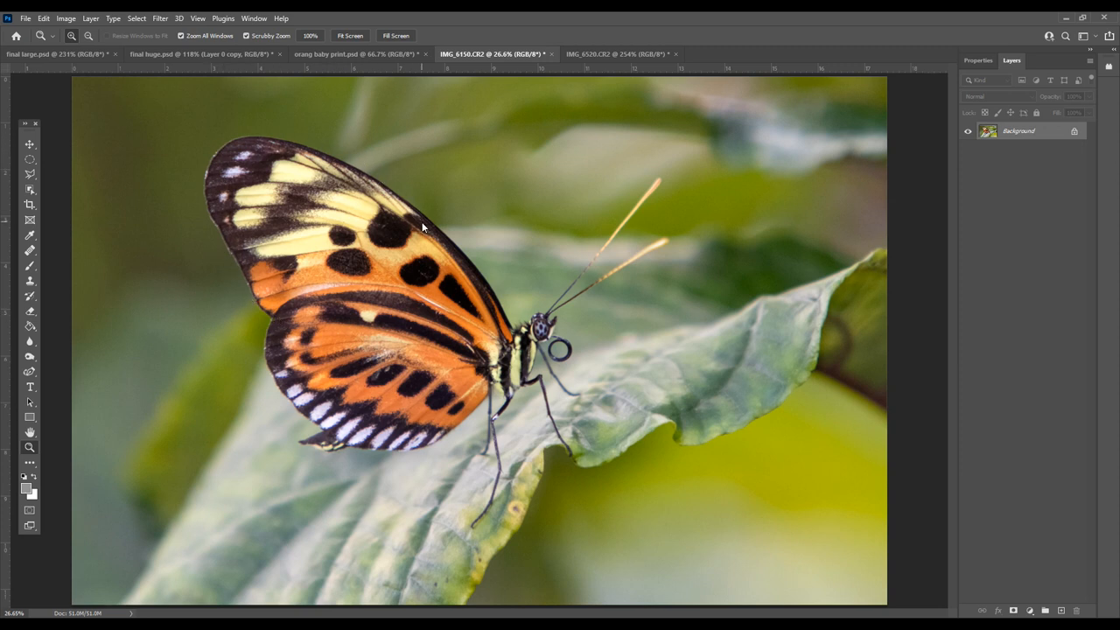
mouse_move(280, 182)
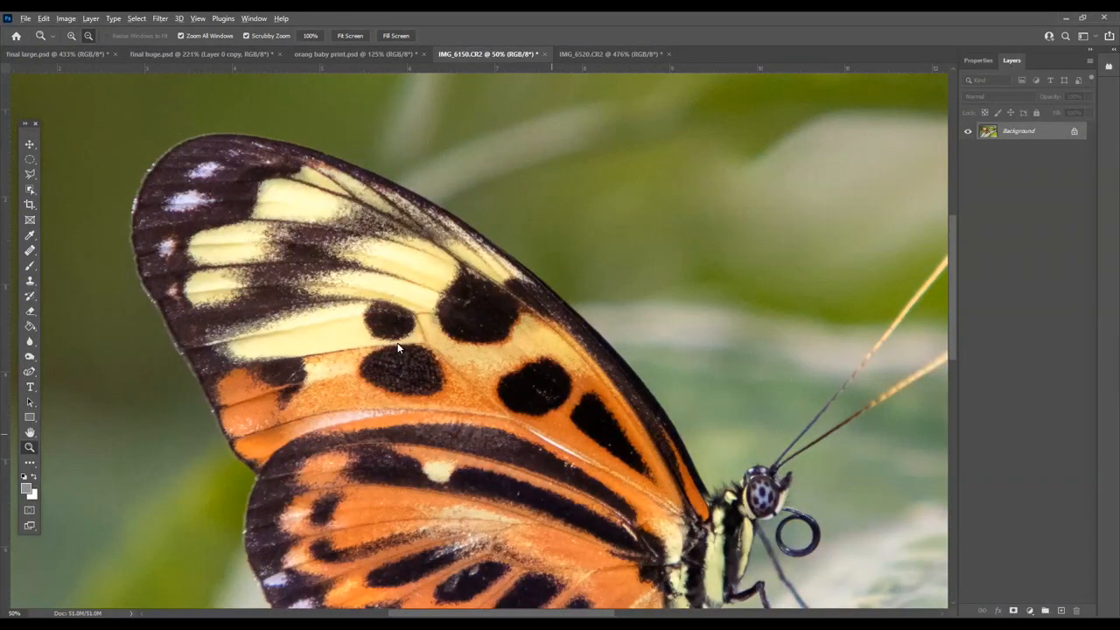
Fit the butterfly photo on screen, then magnify its head and antennae.
click(198, 17)
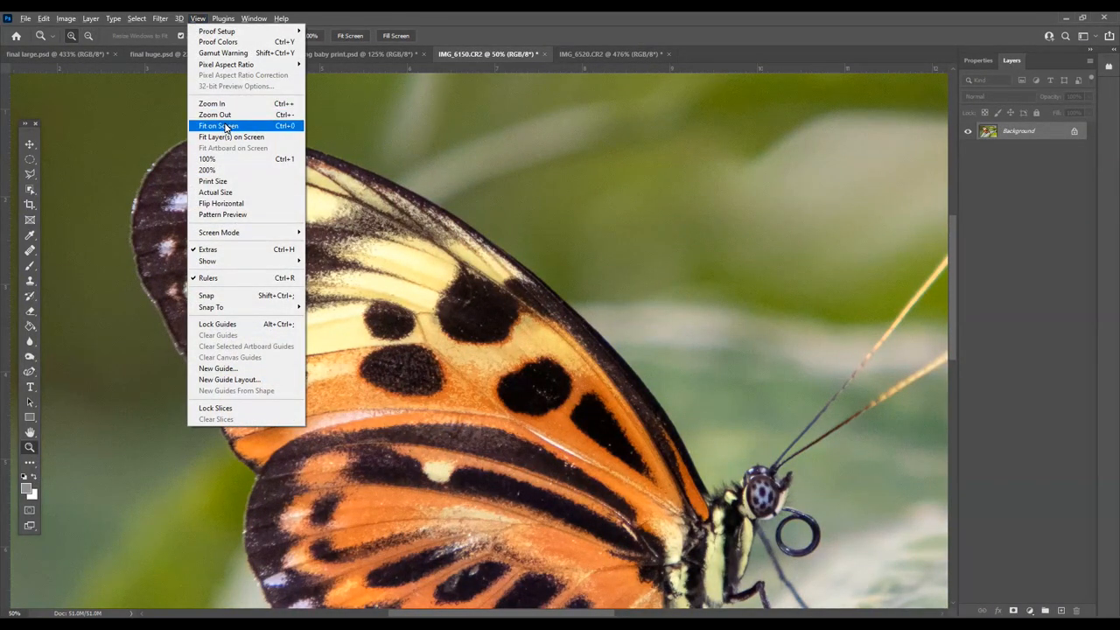
click(217, 126)
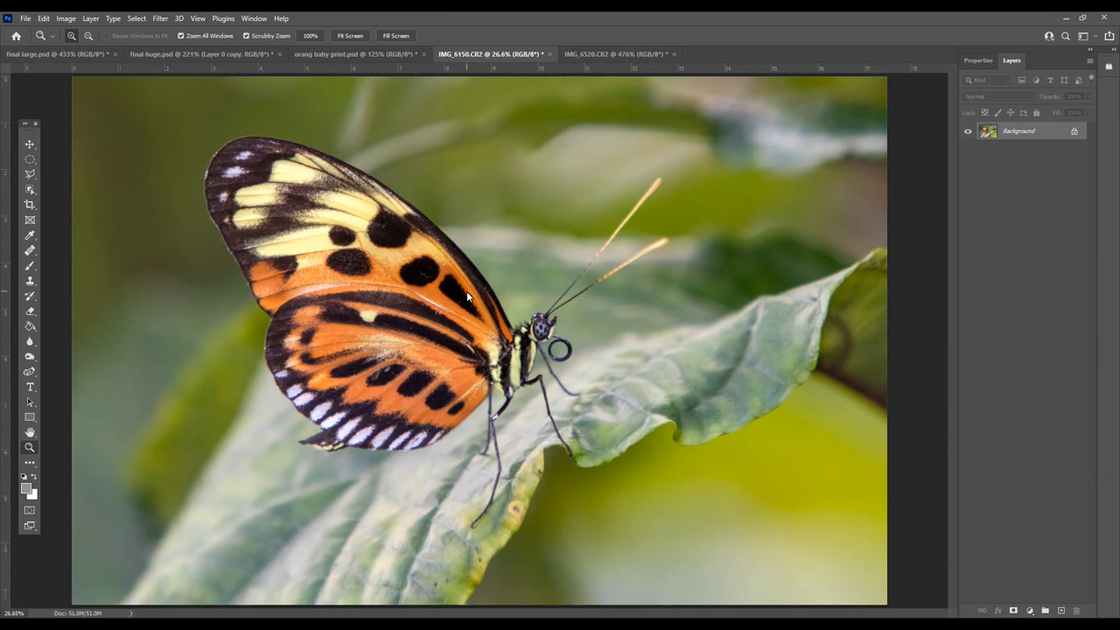
mouse_move(207, 459)
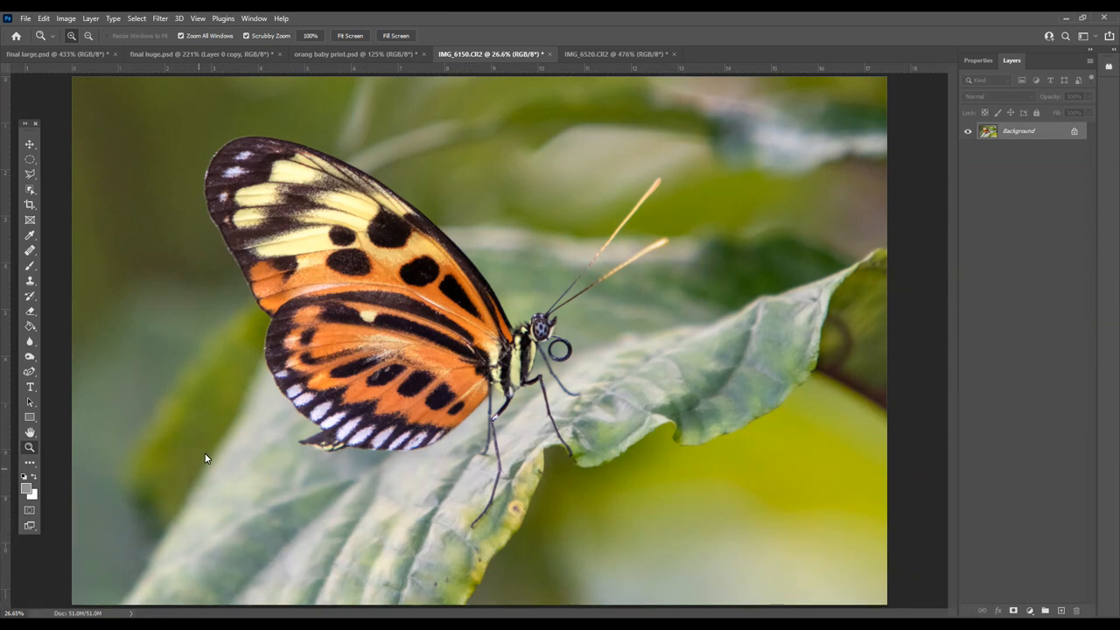
mouse_move(549, 486)
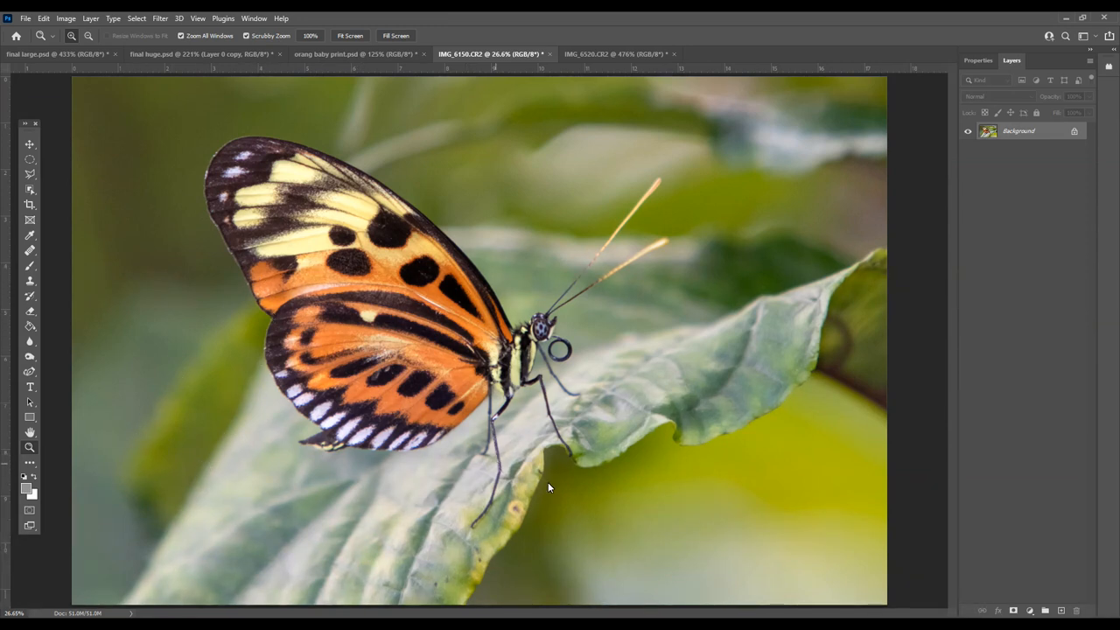
mouse_move(504, 360)
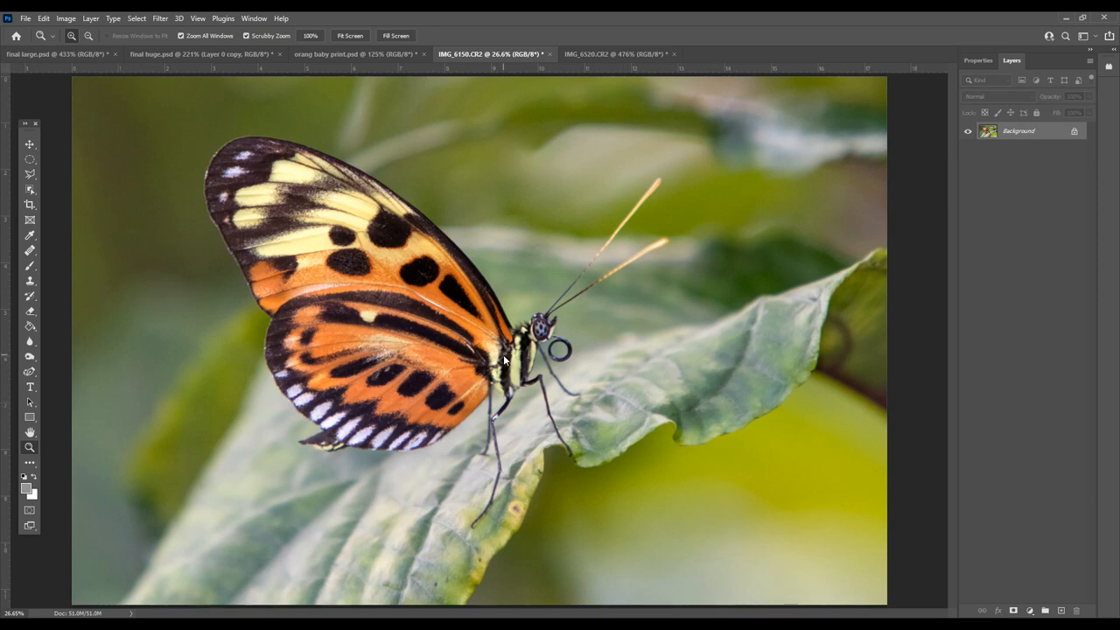
mouse_move(546, 422)
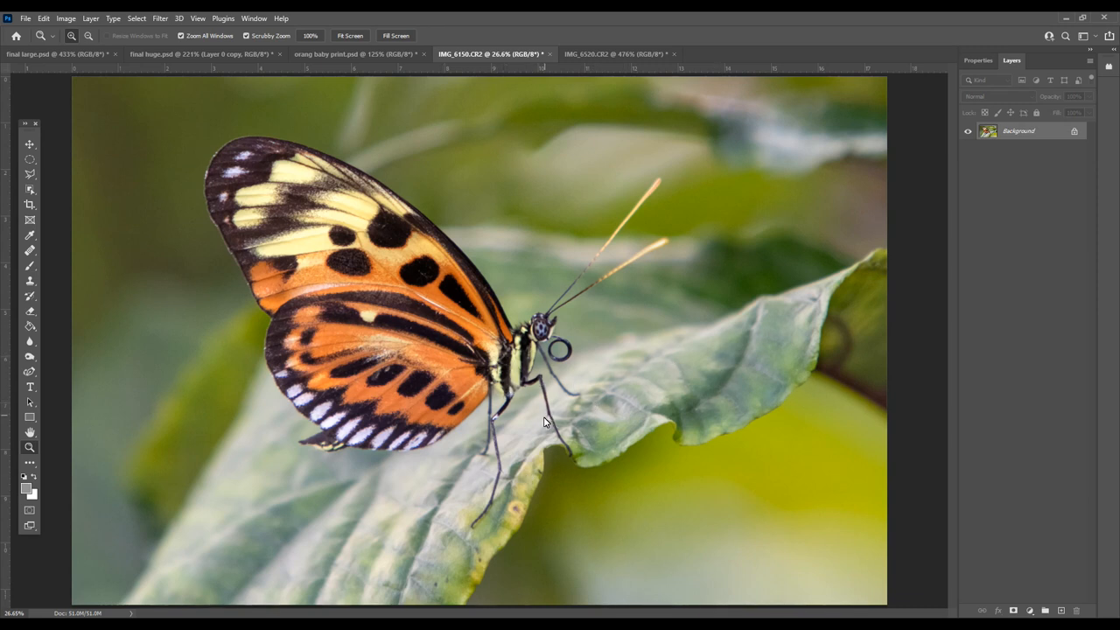
mouse_move(556, 417)
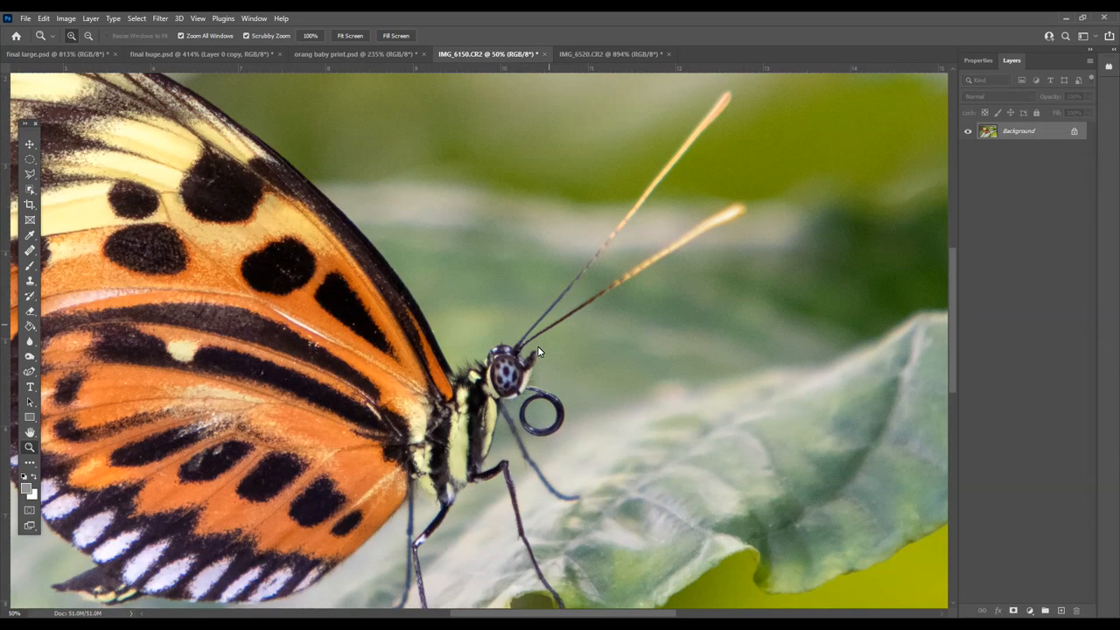
scroll(down, 3)
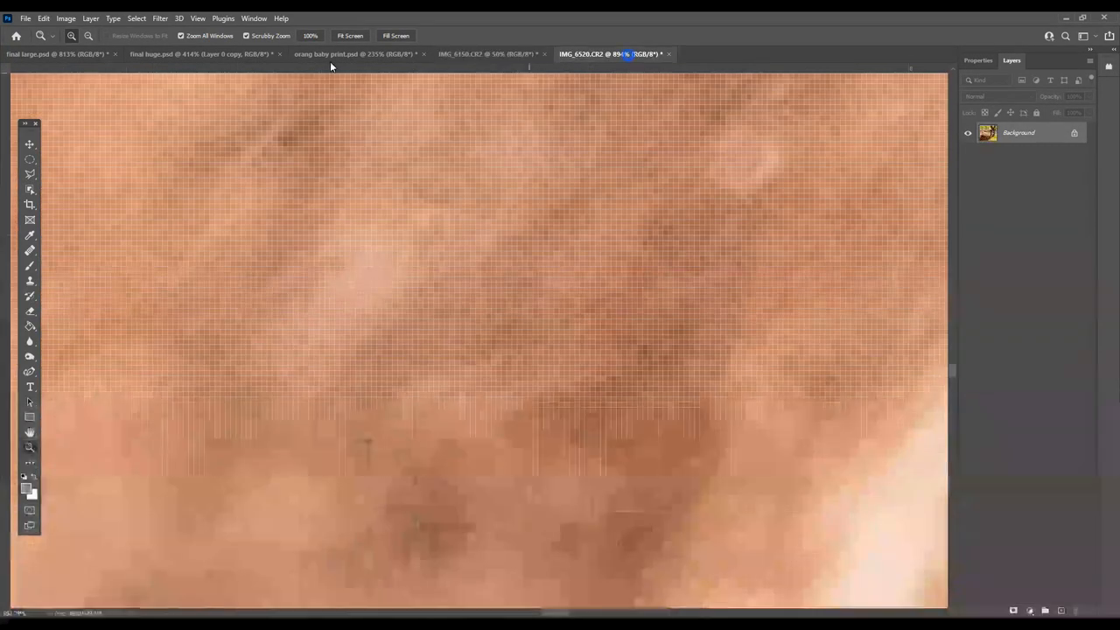
Fit the giraffe photo on screen, zoom in and pan over to its muzzle and whiskers.
click(197, 18)
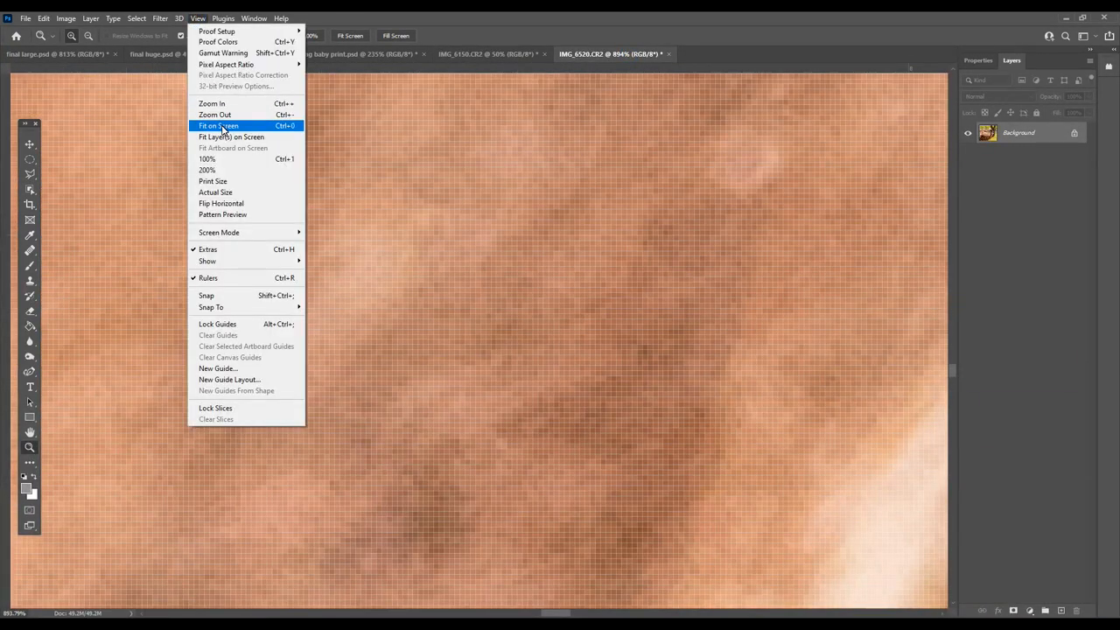
click(217, 126)
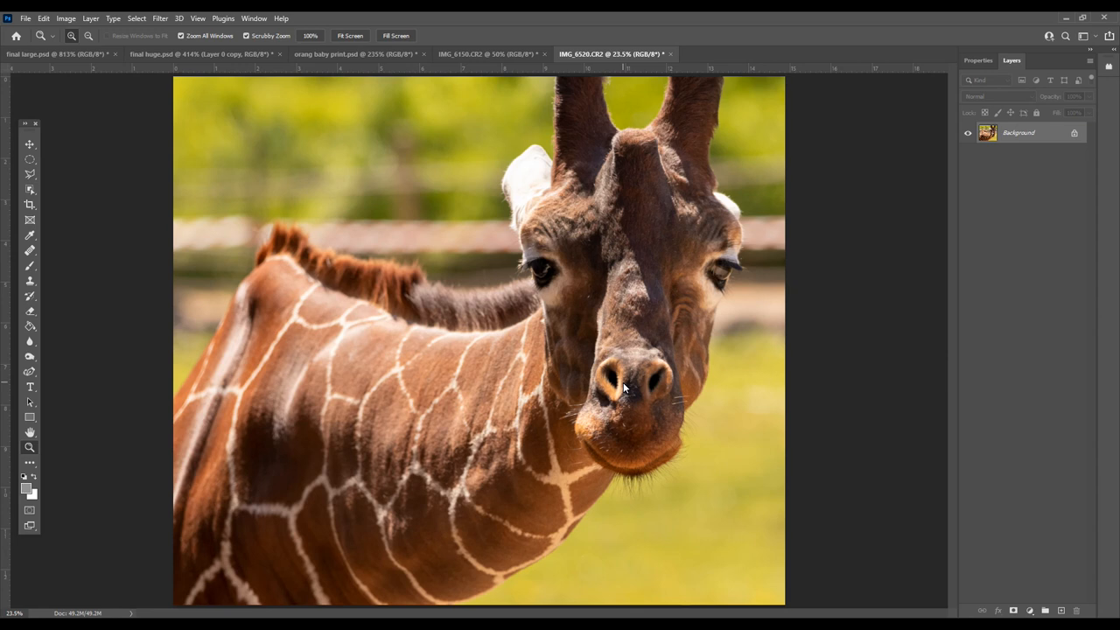
mouse_move(563, 353)
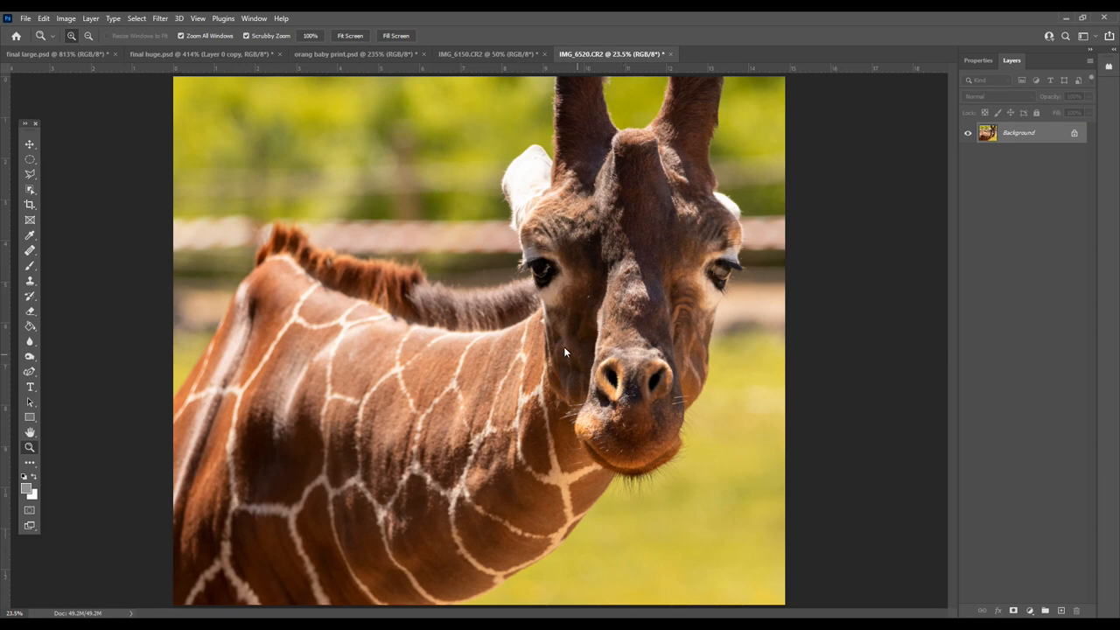
mouse_move(662, 413)
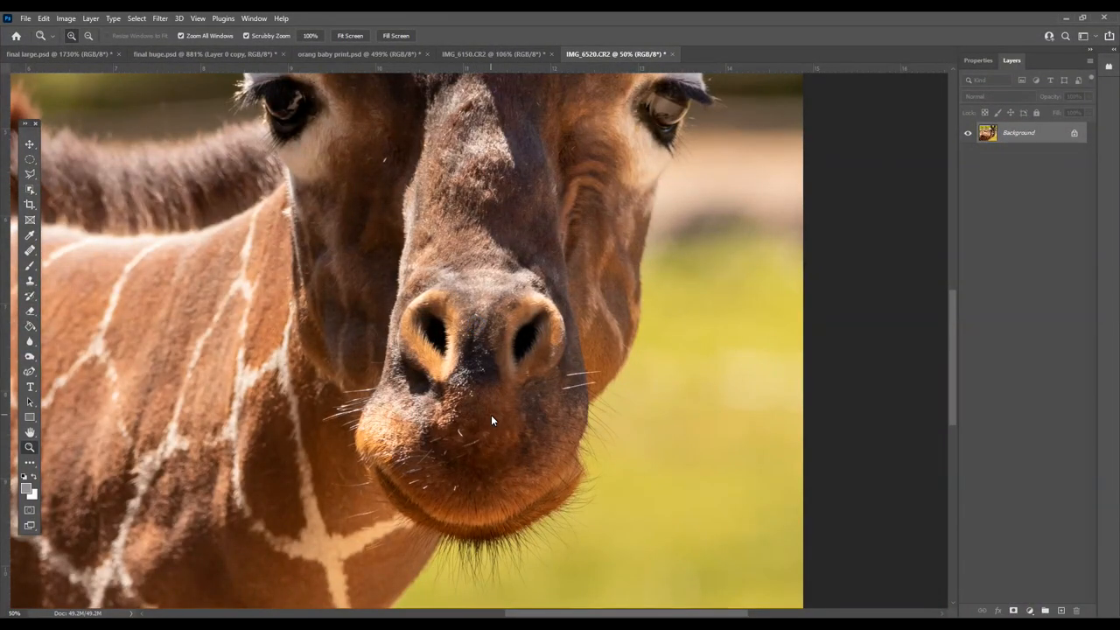
scroll(down, 3)
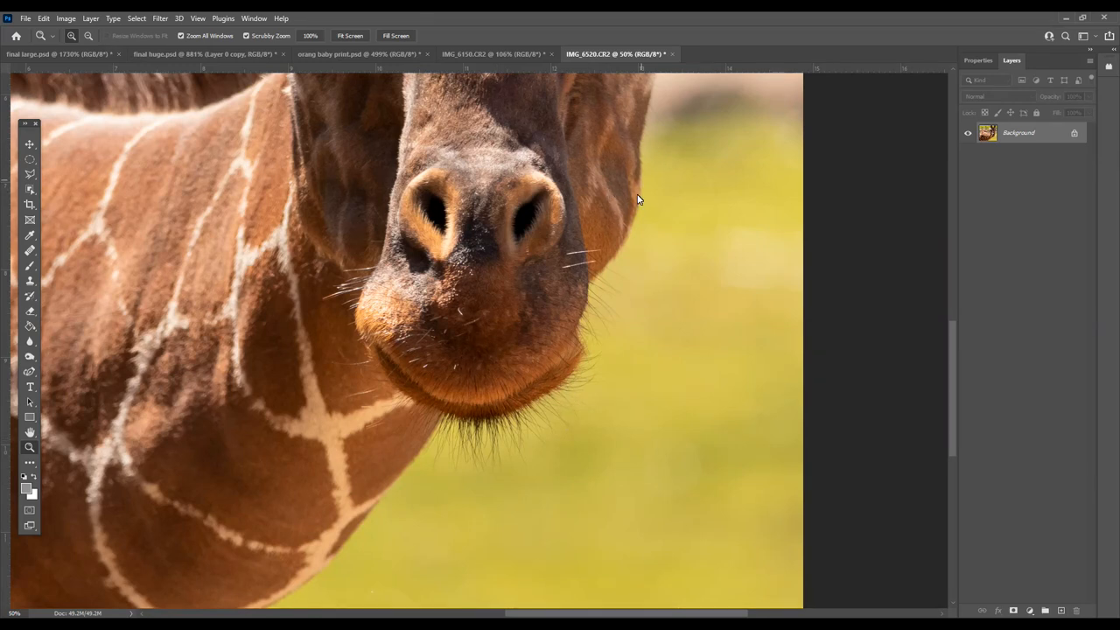
mouse_move(581, 284)
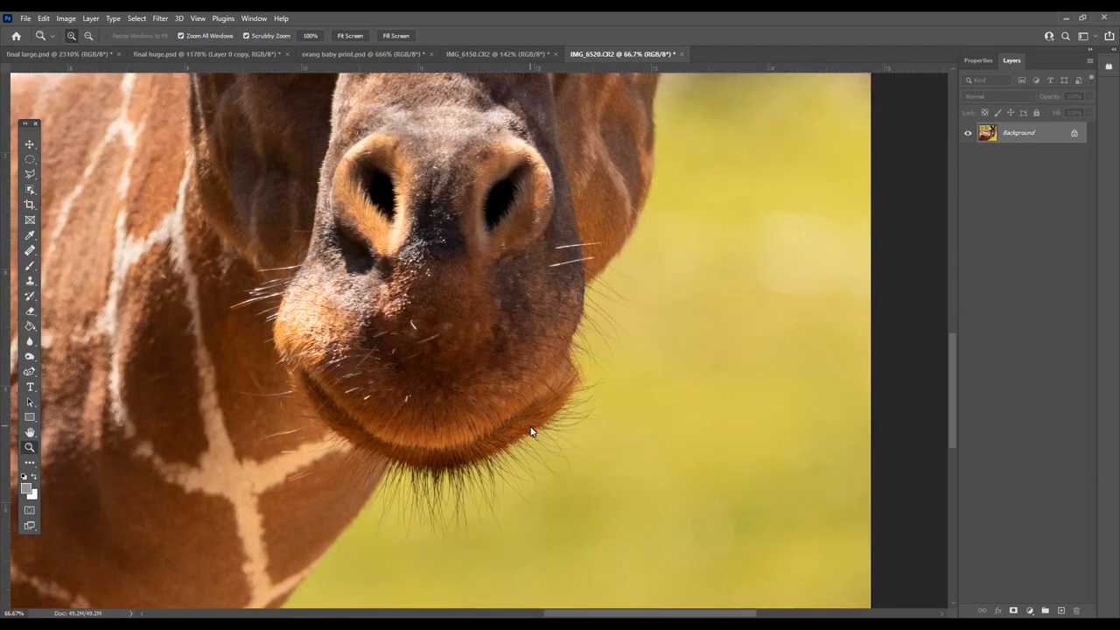
mouse_move(418, 511)
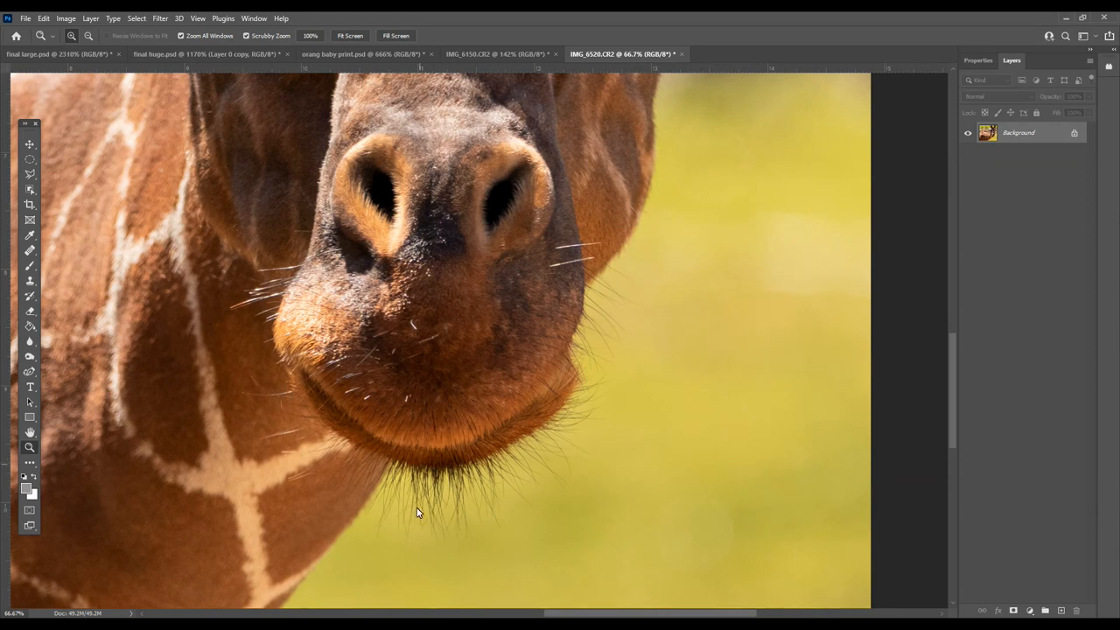
mouse_move(368, 441)
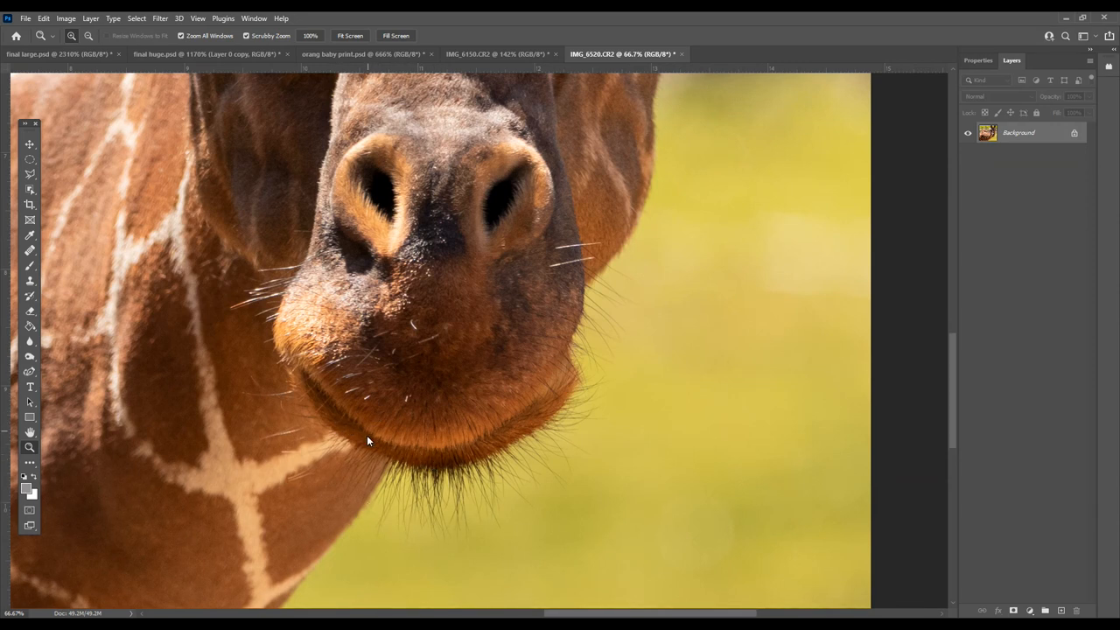
mouse_move(511, 447)
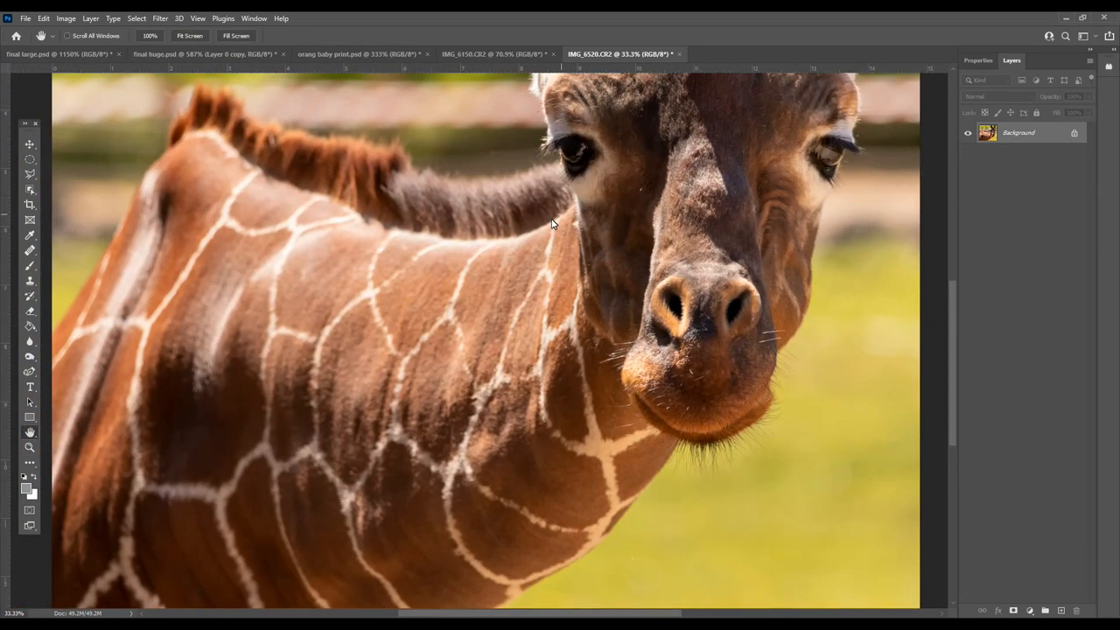
mouse_move(405, 243)
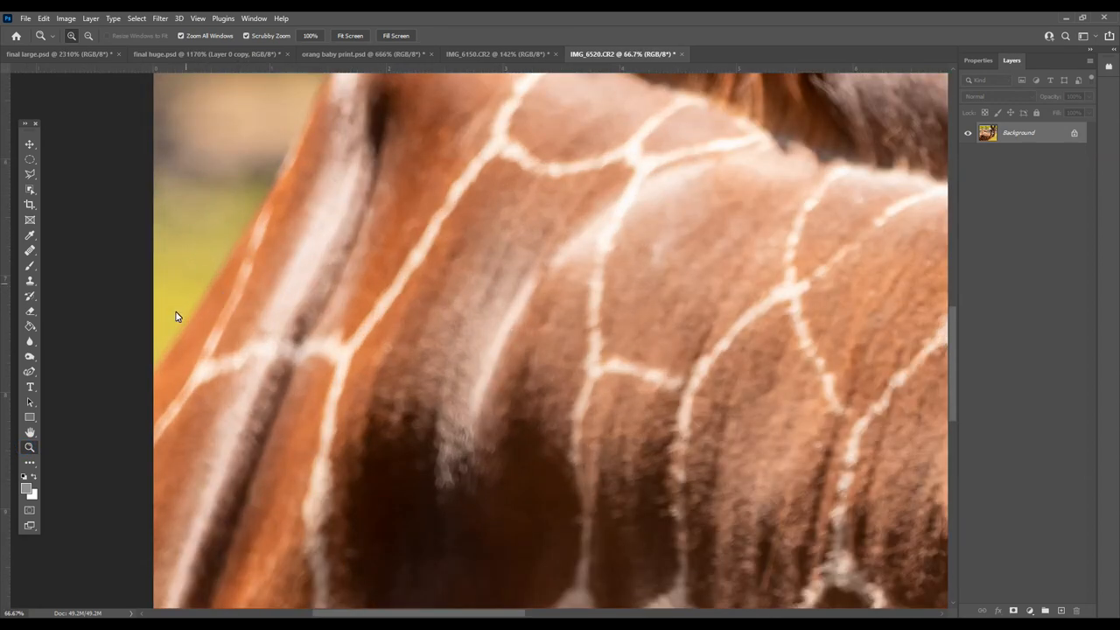
mouse_move(30, 437)
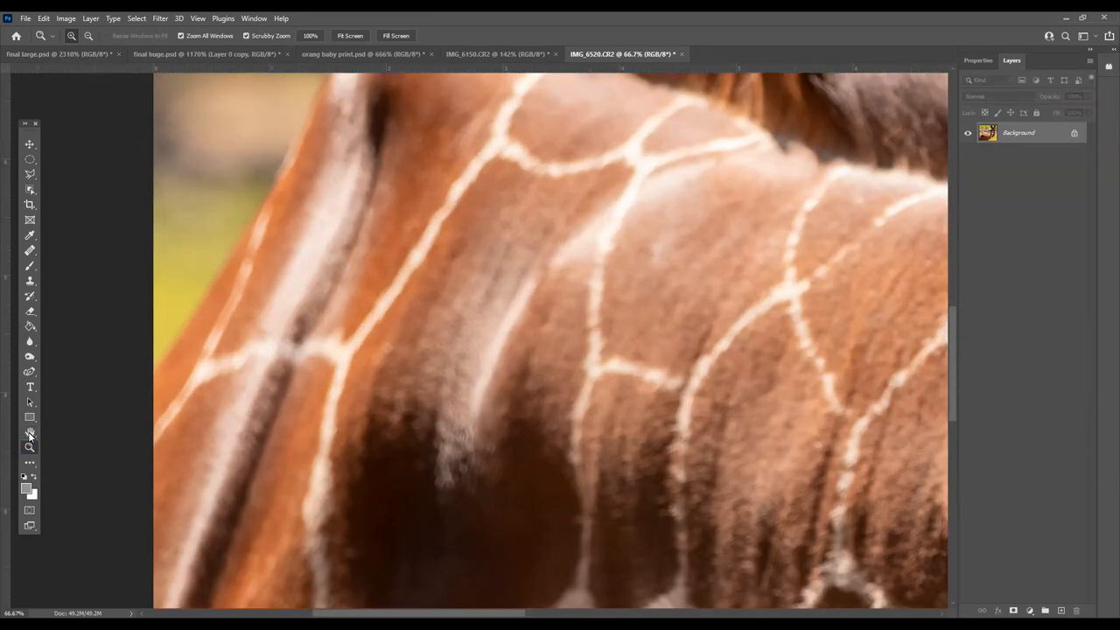
click(29, 431)
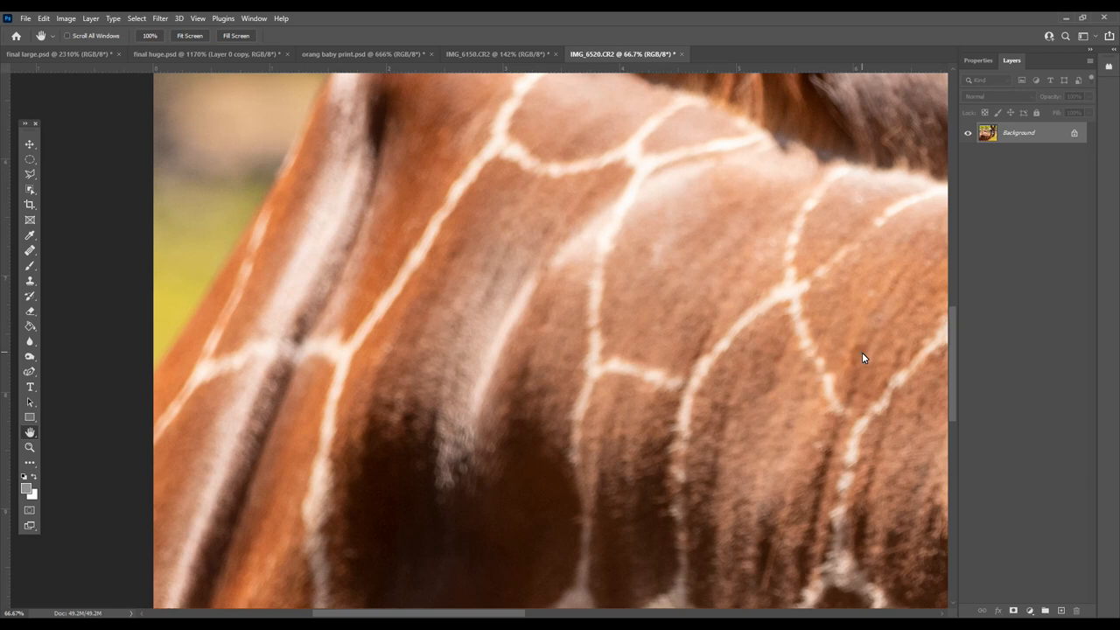
drag(865, 357, 621, 350)
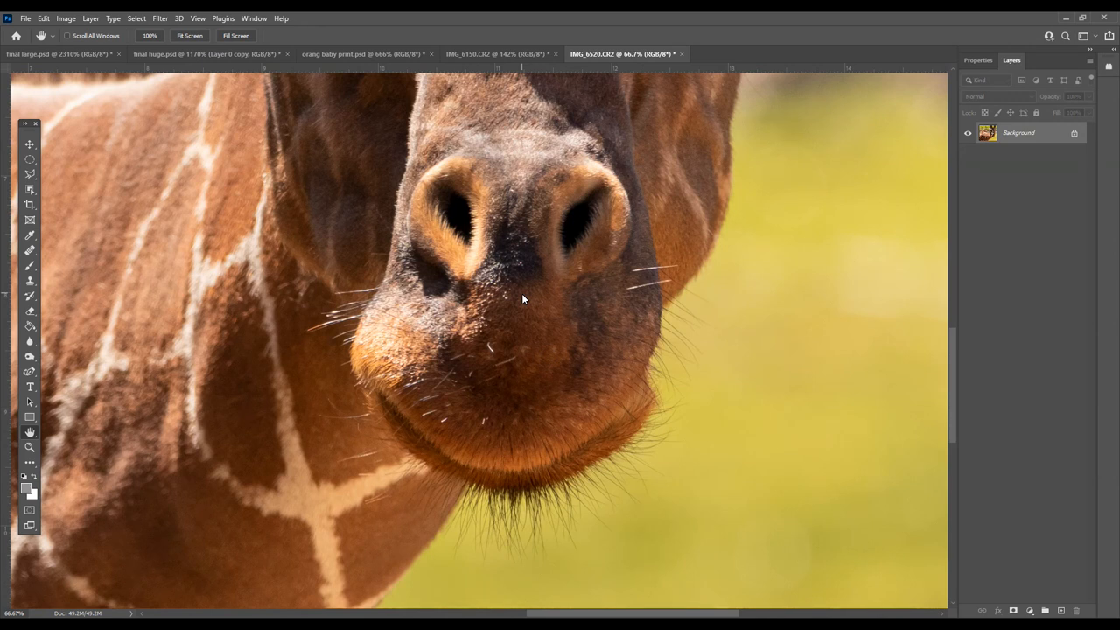
Fit the whole giraffe photo in the window again.
click(197, 17)
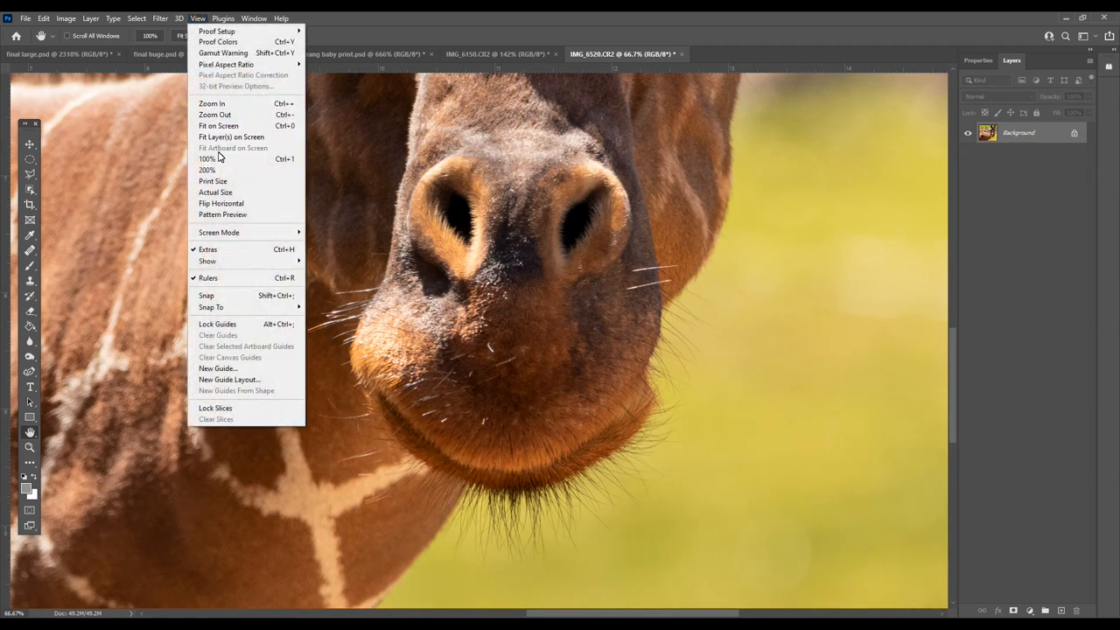
click(219, 126)
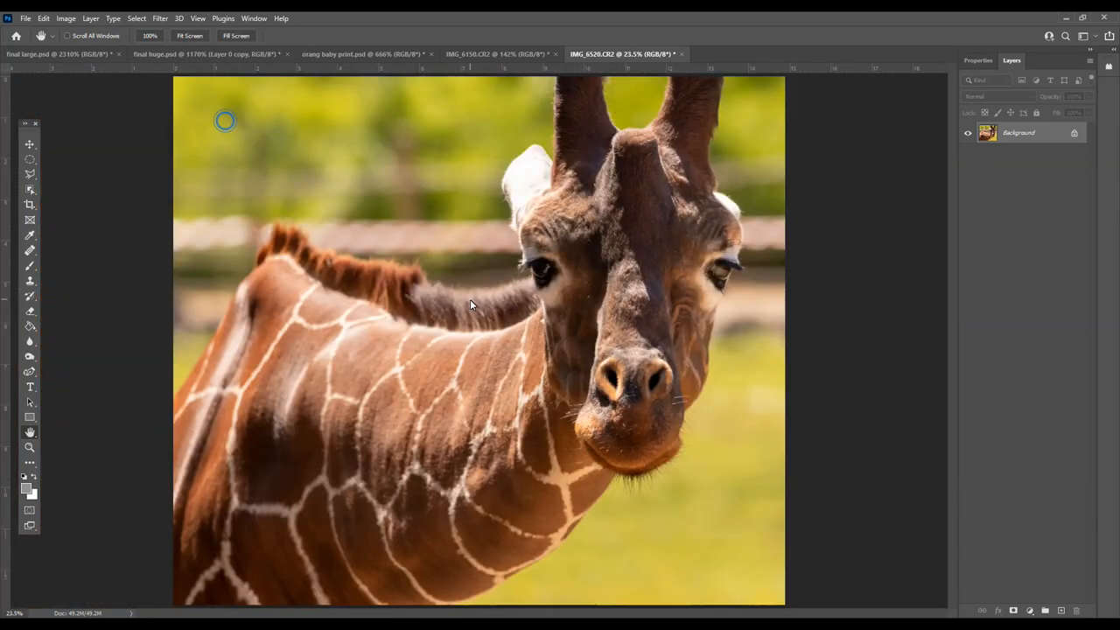
mouse_move(322, 333)
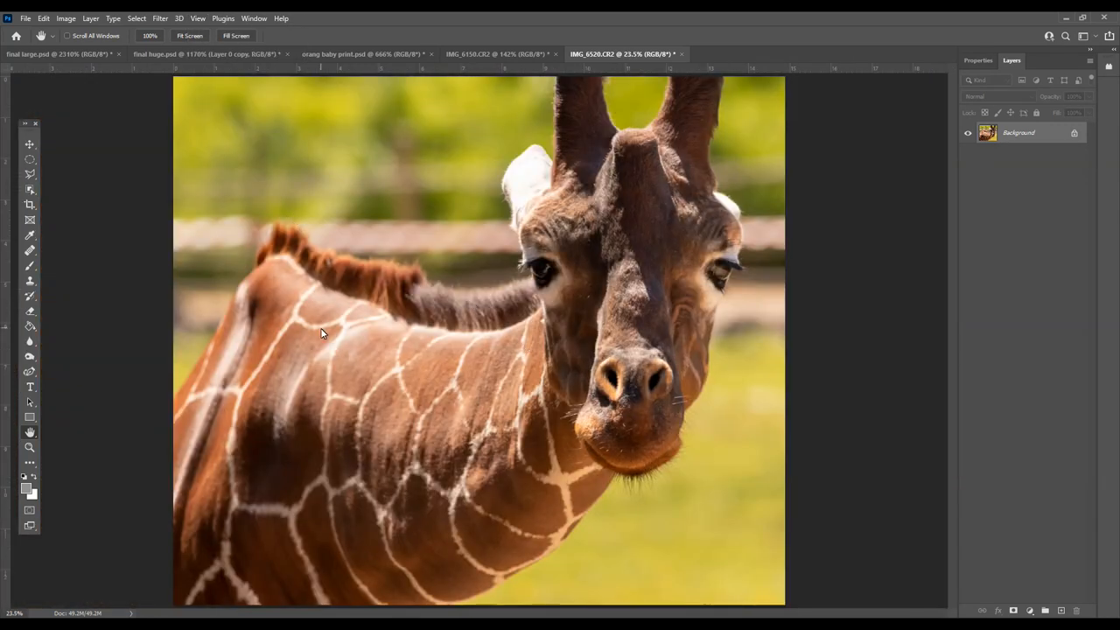
mouse_move(368, 387)
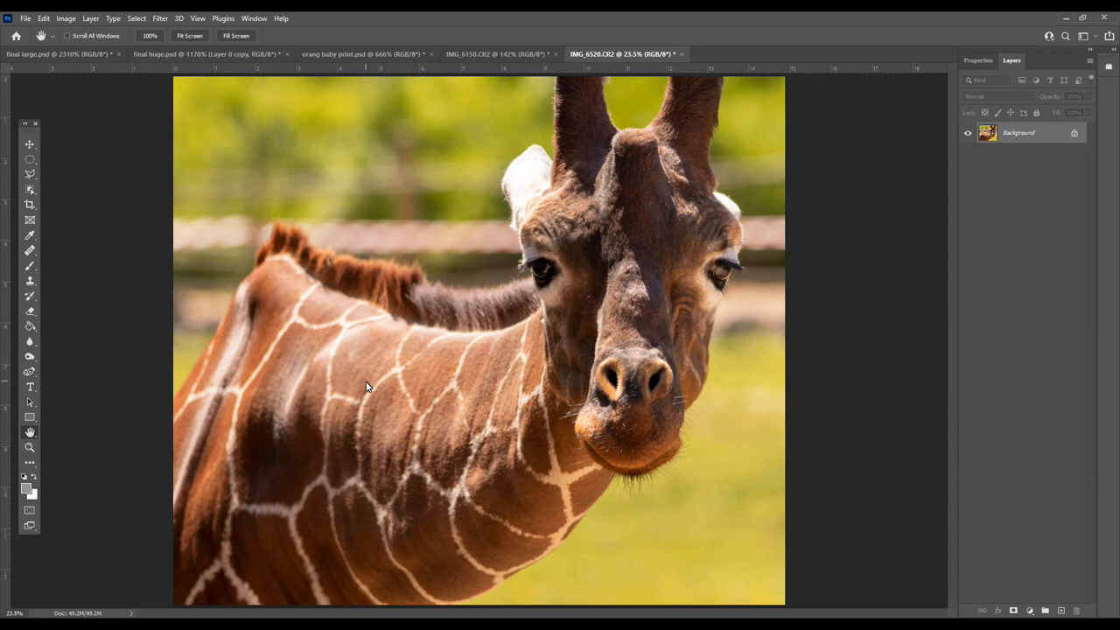
mouse_move(395, 259)
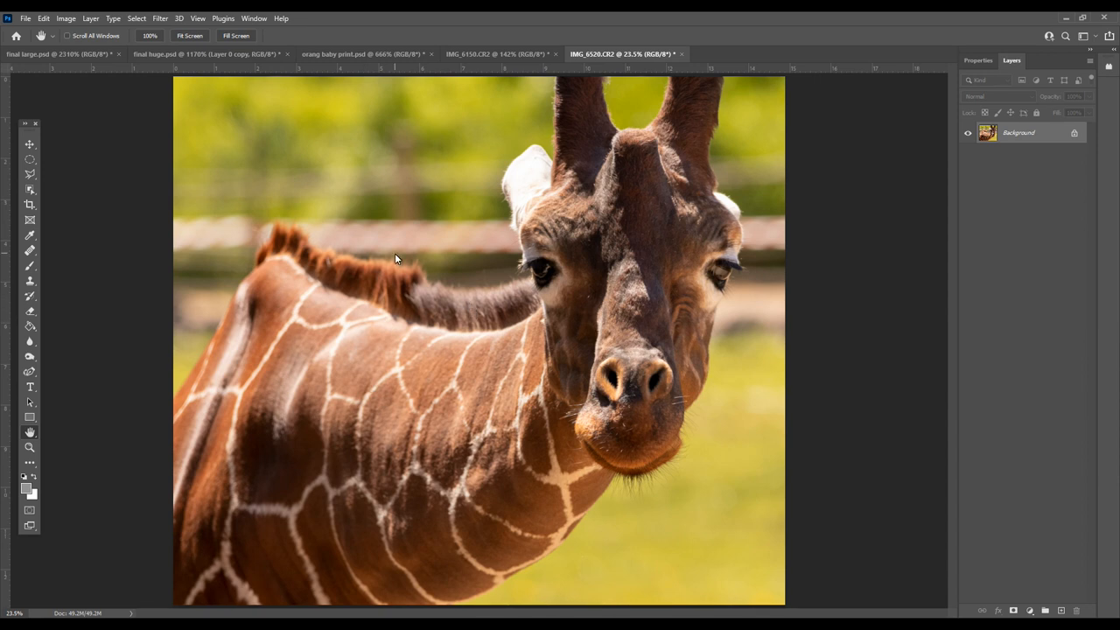
mouse_move(483, 334)
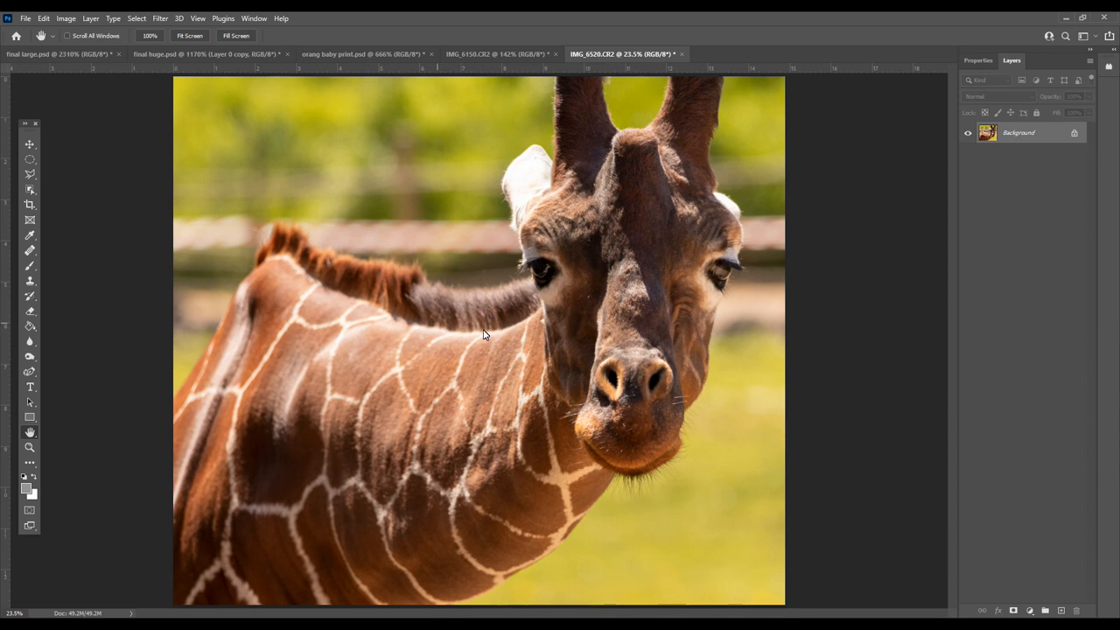
mouse_move(619, 339)
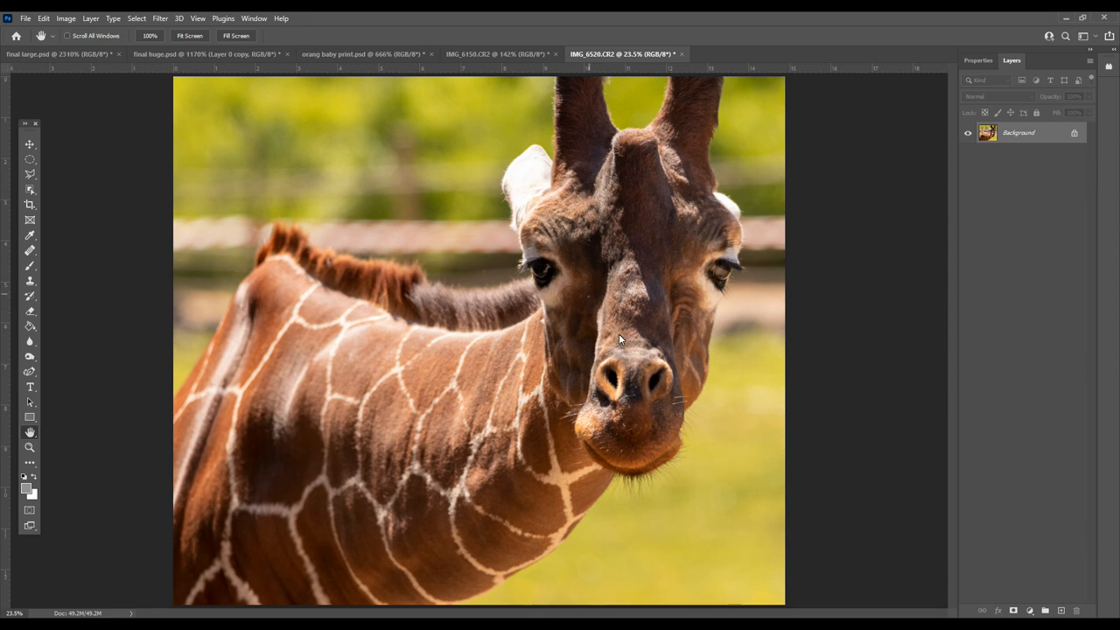
mouse_move(553, 473)
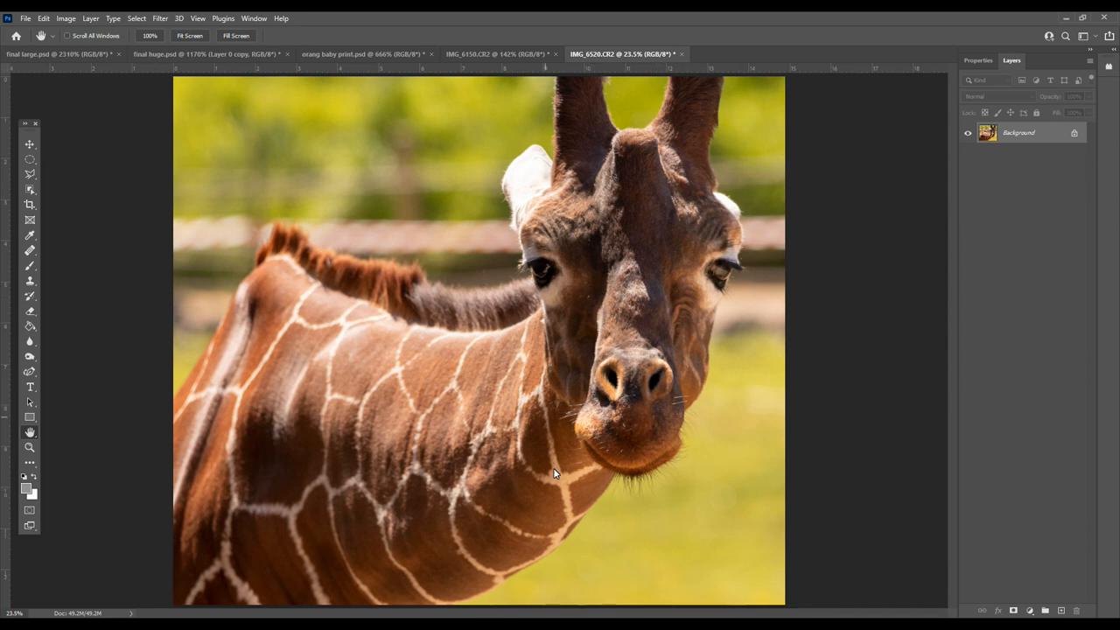
mouse_move(294, 278)
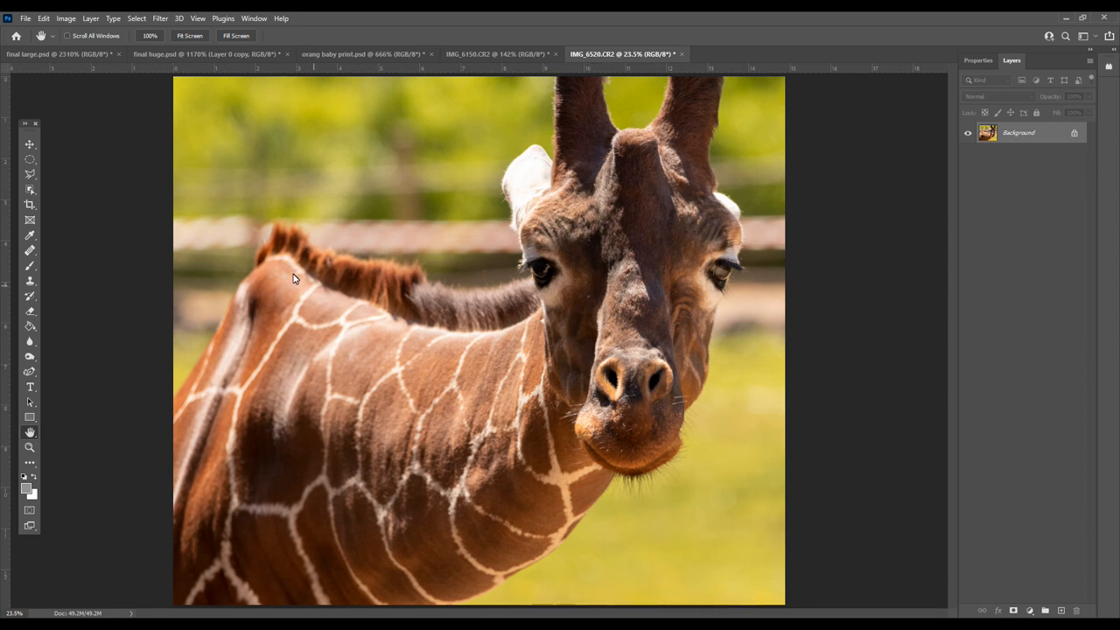
mouse_move(126, 422)
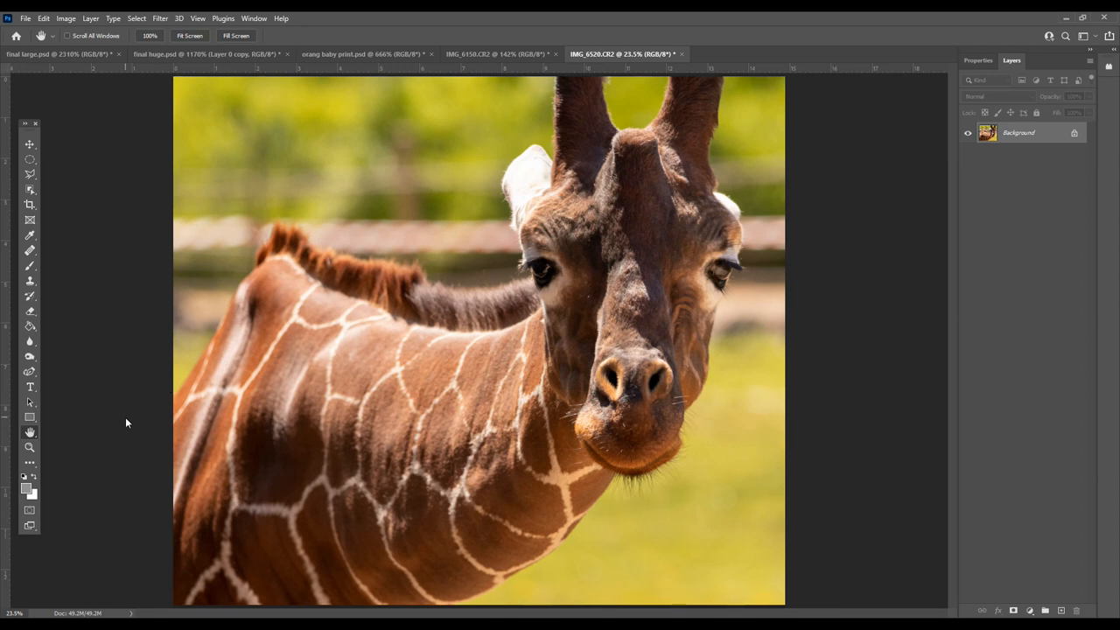